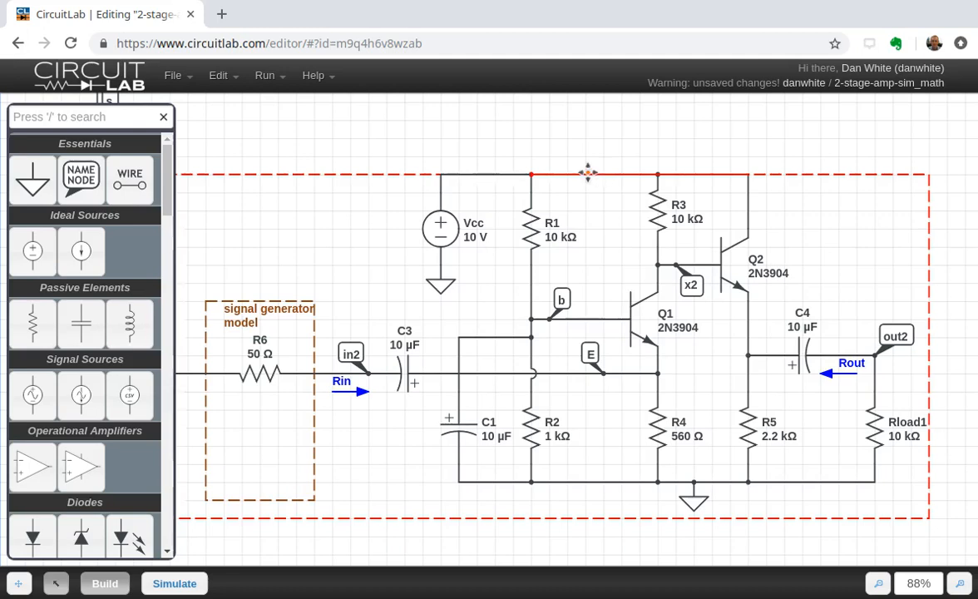
mouse_move(612, 174)
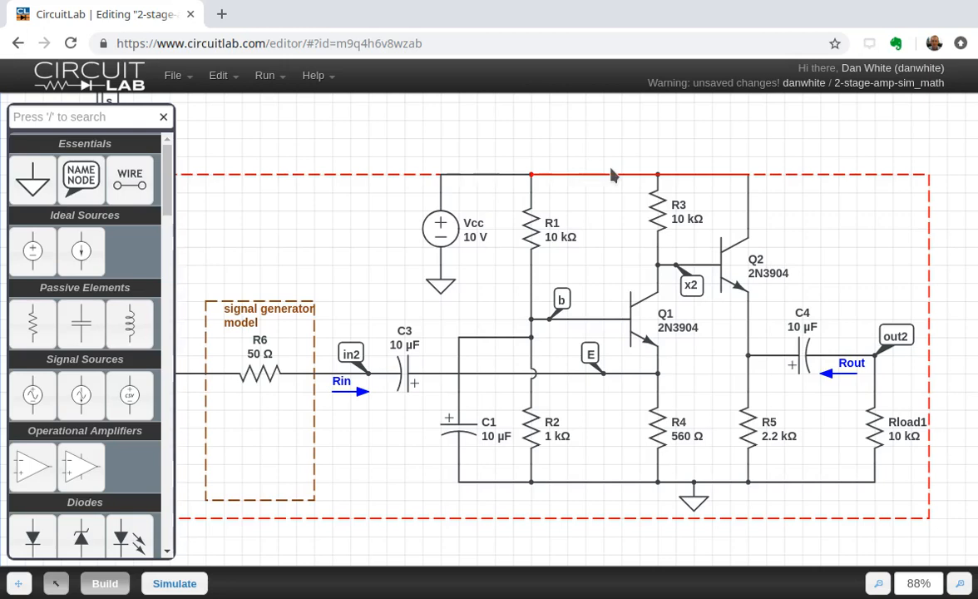
mouse_move(363, 190)
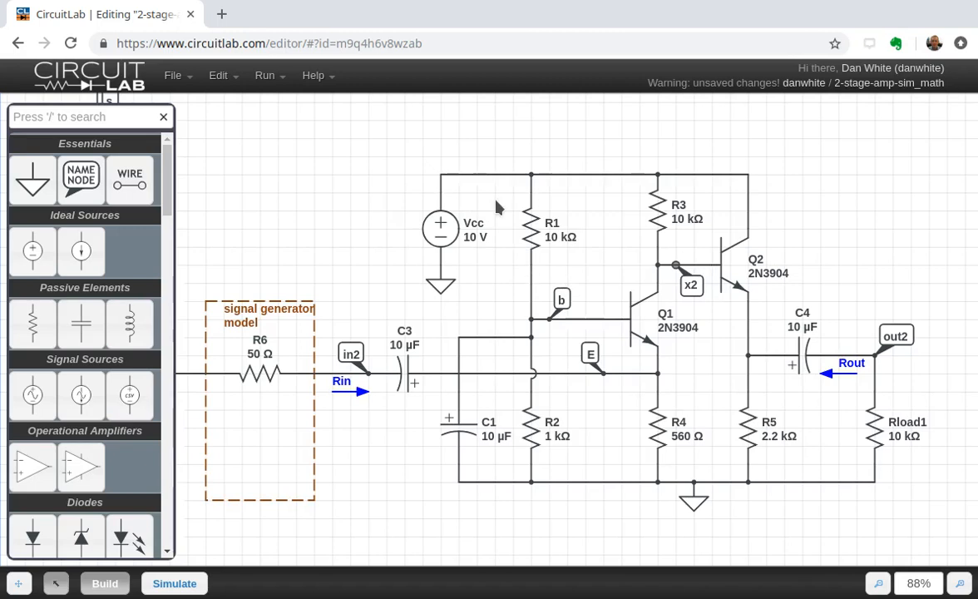
mouse_move(509, 223)
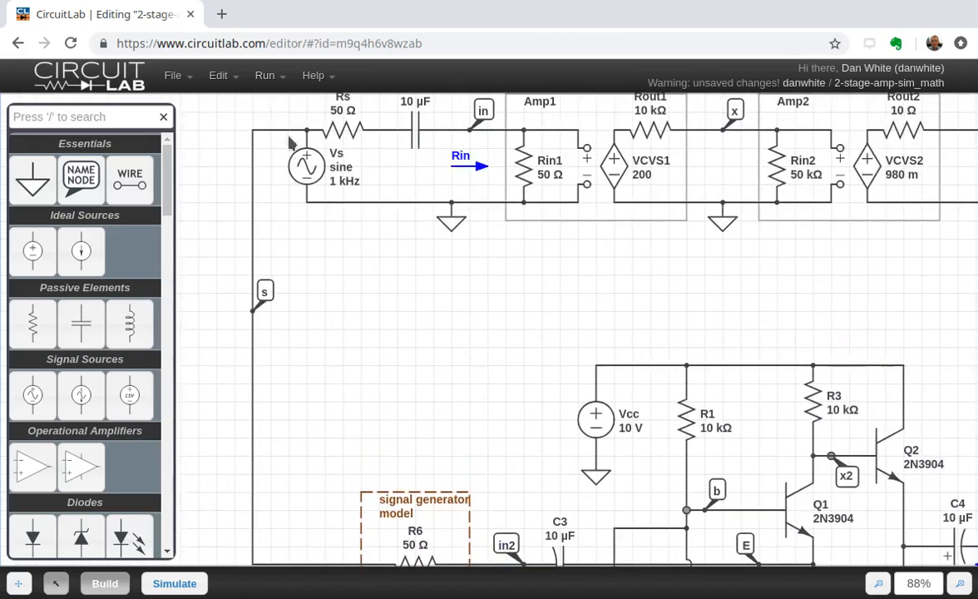
mouse_move(682, 482)
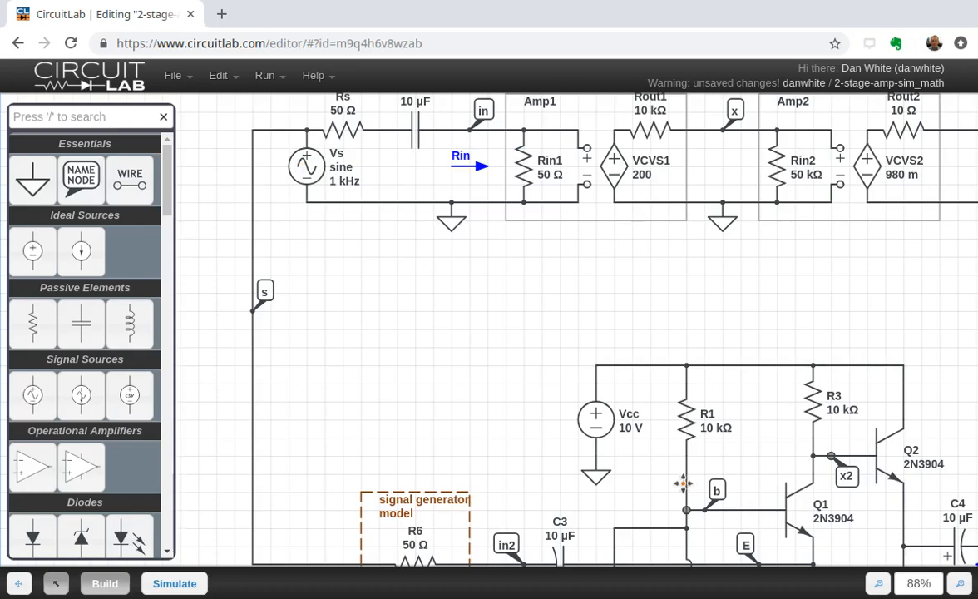
Scroll the schematic to reach the Vs sine source in the VCVS model
scroll(down, 3)
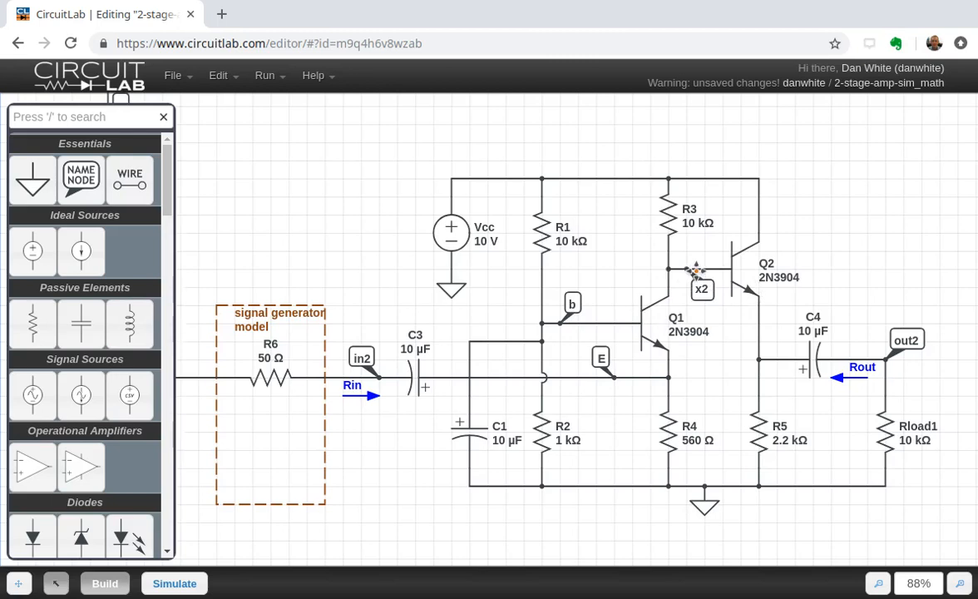
mouse_move(757, 323)
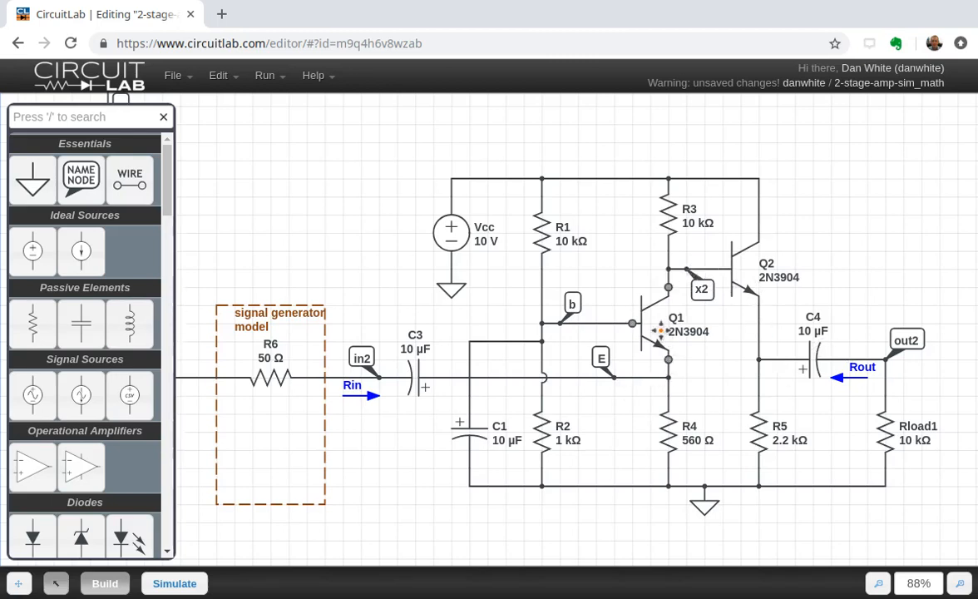
mouse_move(661, 332)
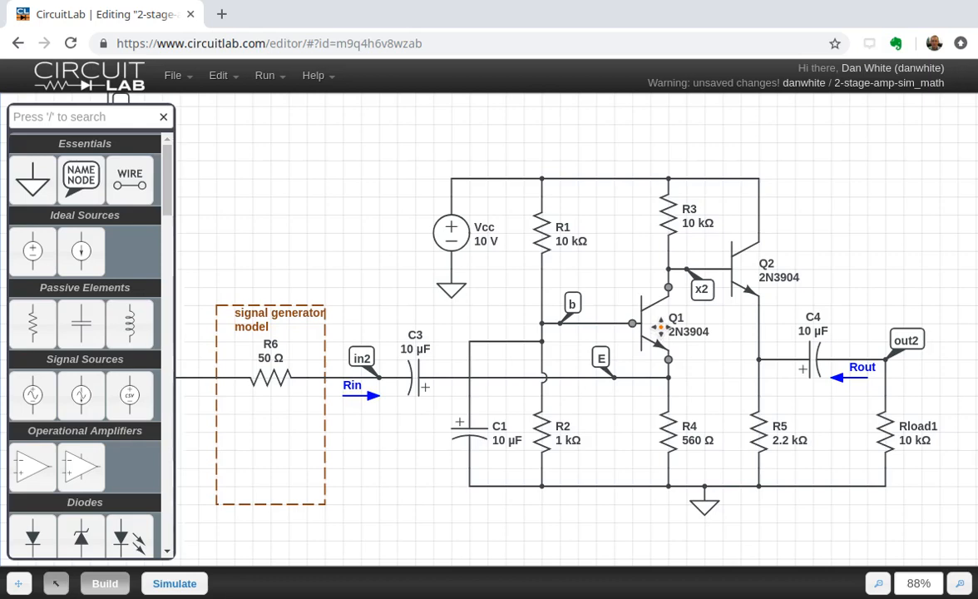
mouse_move(719, 269)
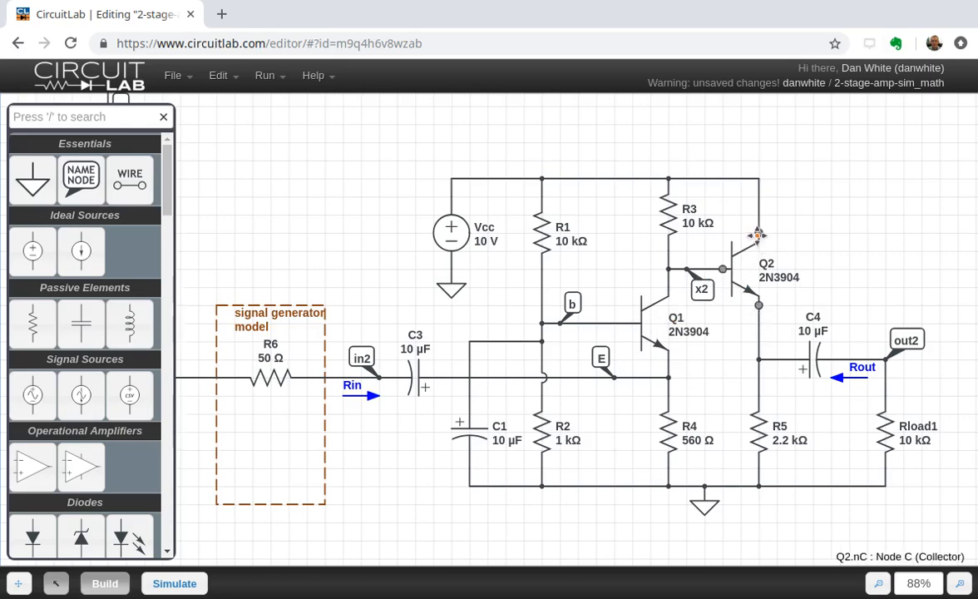
mouse_move(804, 243)
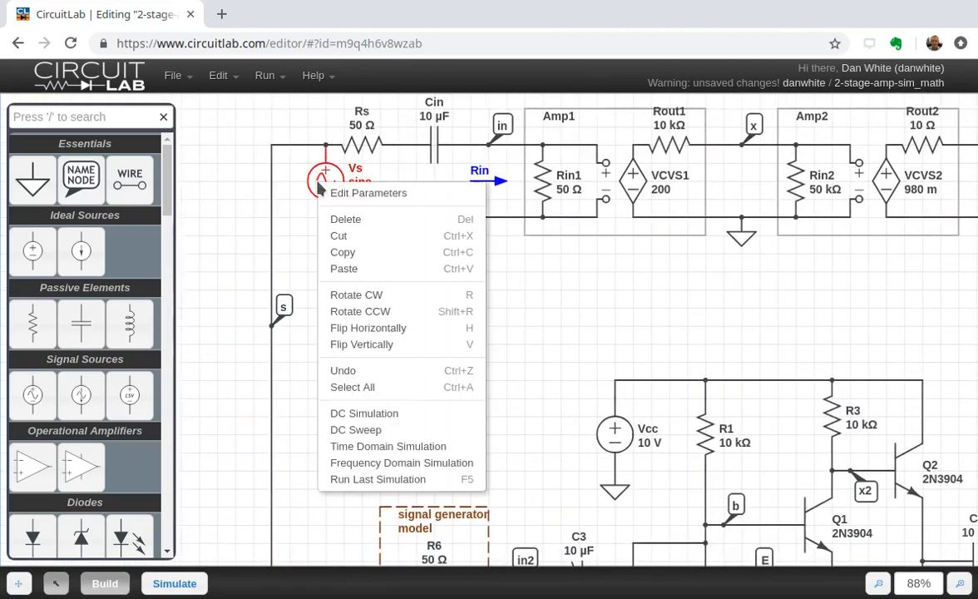
Inspect Vs parameters, confirming 1 V amplitude and 1000 Hz frequency
click(369, 193)
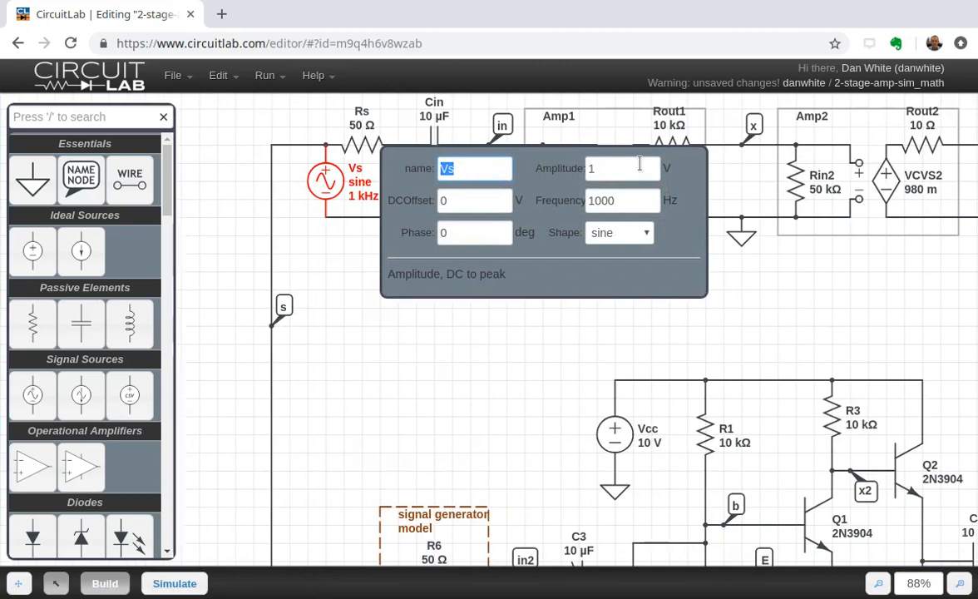
click(623, 168)
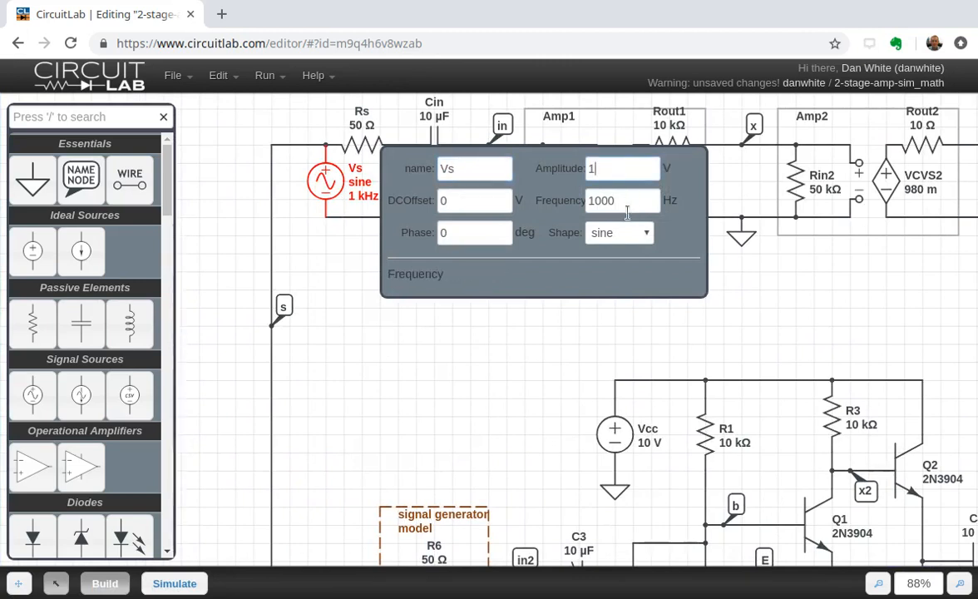
click(622, 168)
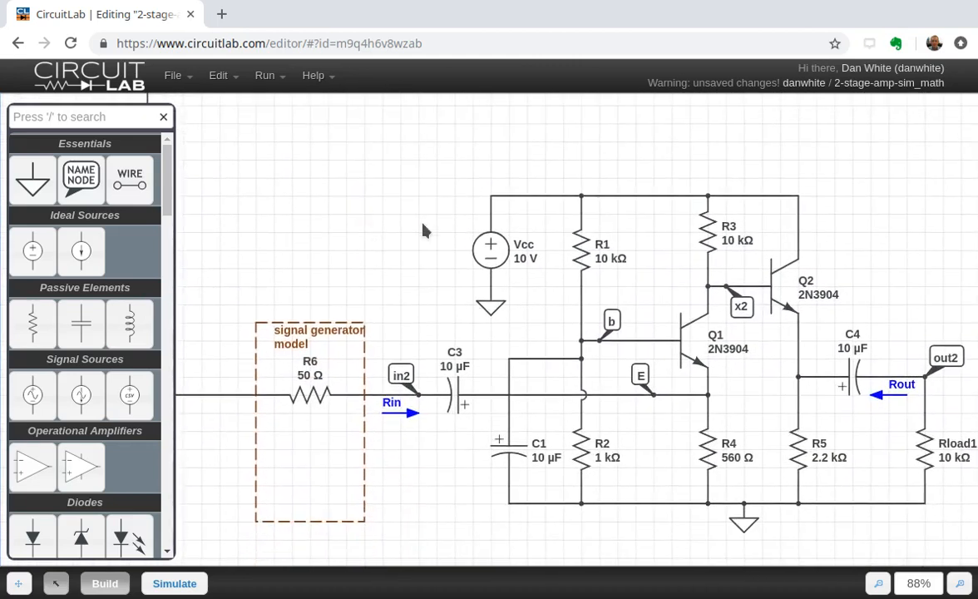
mouse_move(490, 406)
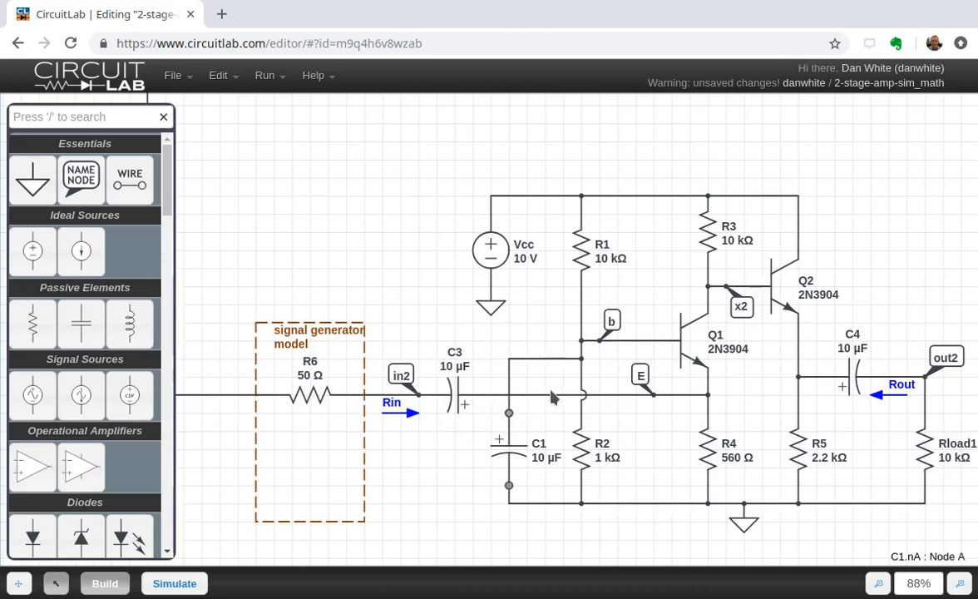
mouse_move(625, 476)
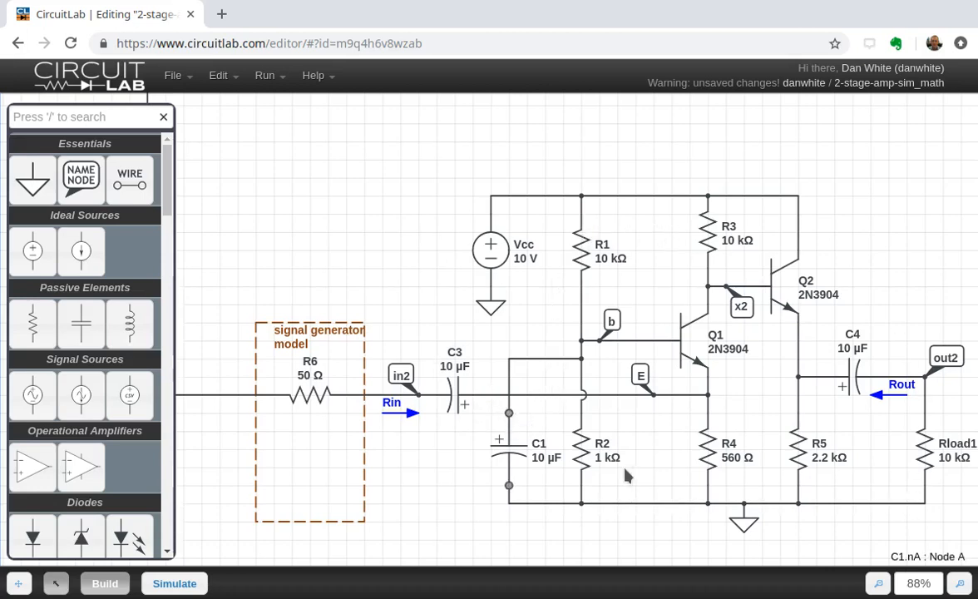
mouse_move(495, 421)
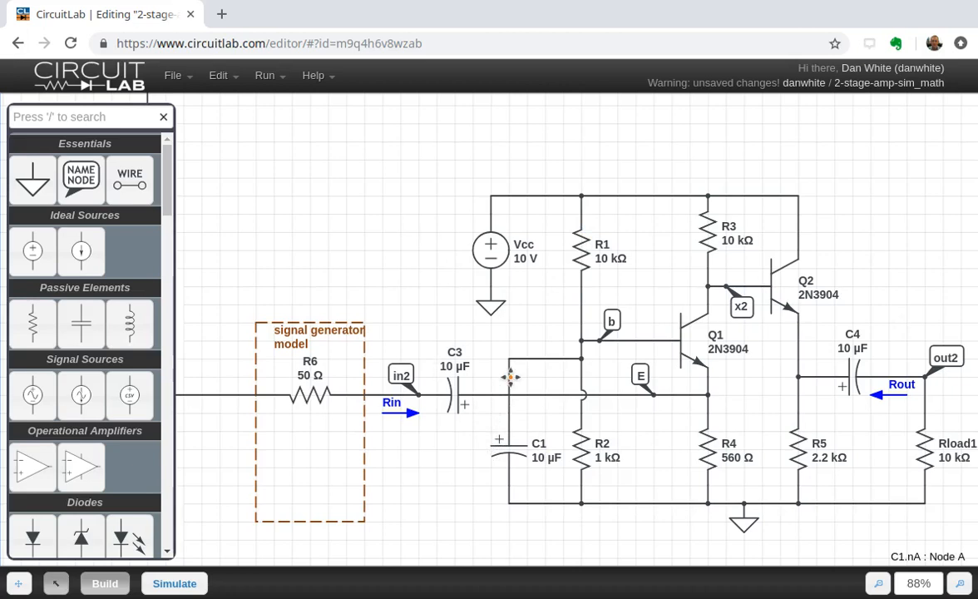
mouse_move(717, 363)
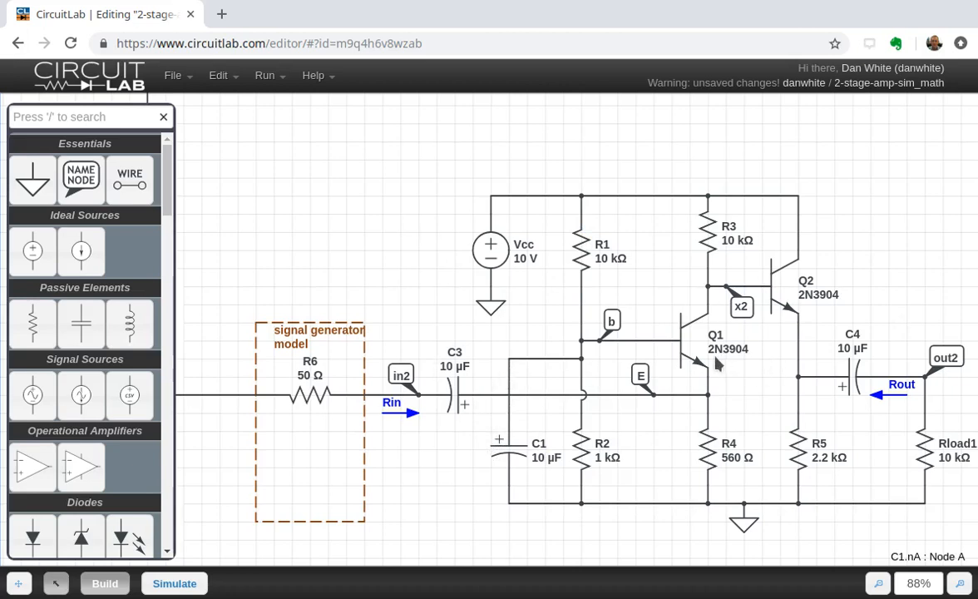
mouse_move(785, 315)
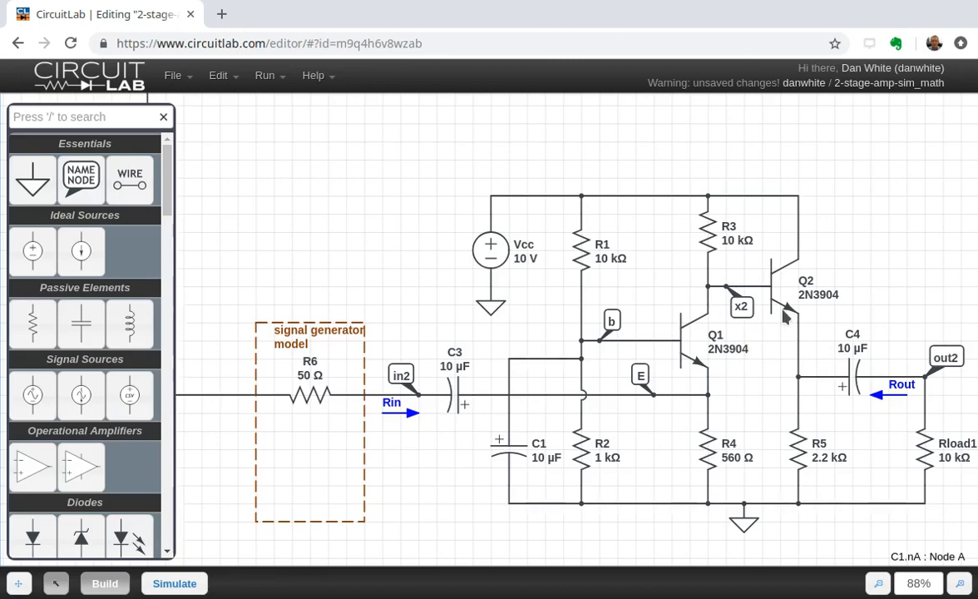
mouse_move(782, 340)
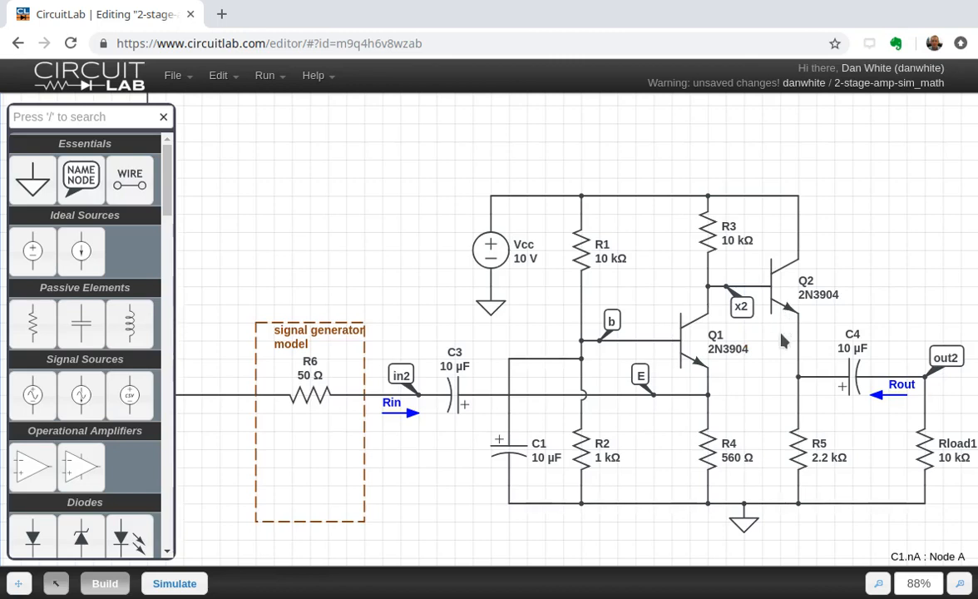
mouse_move(780, 343)
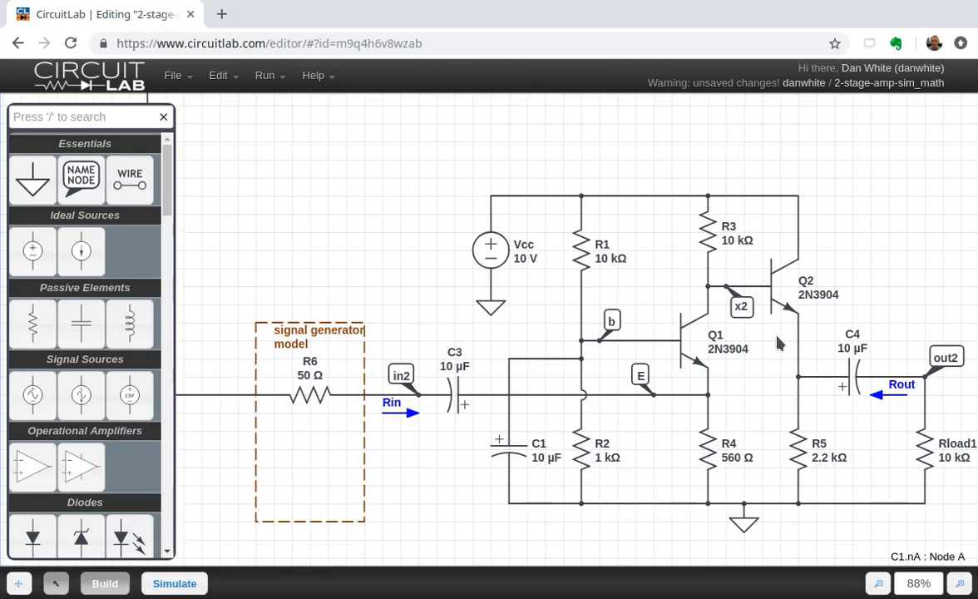
mouse_move(809, 359)
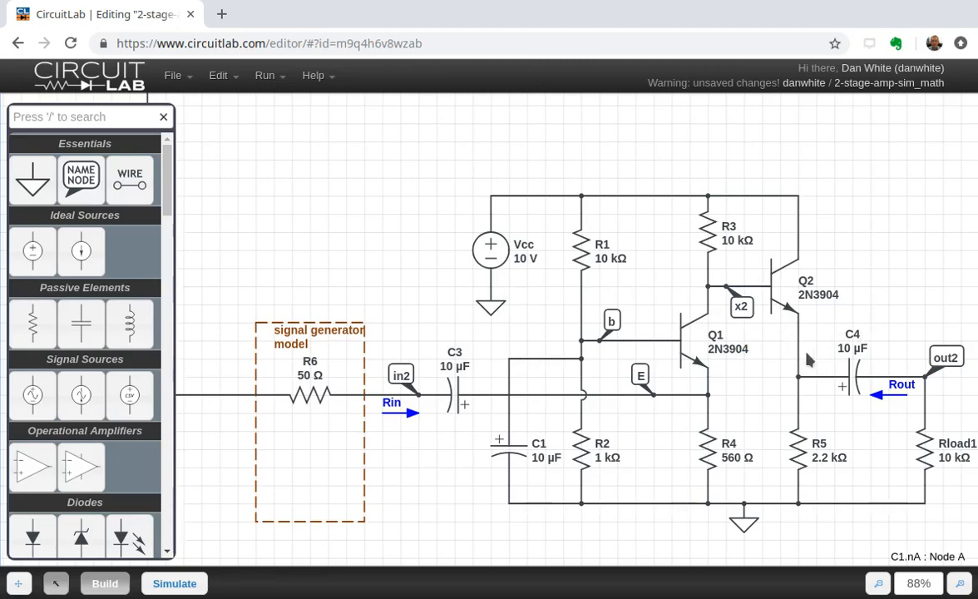
mouse_move(857, 536)
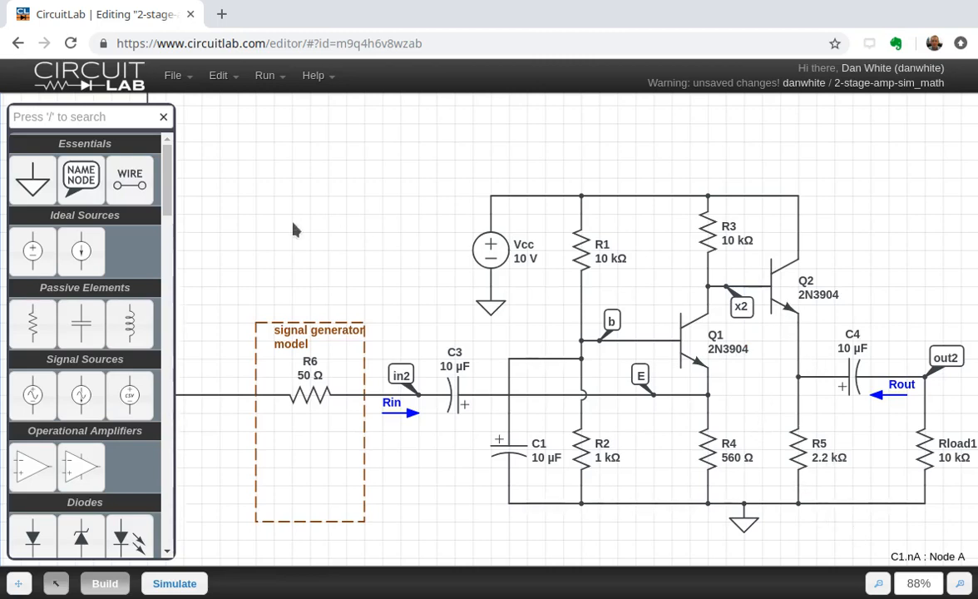
mouse_move(666, 260)
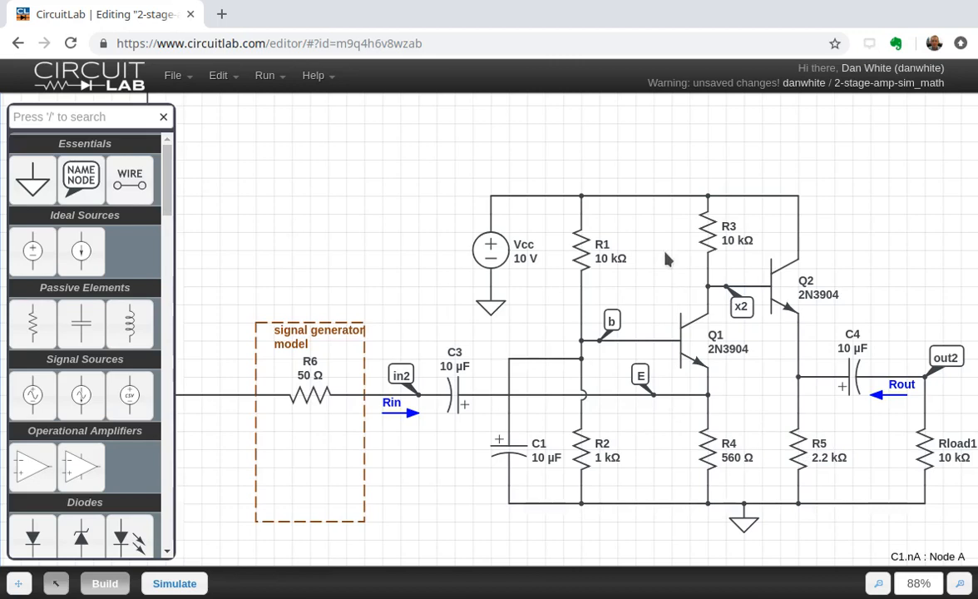
Enter Simulate mode to show the DC, sweep, time and frequency analyses
click(173, 583)
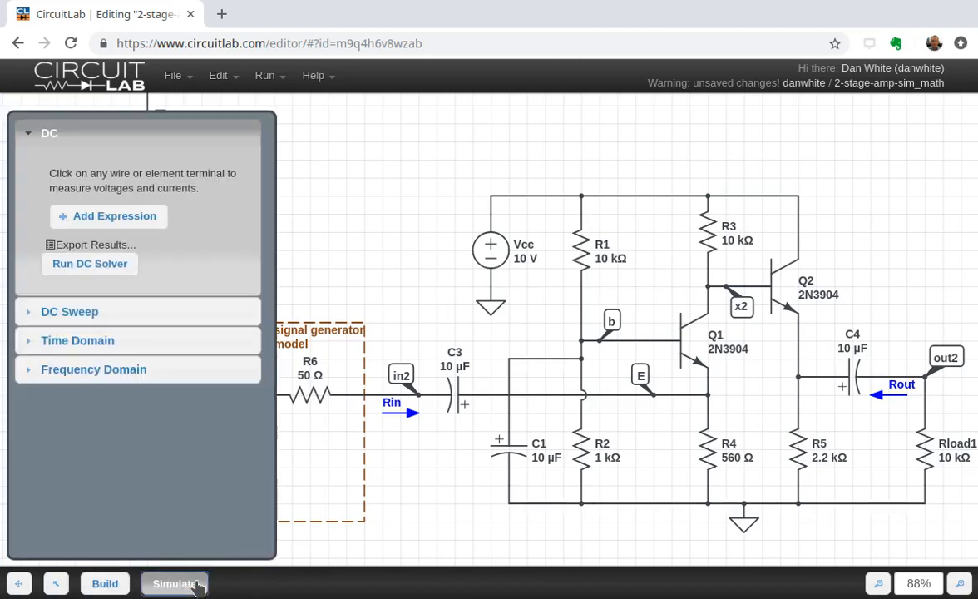
List DC output expressions V(E), V(b), V(x2) and V(un11), still unsolved
click(108, 216)
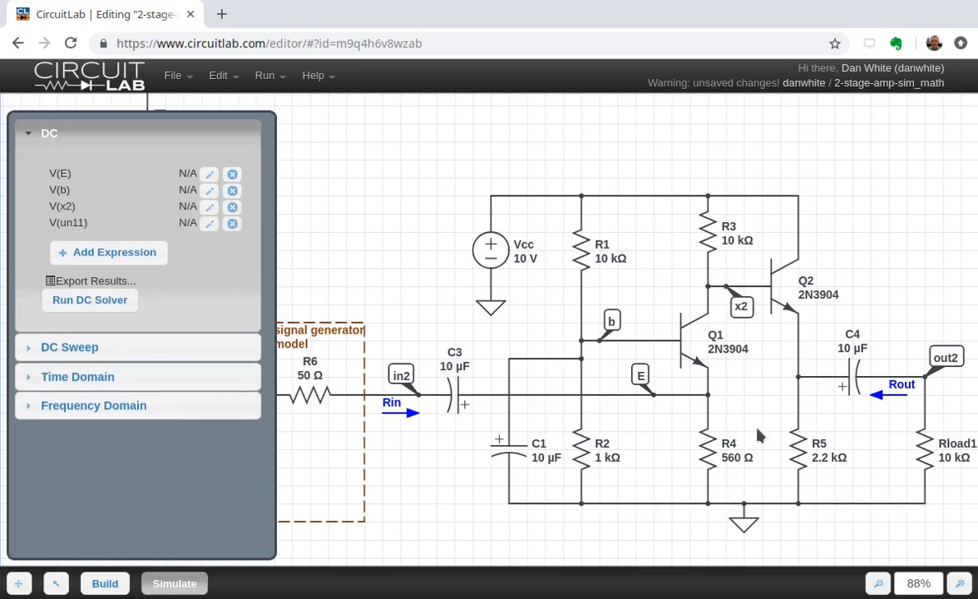
mouse_move(767, 460)
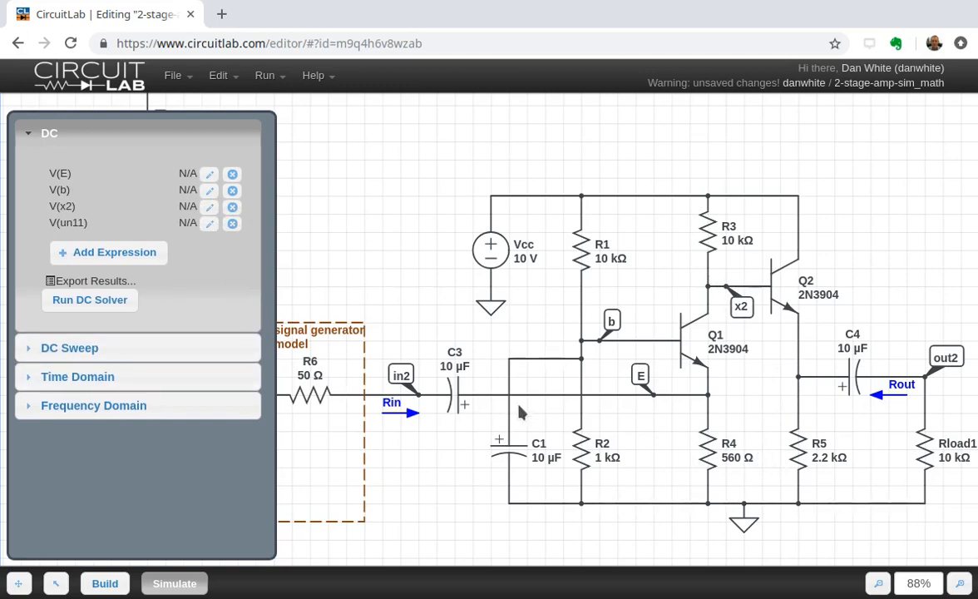
mouse_move(493, 315)
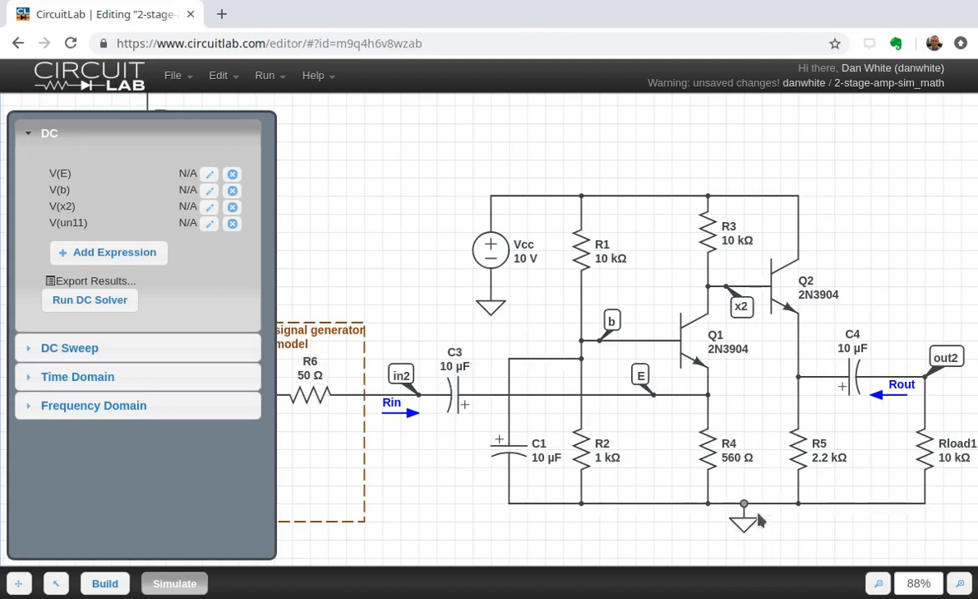
mouse_move(108, 319)
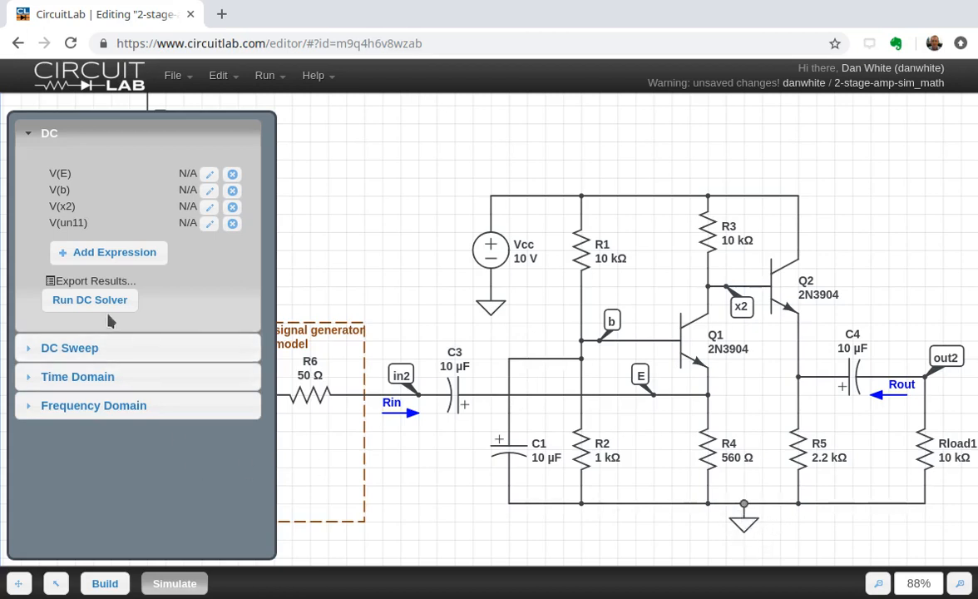
click(90, 299)
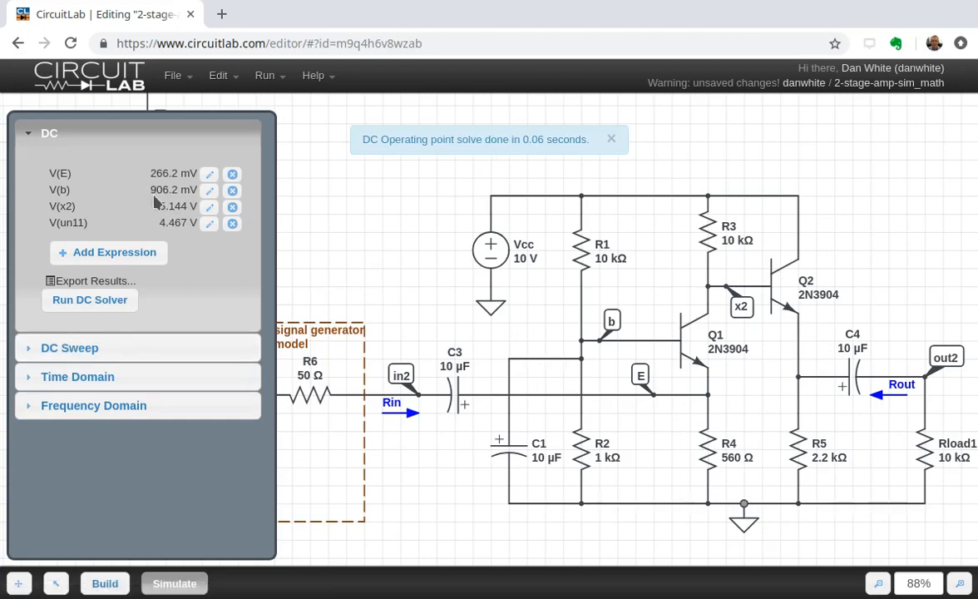
mouse_move(175, 190)
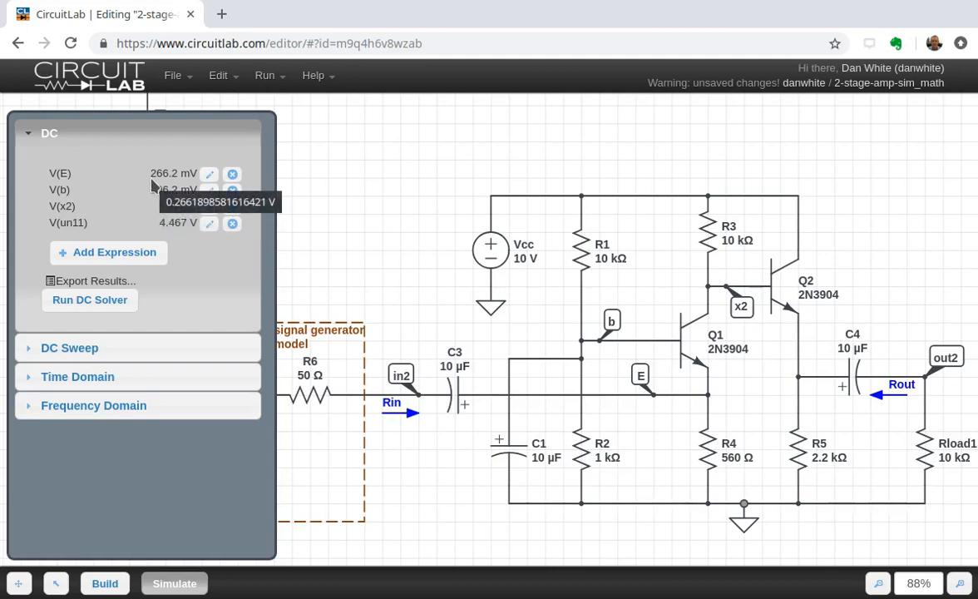
mouse_move(173, 190)
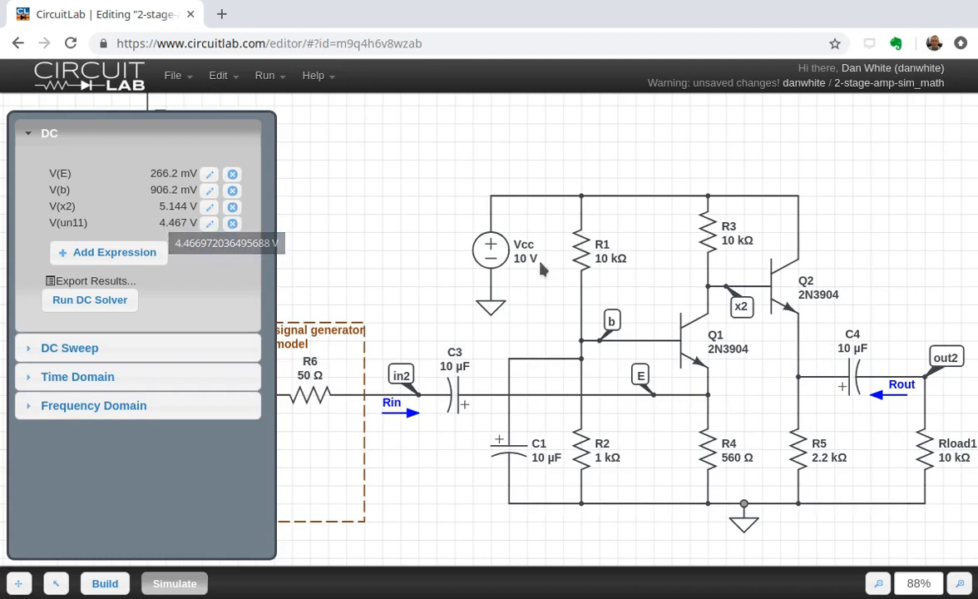
mouse_move(187, 233)
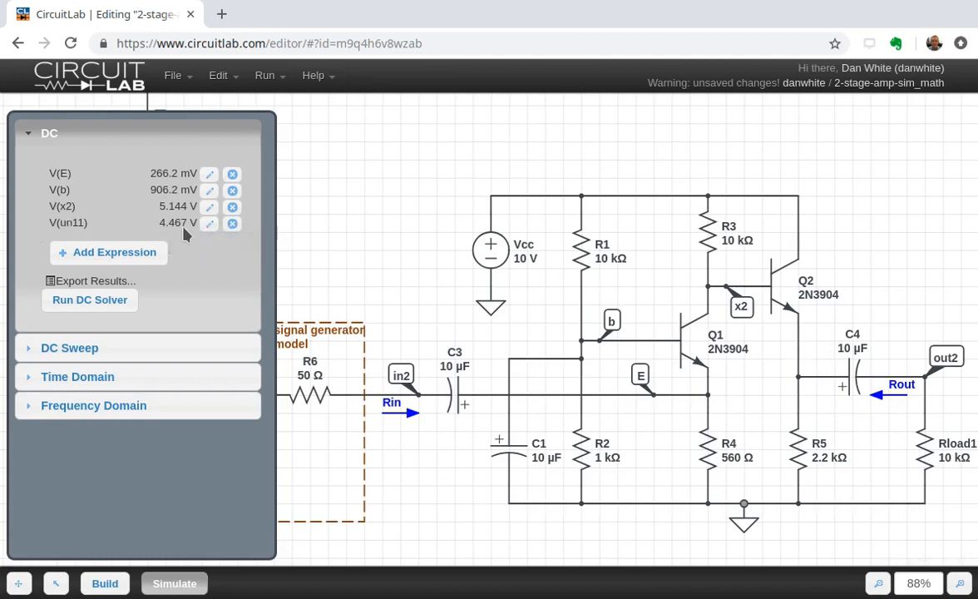
mouse_move(180, 230)
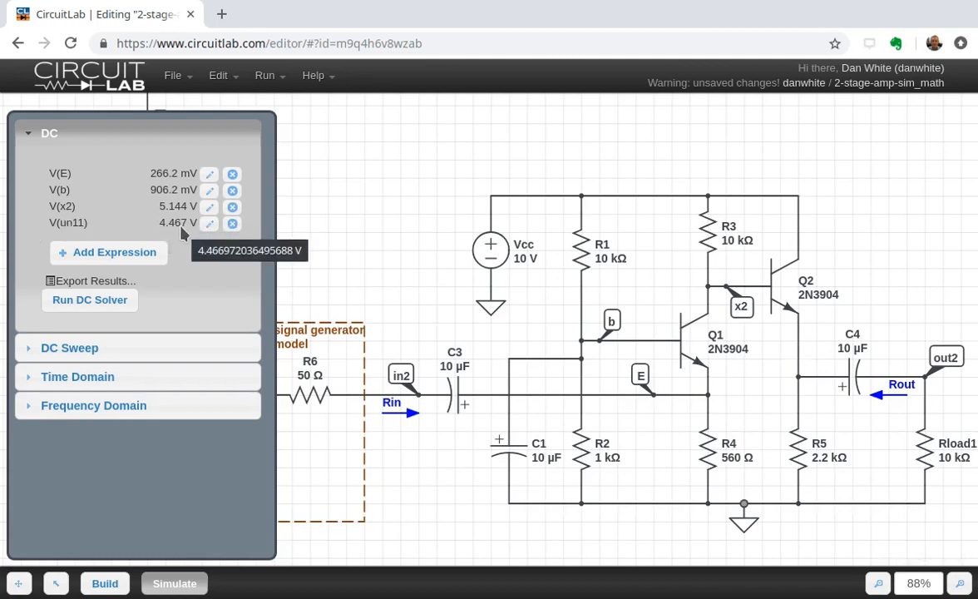
mouse_move(185, 224)
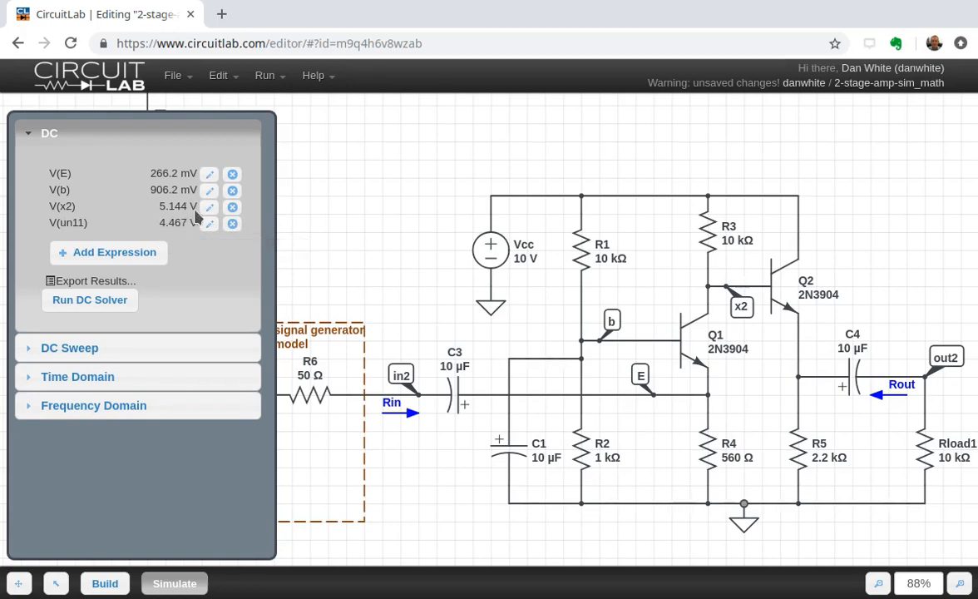
mouse_move(805, 337)
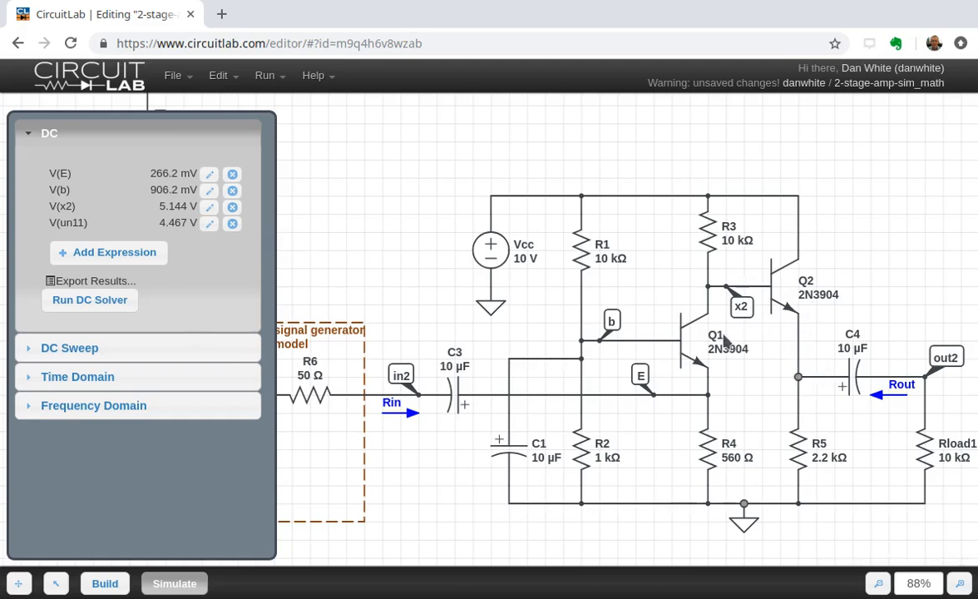
mouse_move(716, 300)
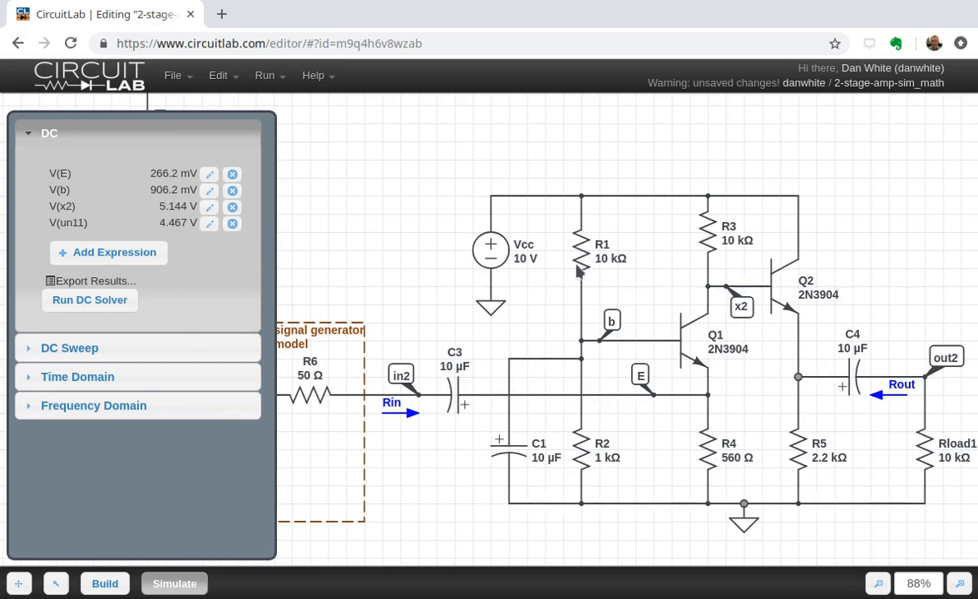
mouse_move(698, 343)
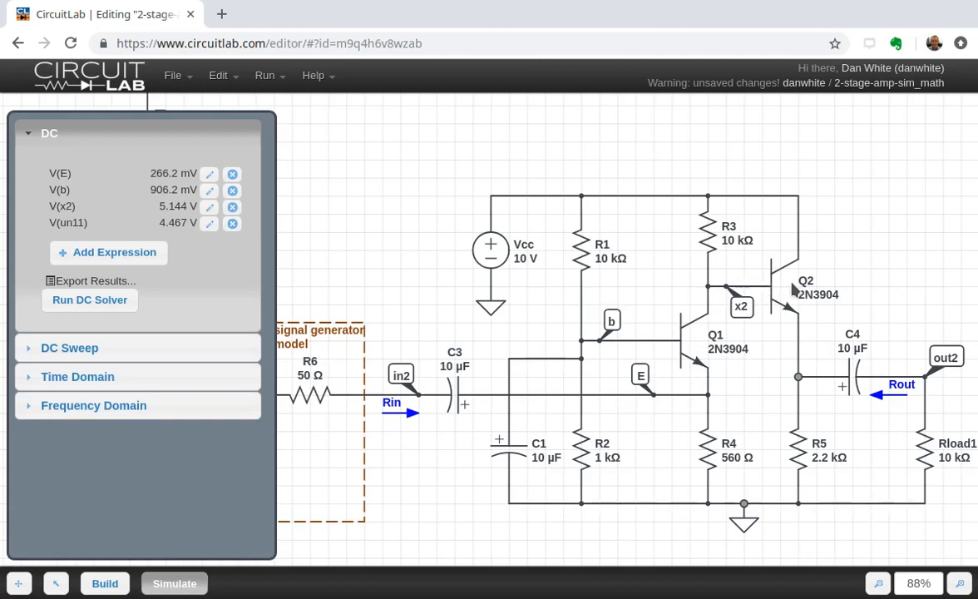
mouse_move(792, 296)
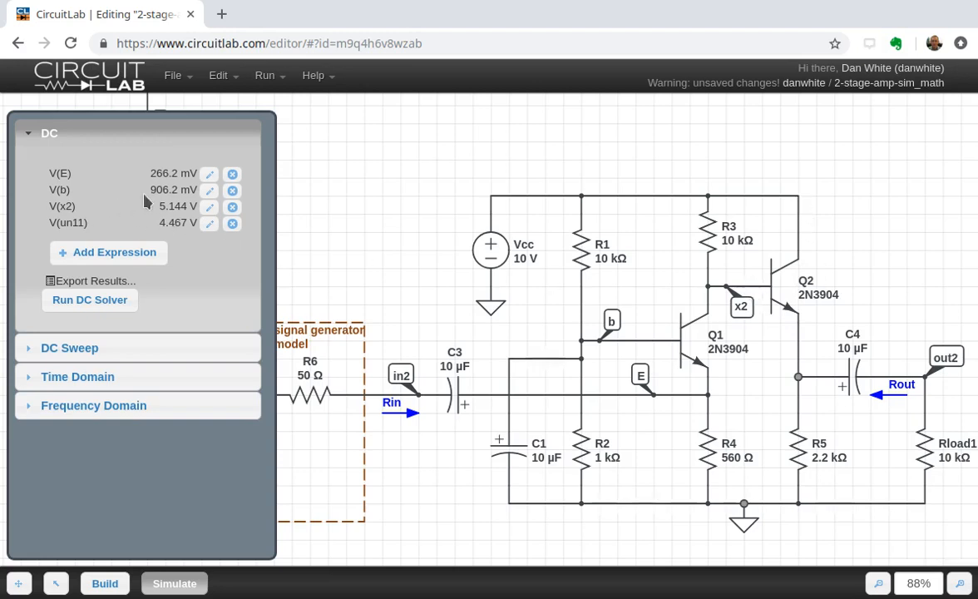
mouse_move(177, 207)
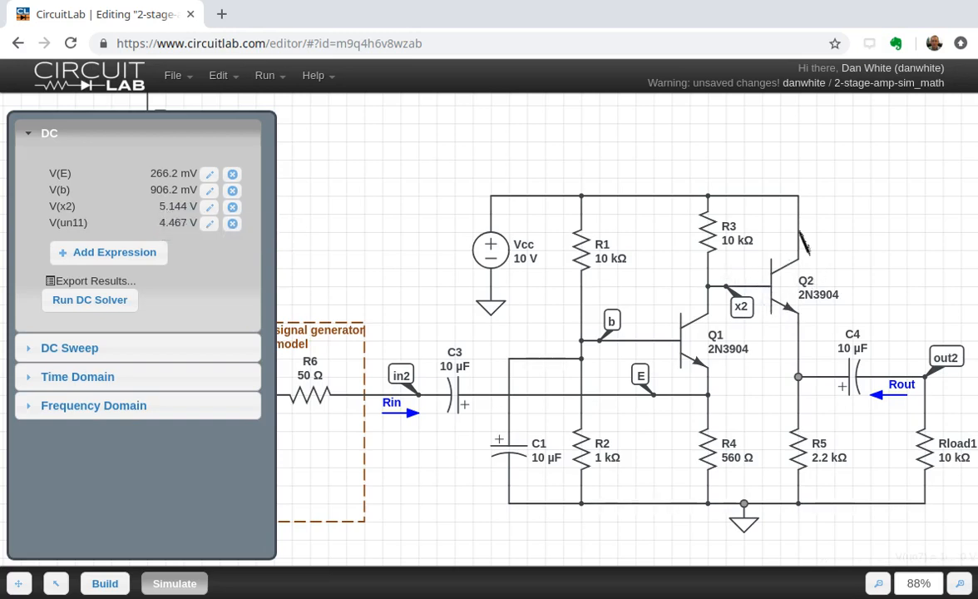
mouse_move(815, 253)
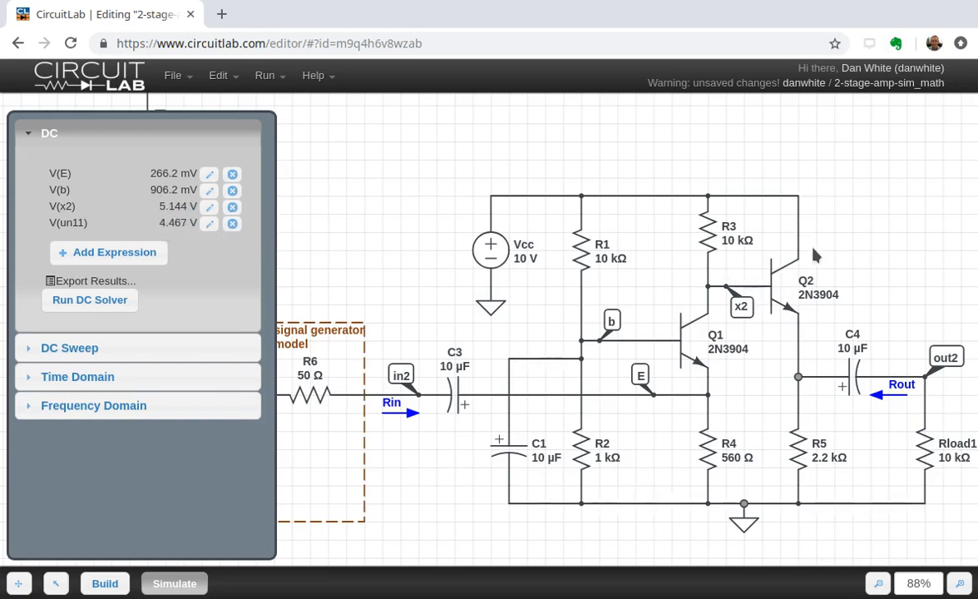
mouse_move(745, 325)
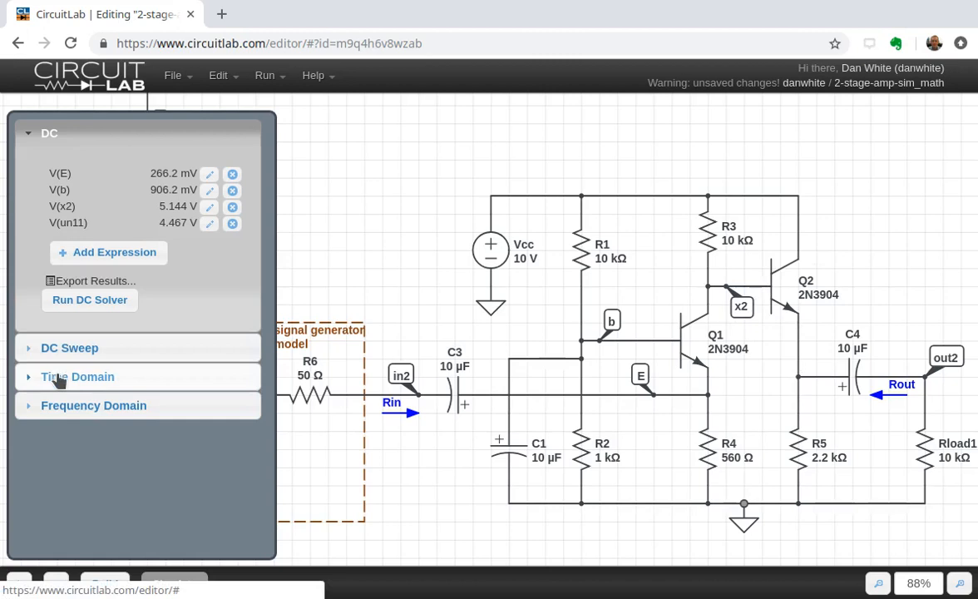
mouse_move(66, 386)
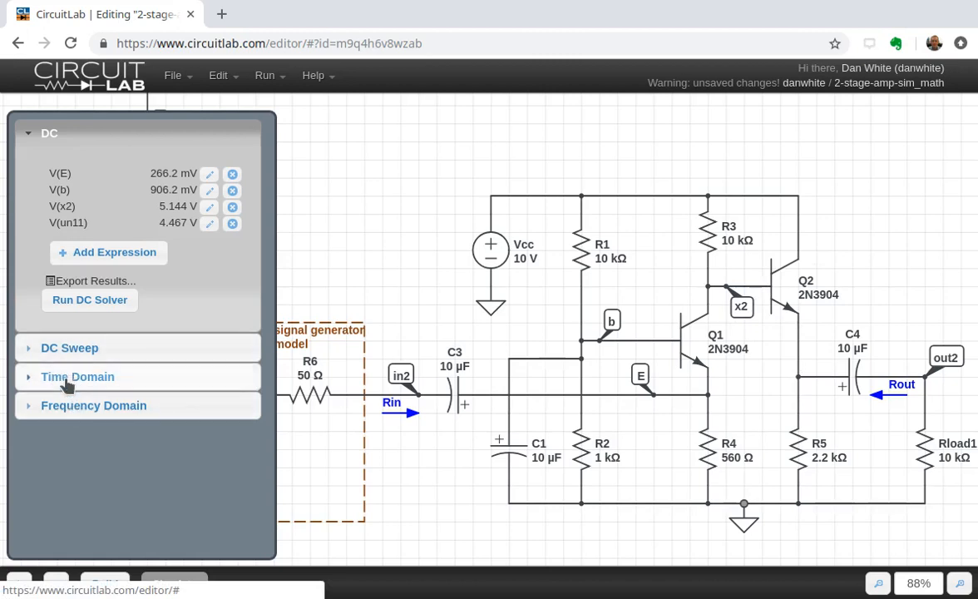
Expand the Time Domain analysis section with its empty start, stop and step fields
click(76, 376)
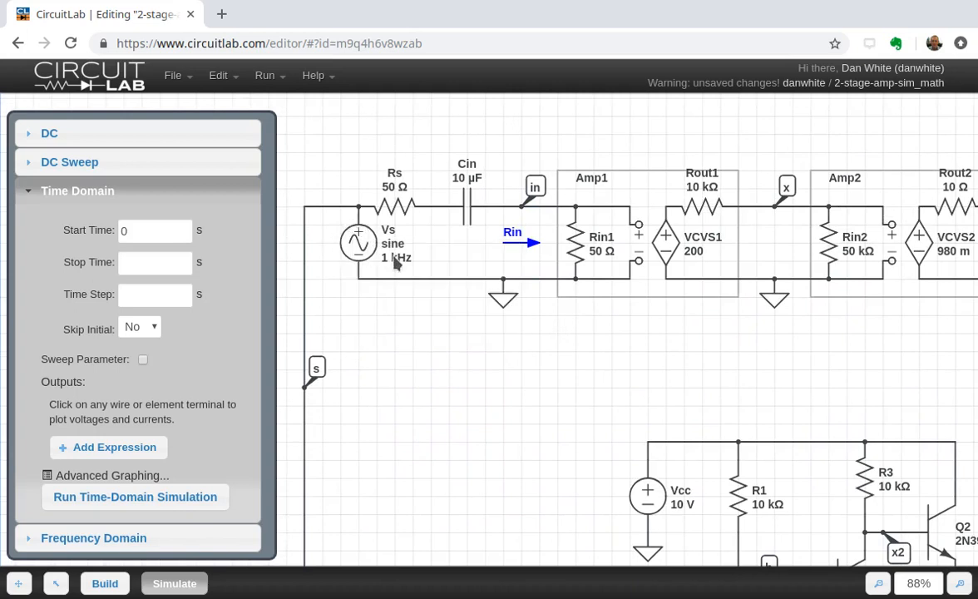
mouse_move(635, 241)
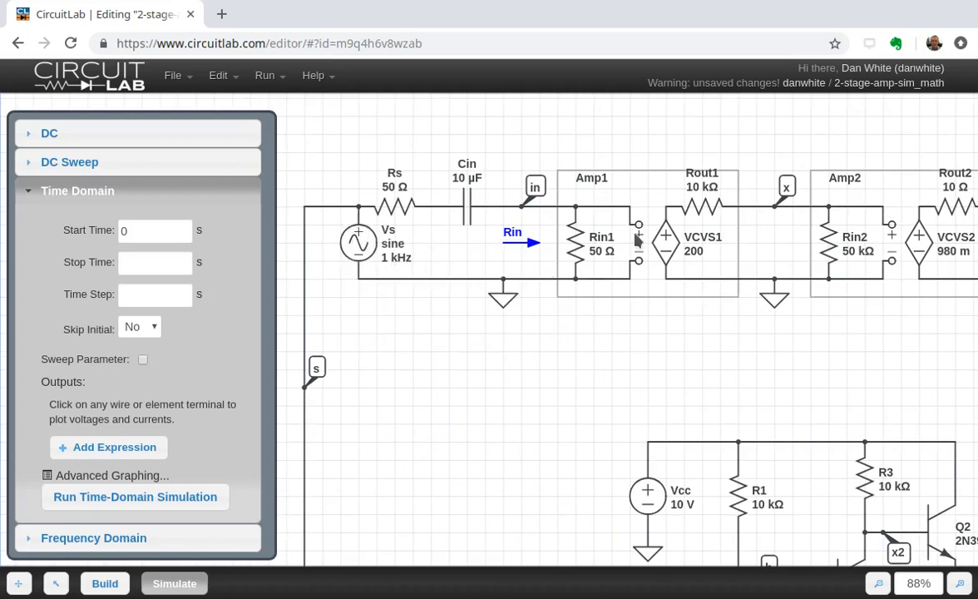
mouse_move(832, 311)
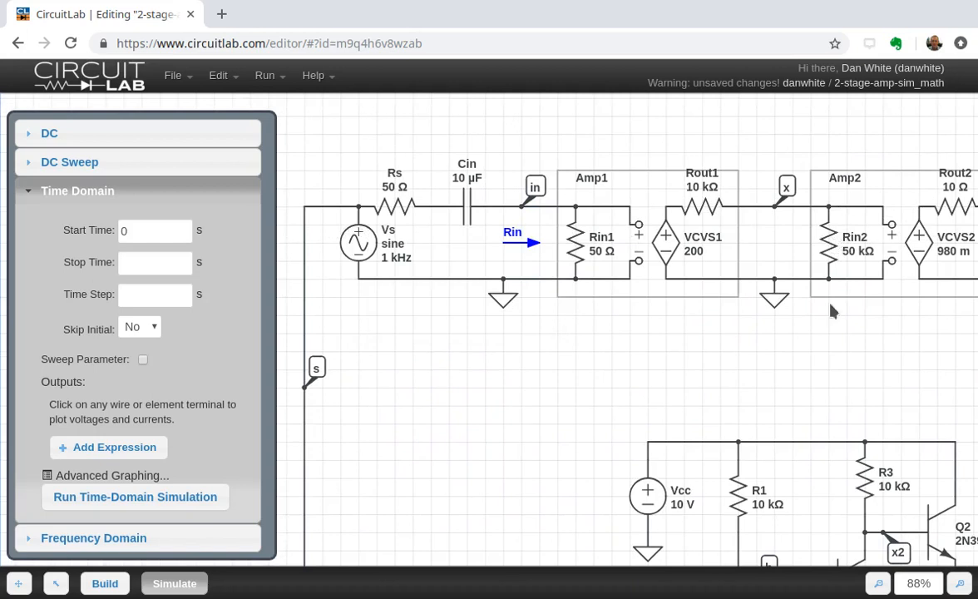
mouse_move(393, 272)
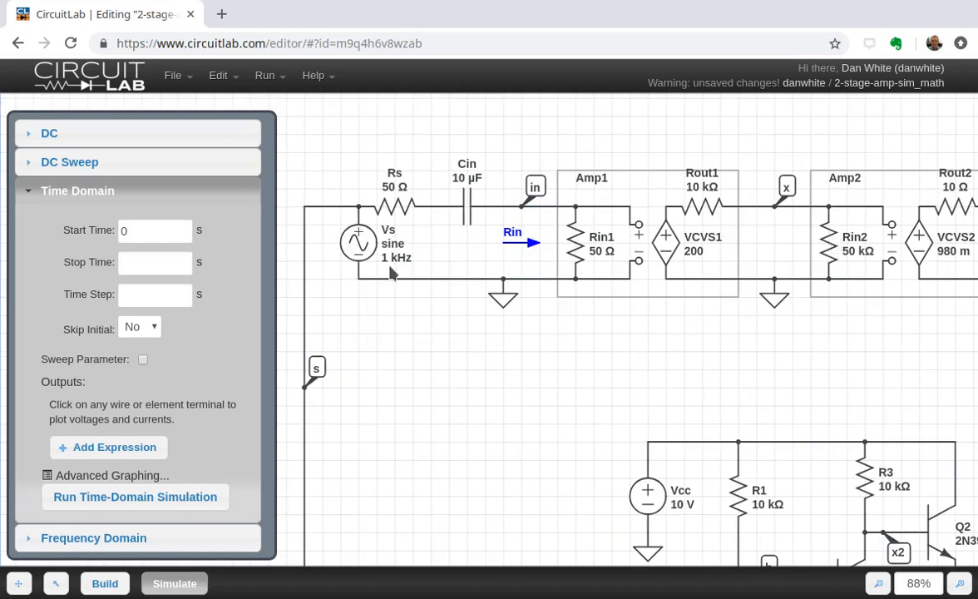
mouse_move(417, 296)
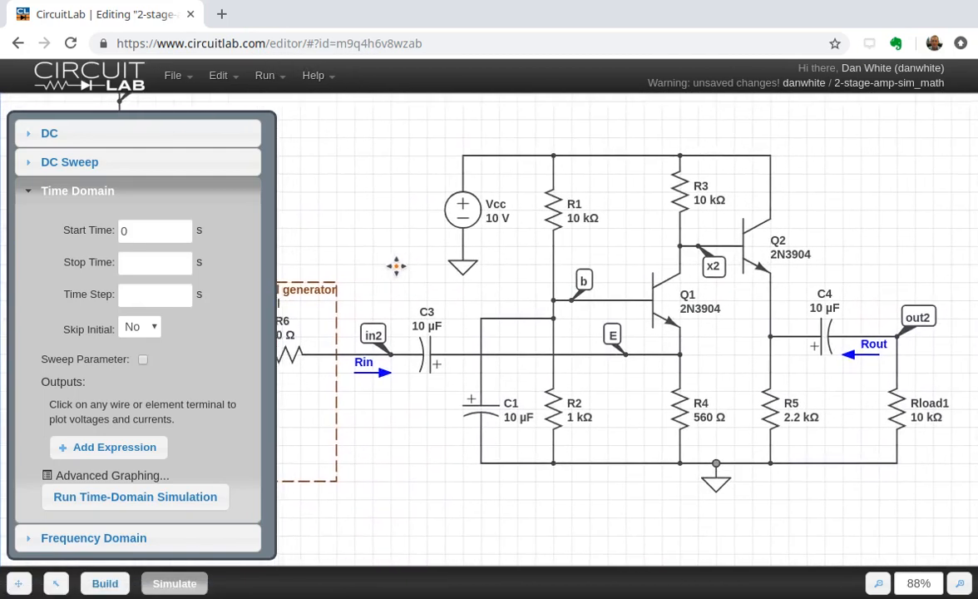
Set the transient stop time to 5m and the time step to 10u
click(155, 263)
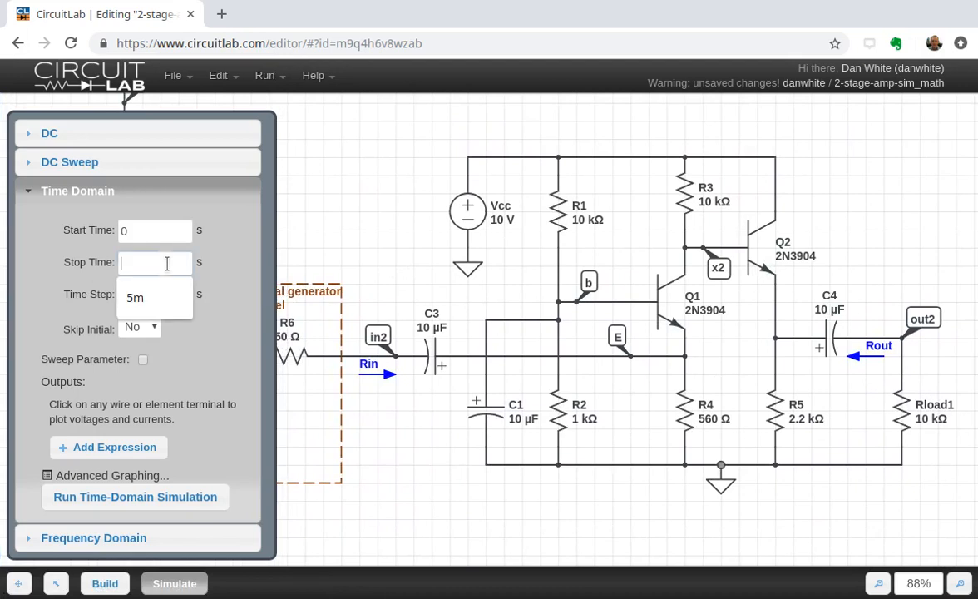
text(5m)
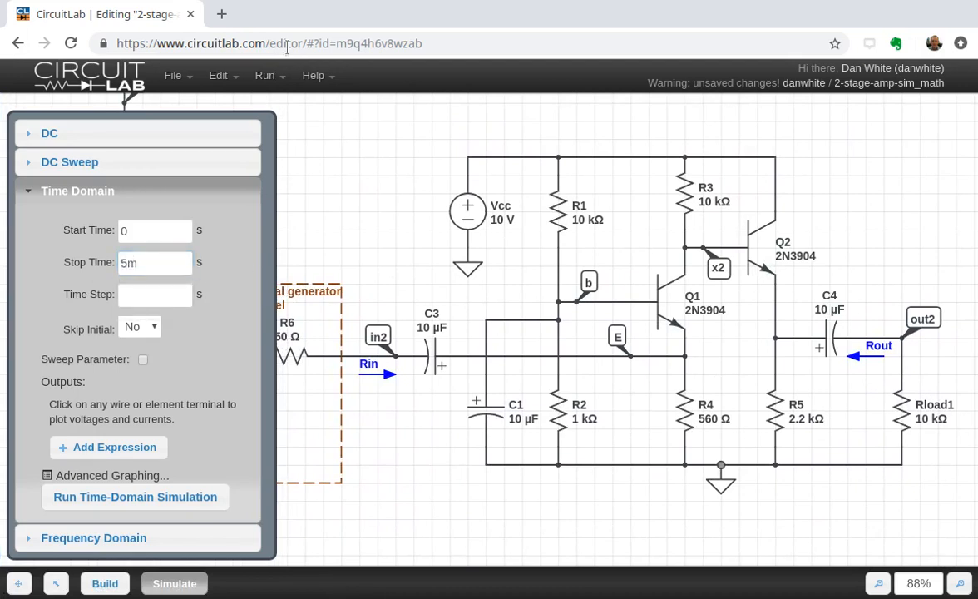
mouse_move(348, 200)
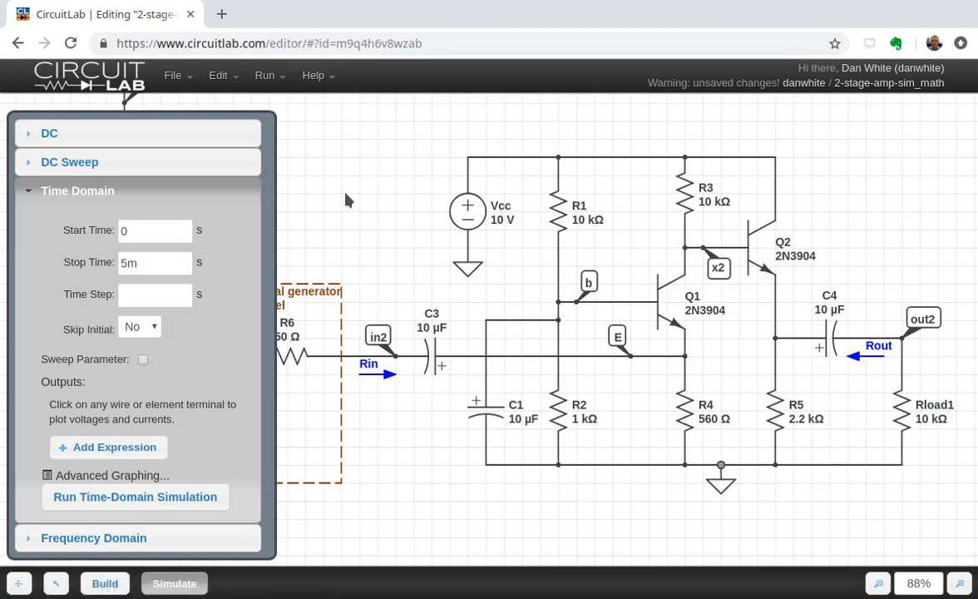
click(155, 262)
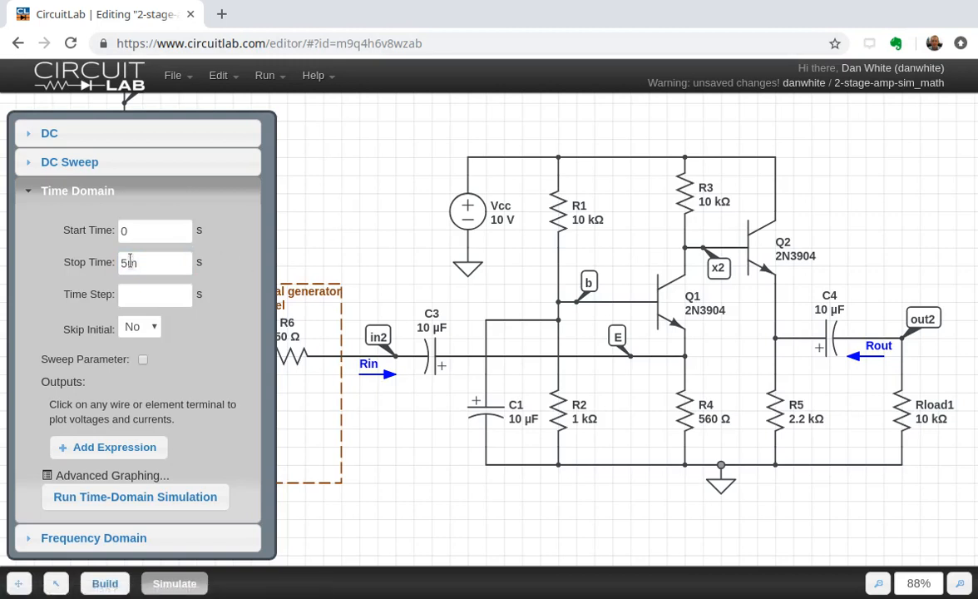
click(153, 292)
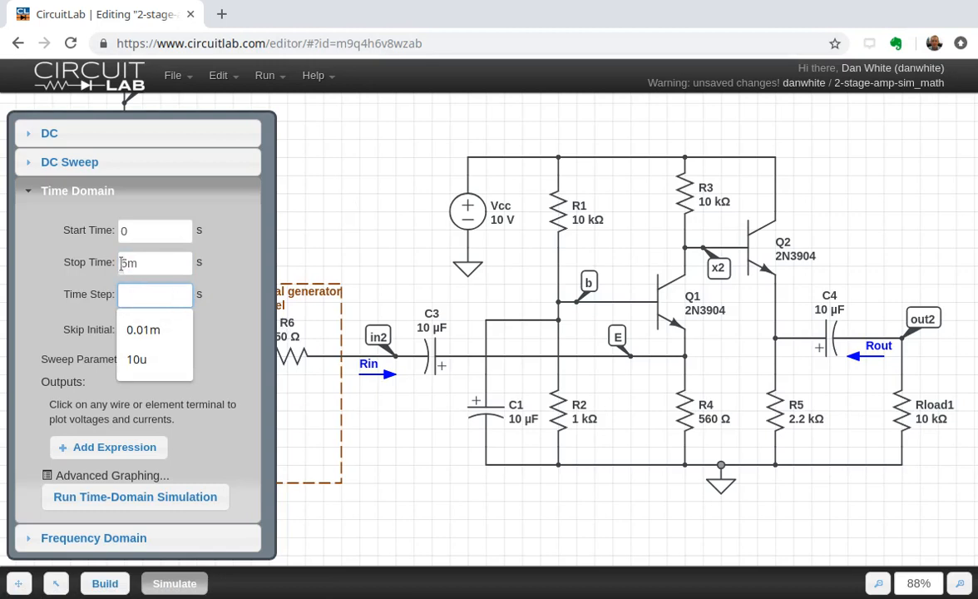
click(155, 292)
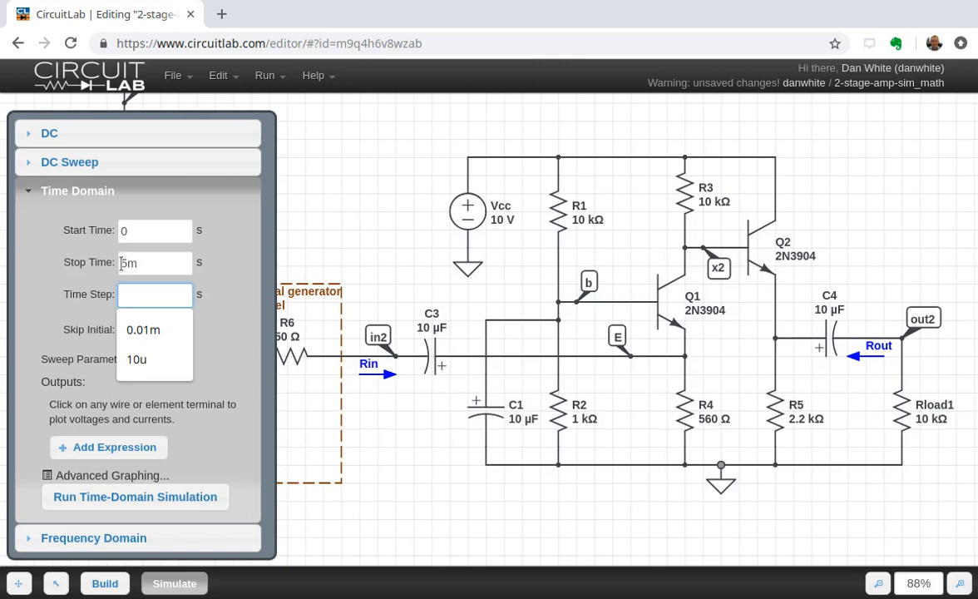
click(154, 294)
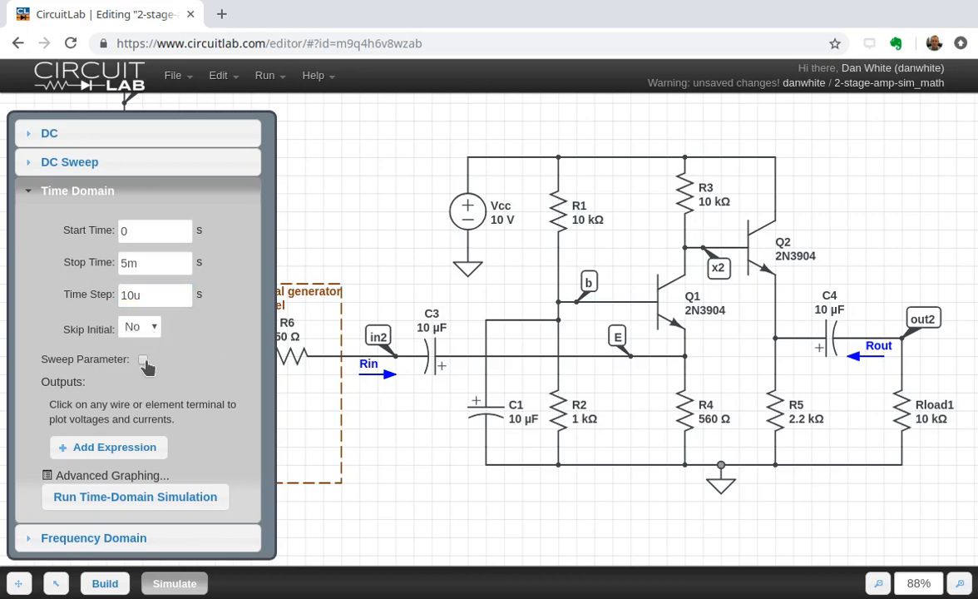
mouse_move(186, 356)
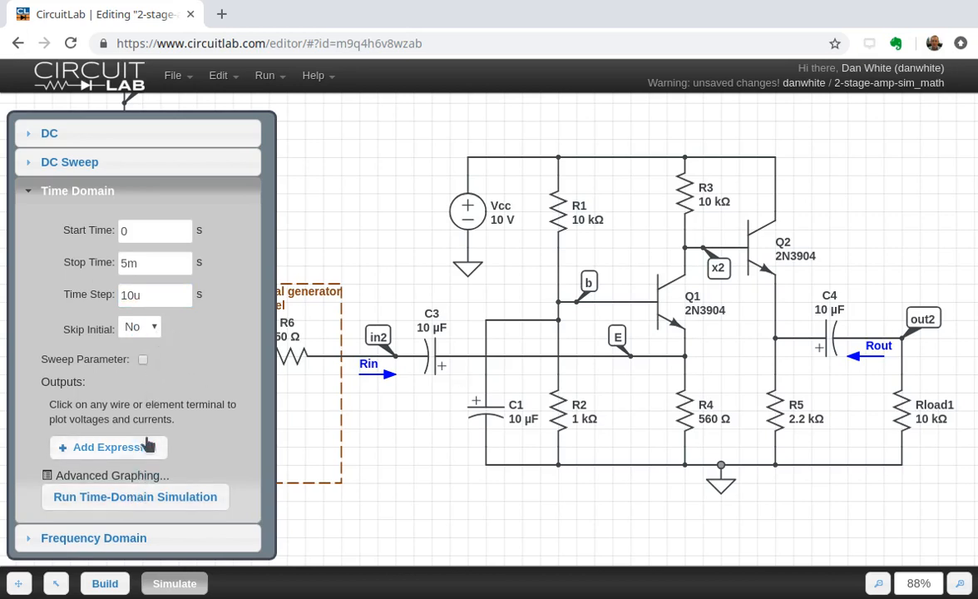
Add outputs V(in2), V(x2), V(un11), V(out2) and run the 5 ms transient simulation
click(108, 446)
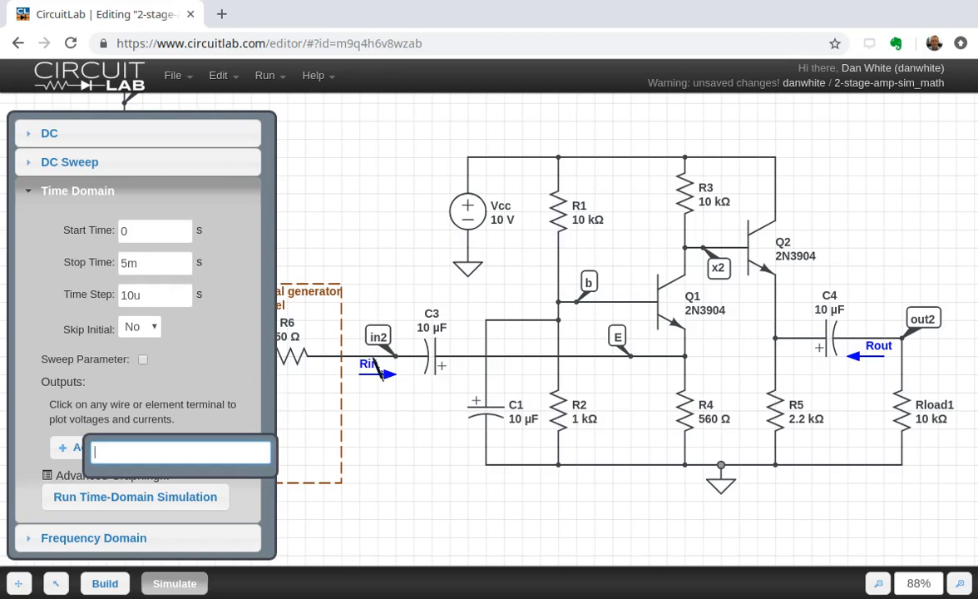
click(391, 341)
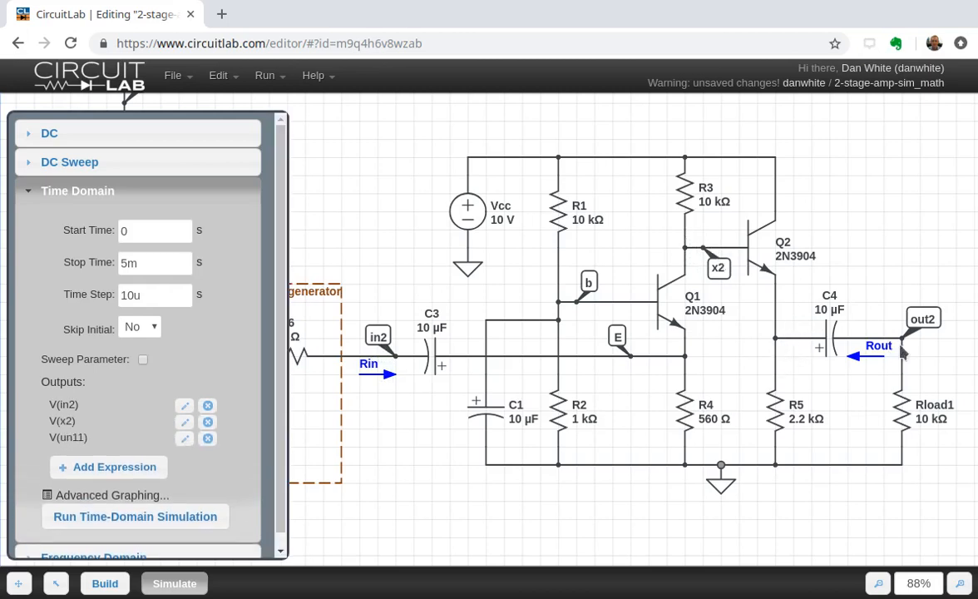
click(106, 466)
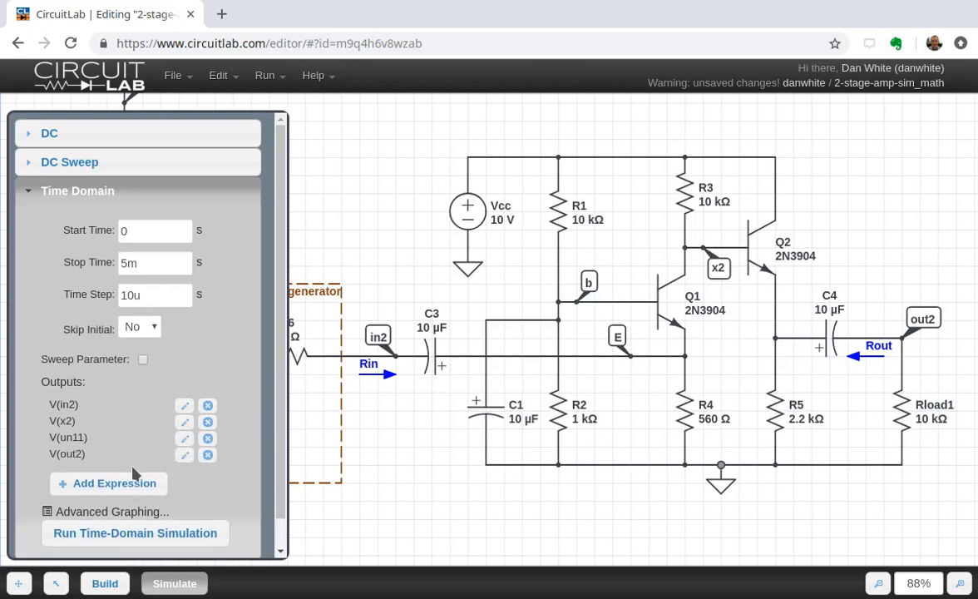
click(135, 532)
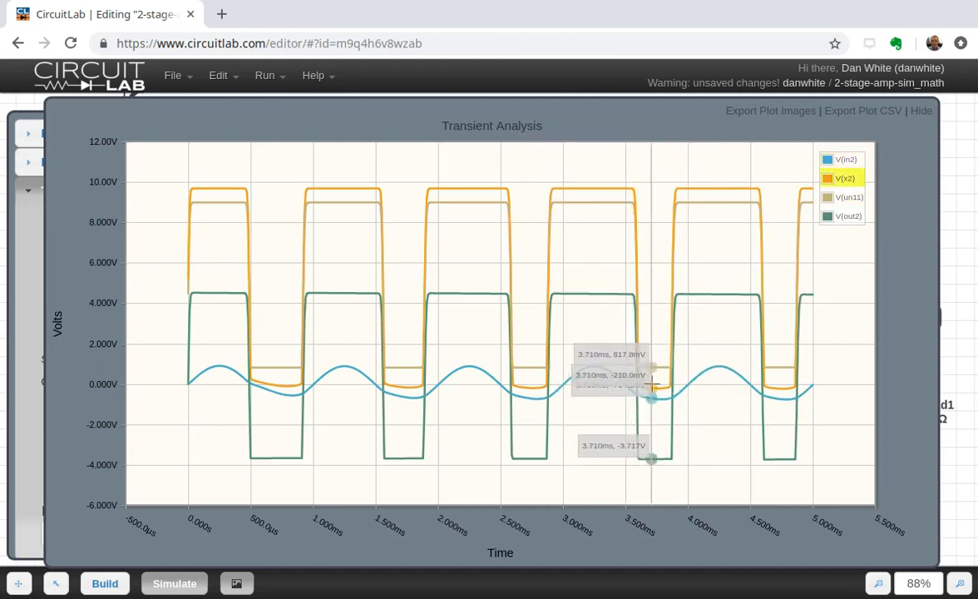
mouse_move(682, 366)
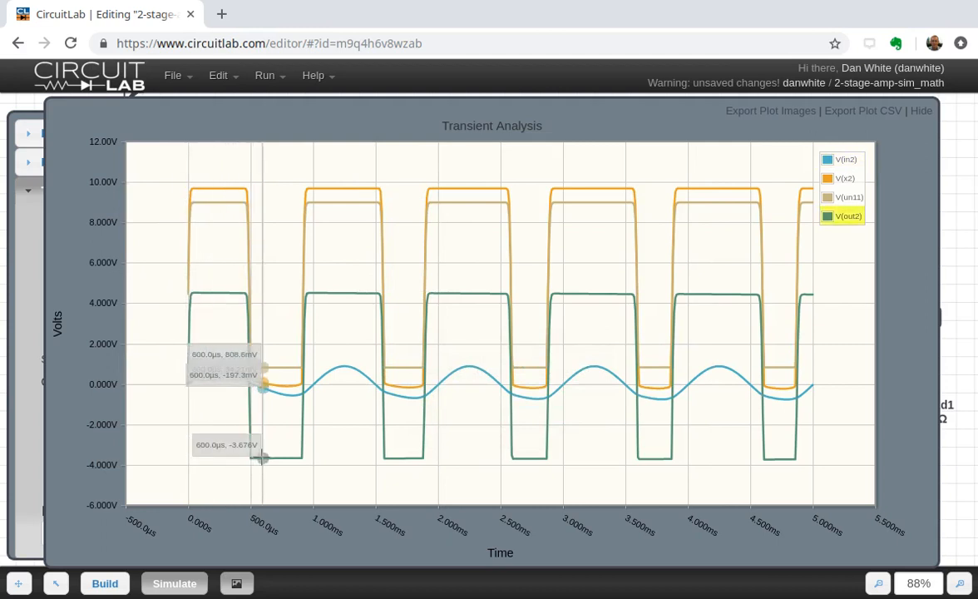
mouse_move(215, 306)
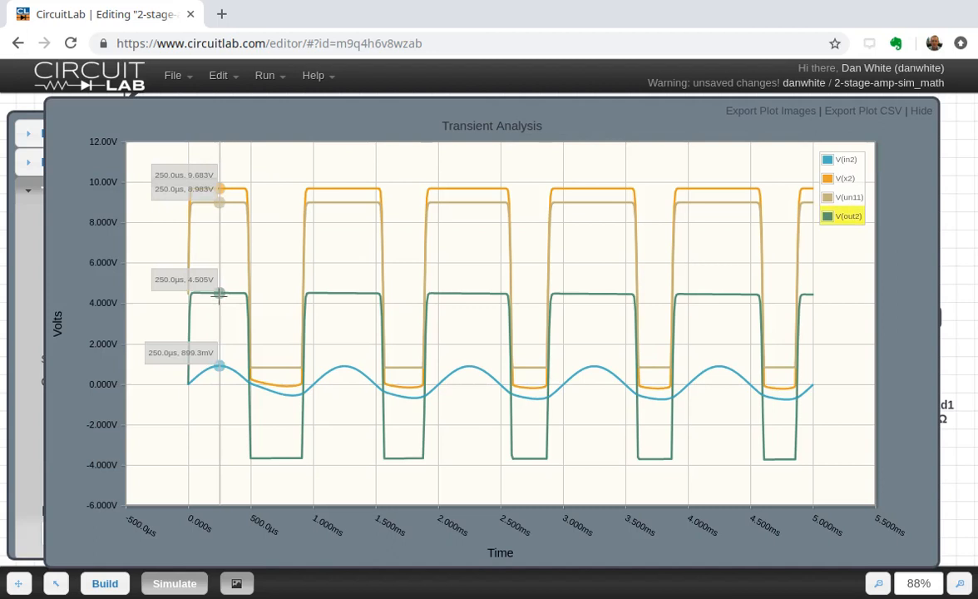
mouse_move(225, 280)
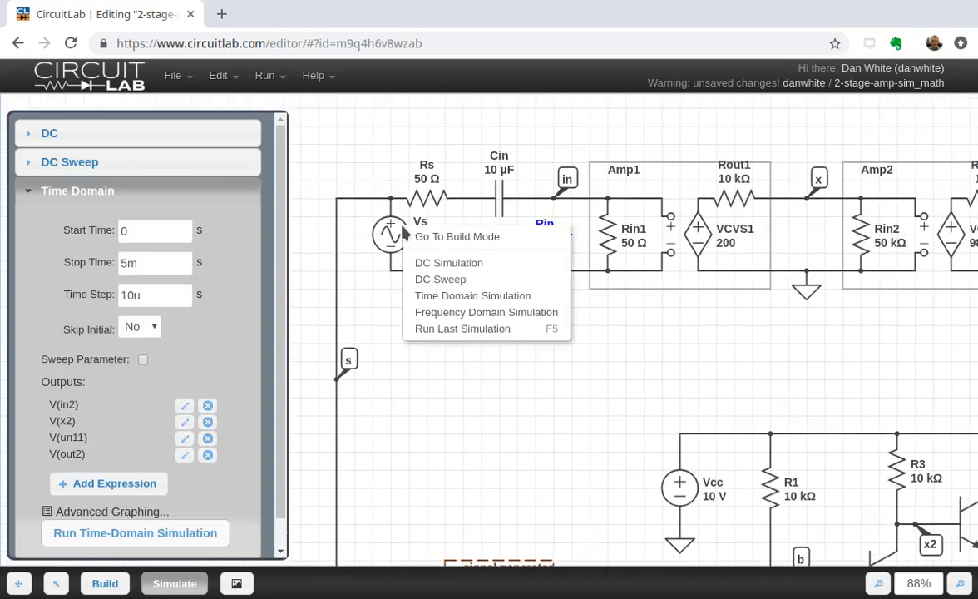
Change the Vs amplitude to 100m and rerun the transient simulation of the four voltages
click(455, 236)
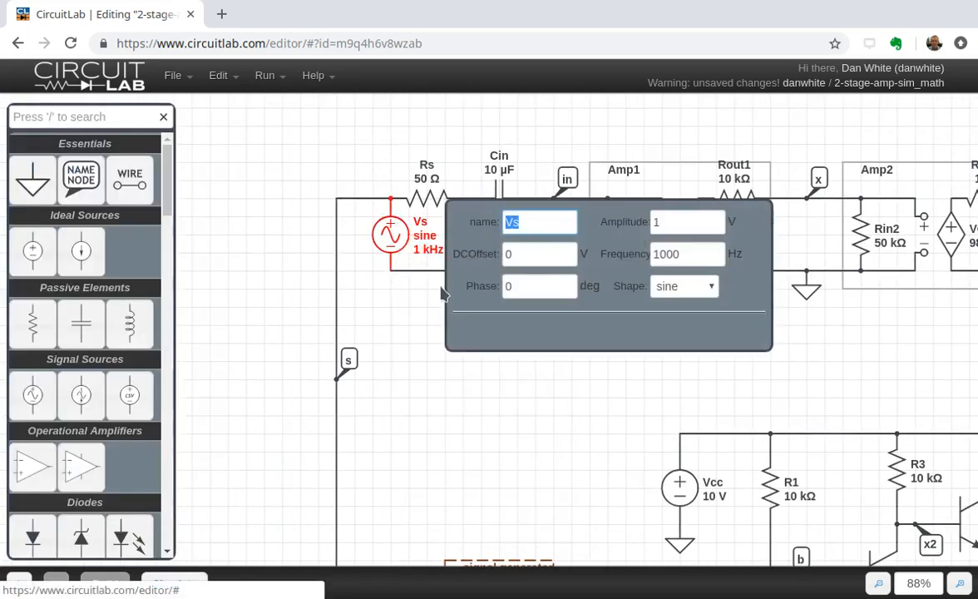
click(687, 221)
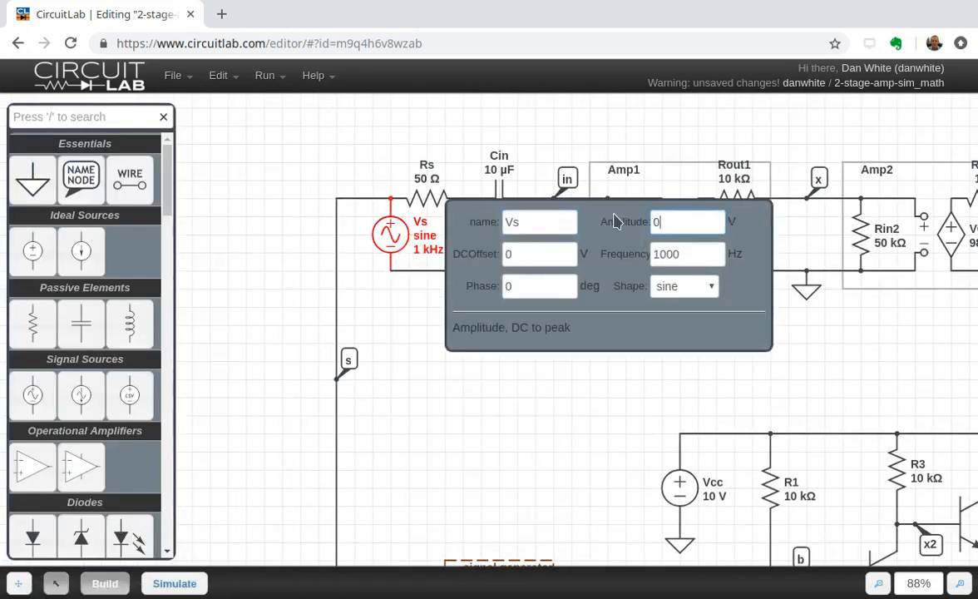
text(100m)
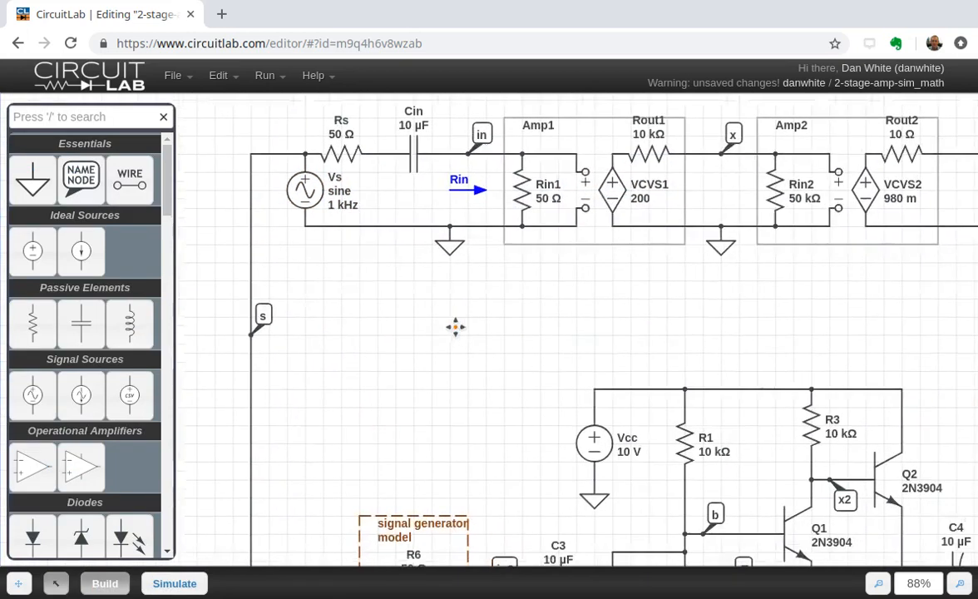
click(173, 582)
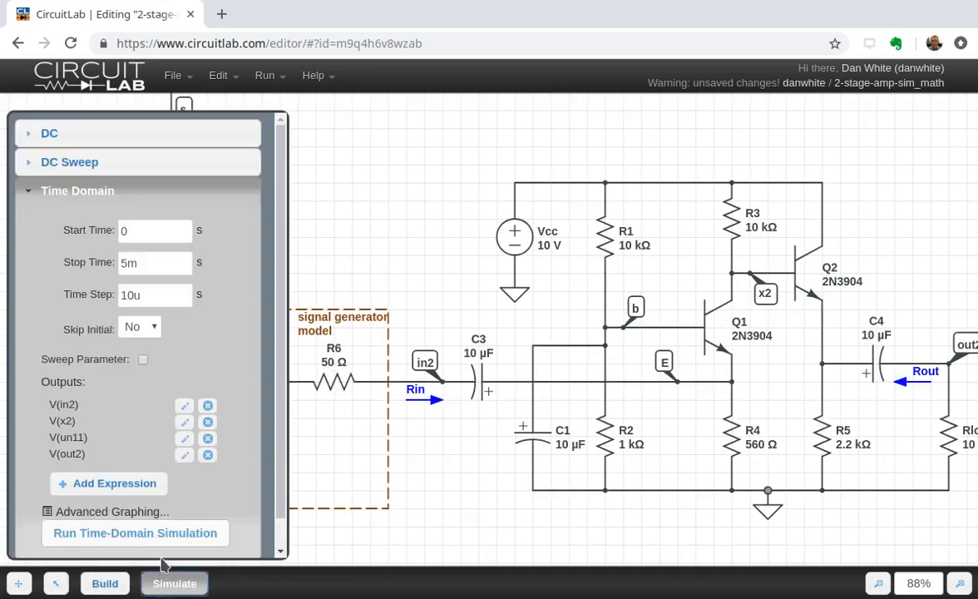
click(135, 532)
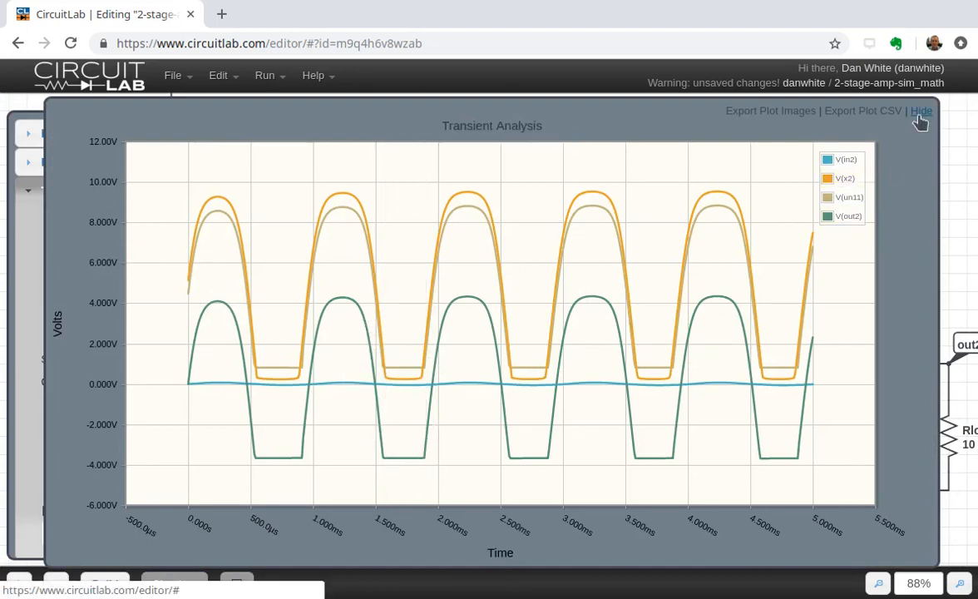
Reduce the Vs amplitude to 1m and return to the simulation settings
click(922, 110)
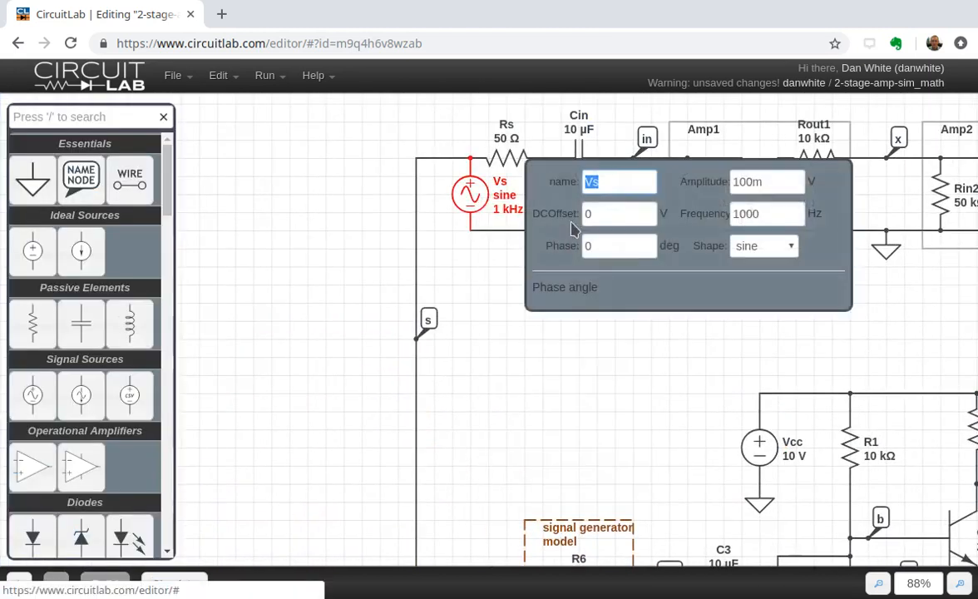
click(765, 181)
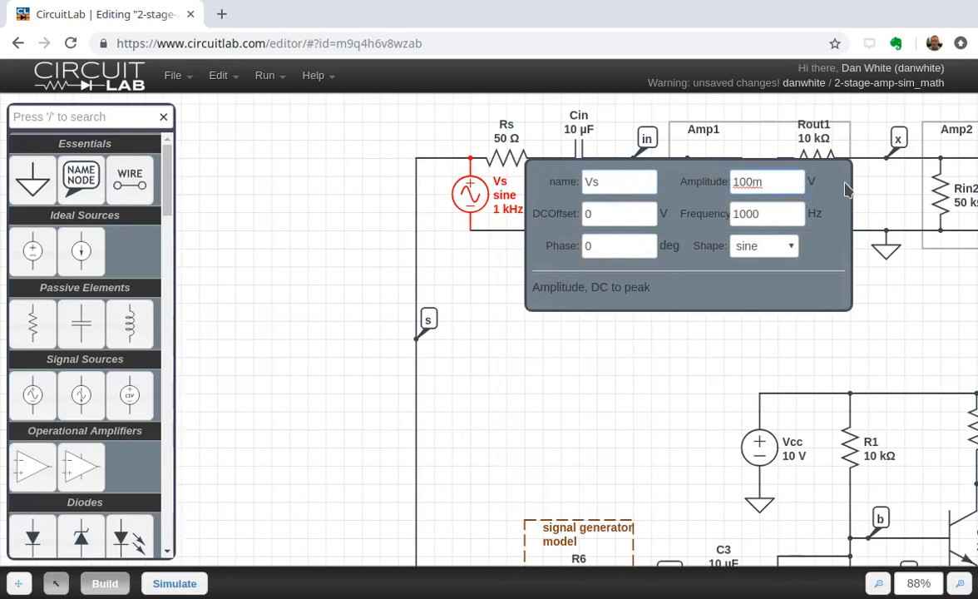
text(1m)
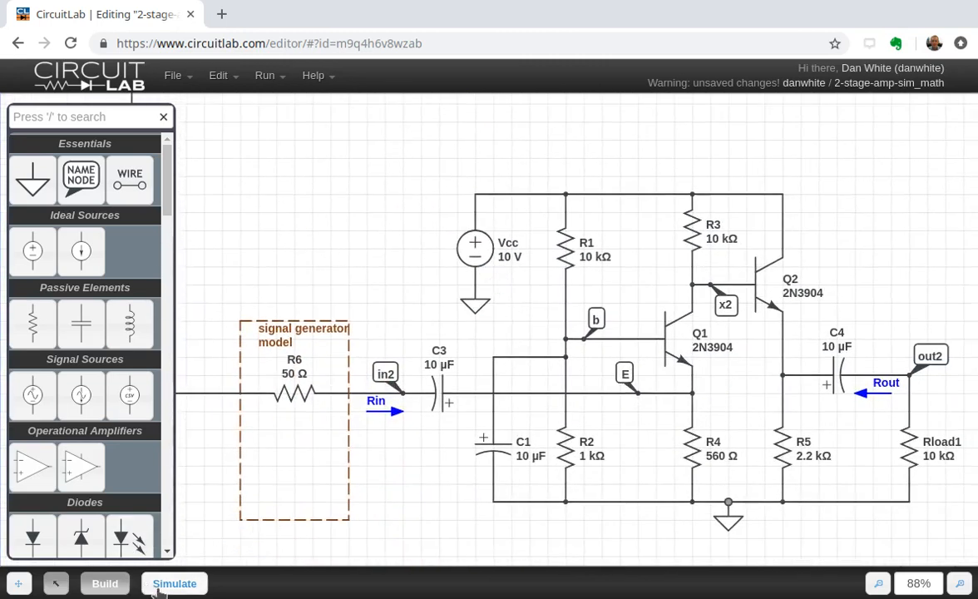
click(173, 582)
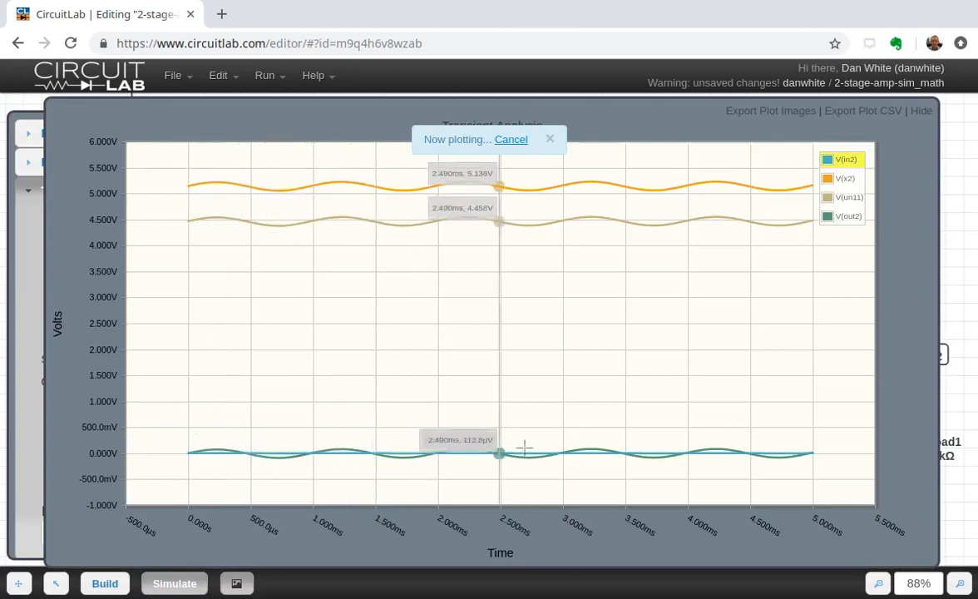
mouse_move(655, 453)
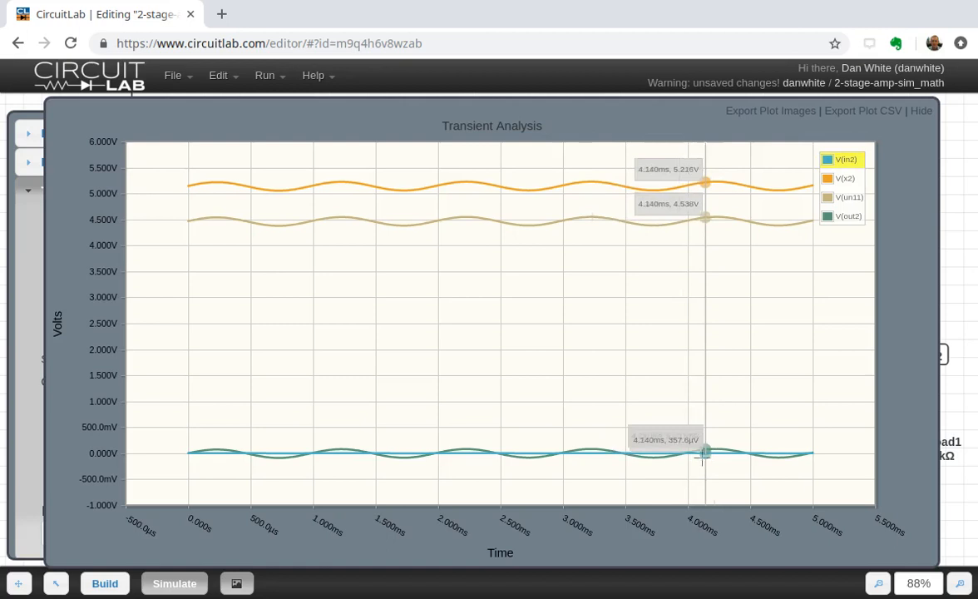
Probe the unclipped transient traces near 4.1 ms, then close the plot
drag(706, 453, 584, 452)
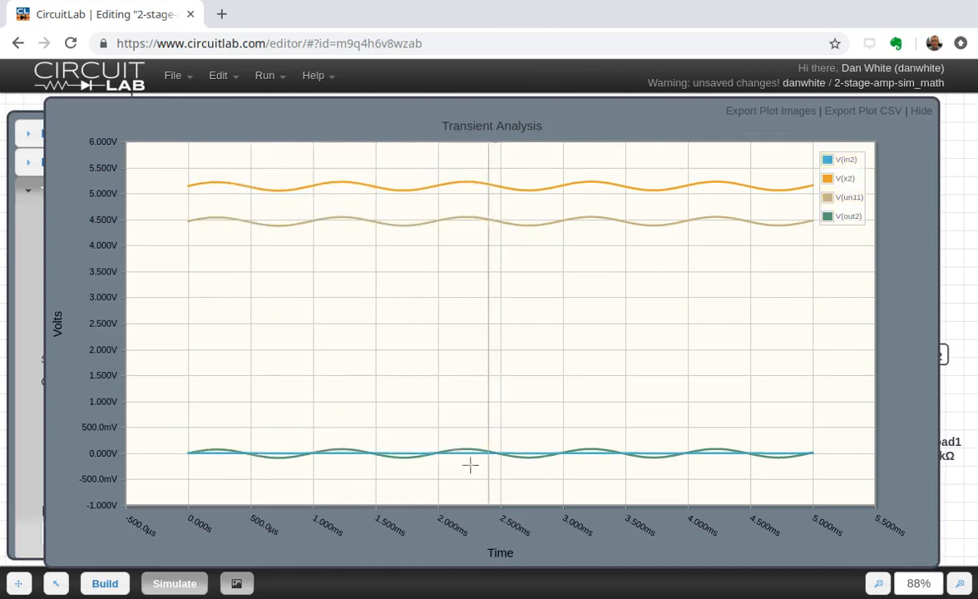
mouse_move(749, 389)
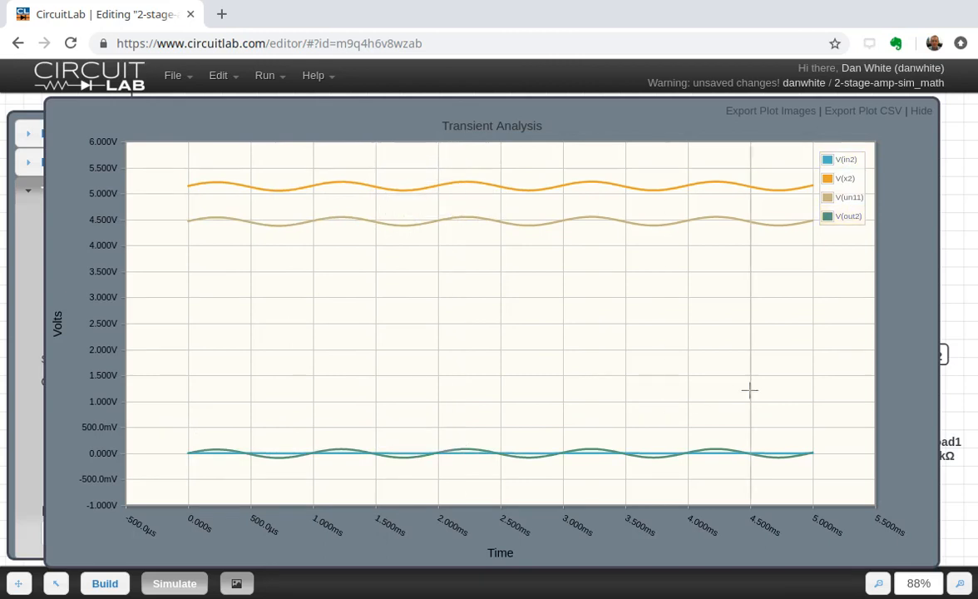
click(922, 110)
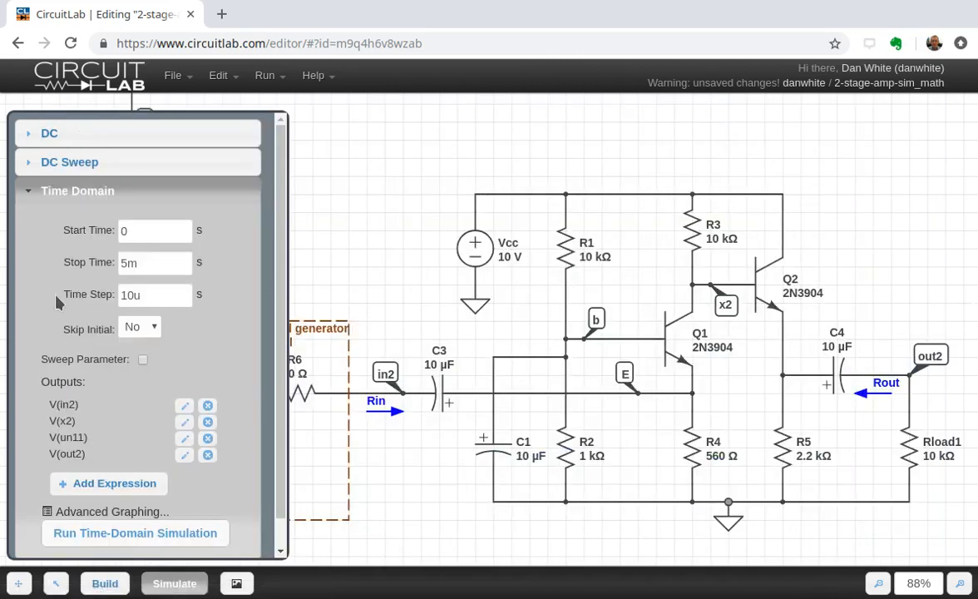
mouse_move(208, 422)
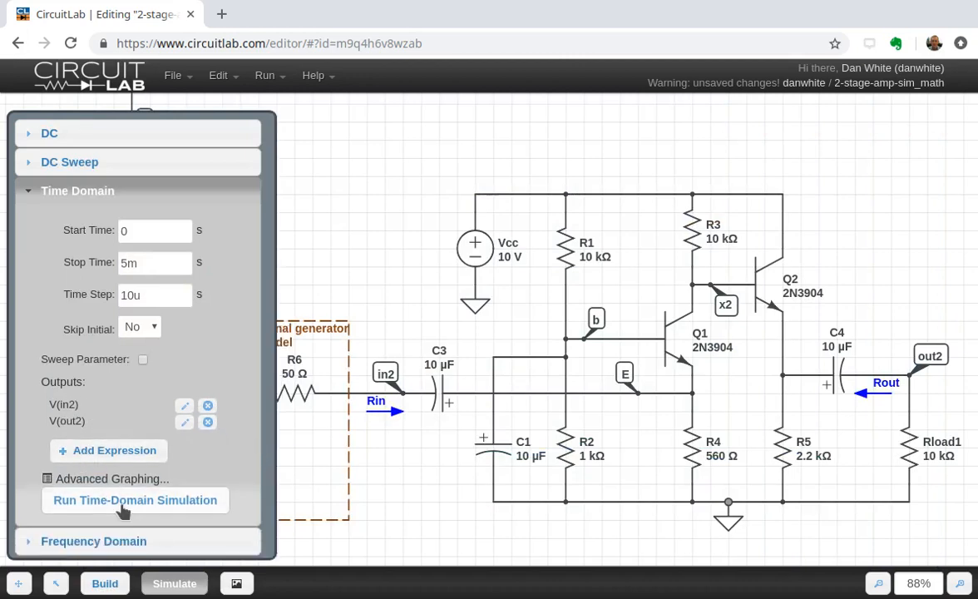
Rerun the time-domain simulation with only V(in2) and V(out2) as outputs
click(135, 499)
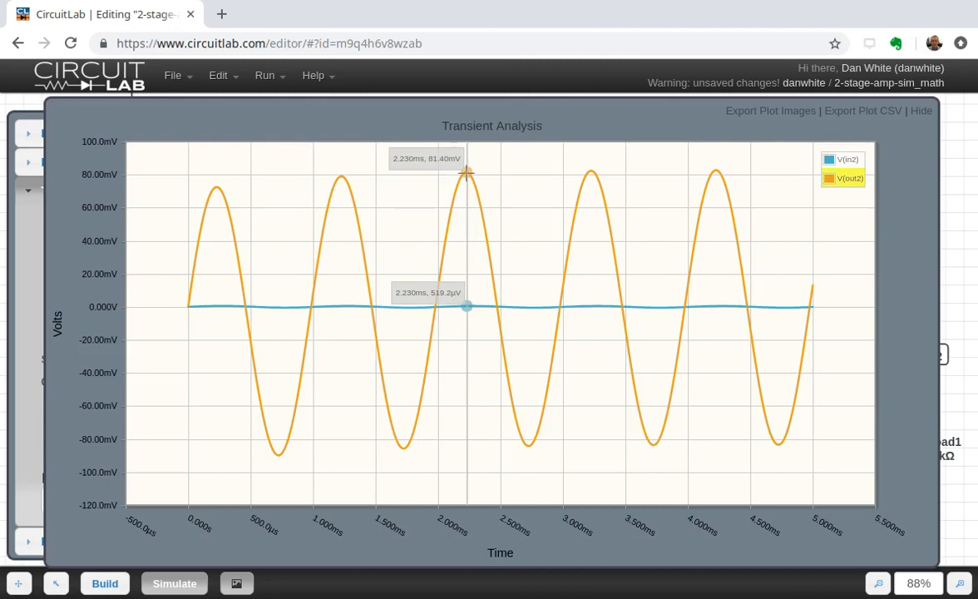
mouse_move(736, 195)
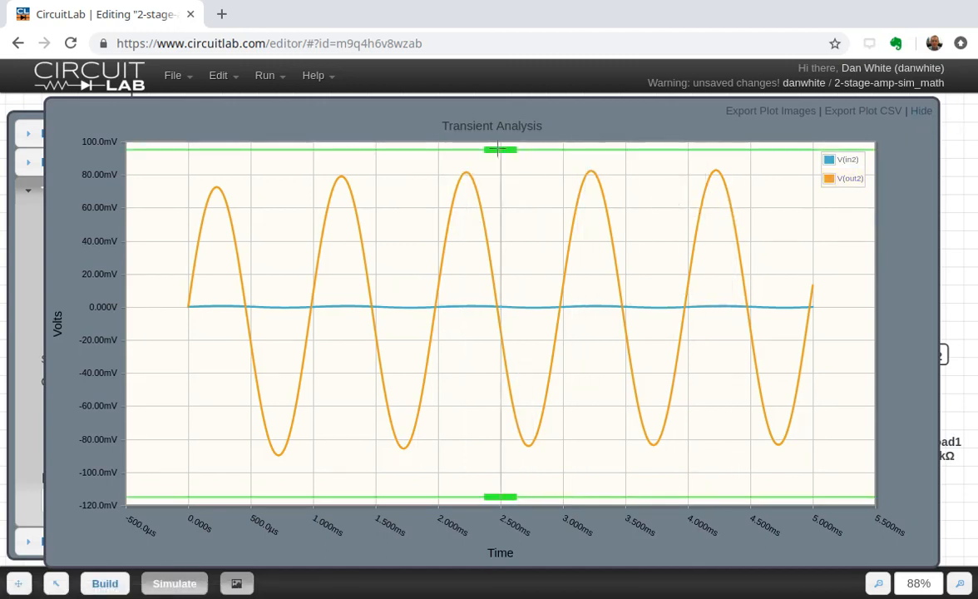
Place horizontal cursors on V(out2)'s peak and trough, reading about 166 mV peak-to-peak
click(494, 176)
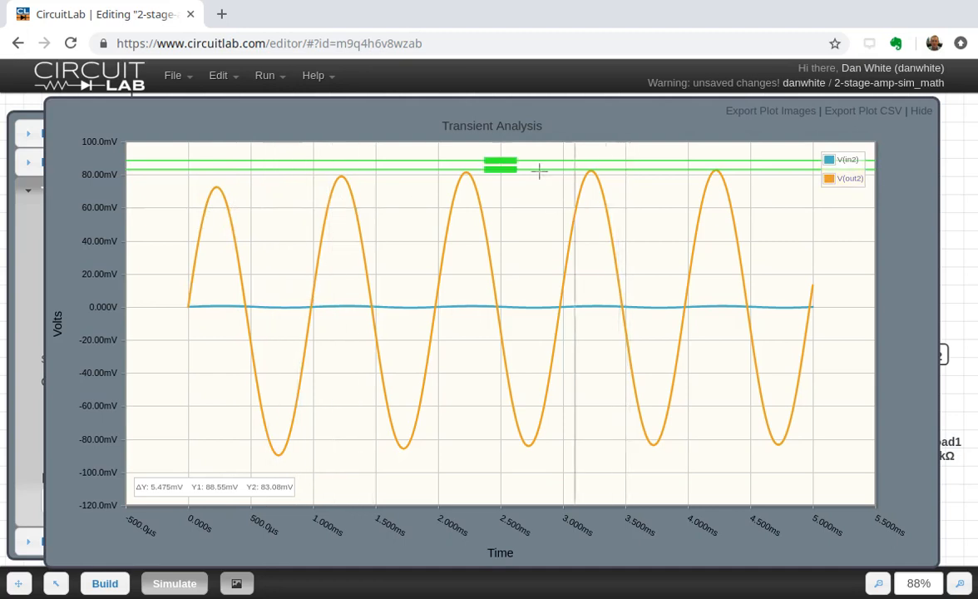
drag(499, 167, 499, 419)
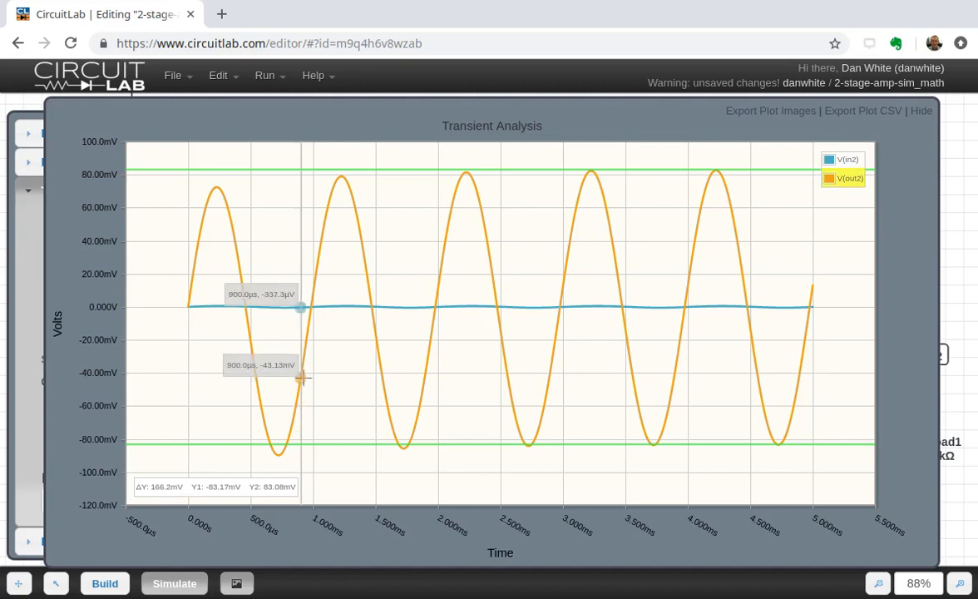
drag(301, 376, 351, 306)
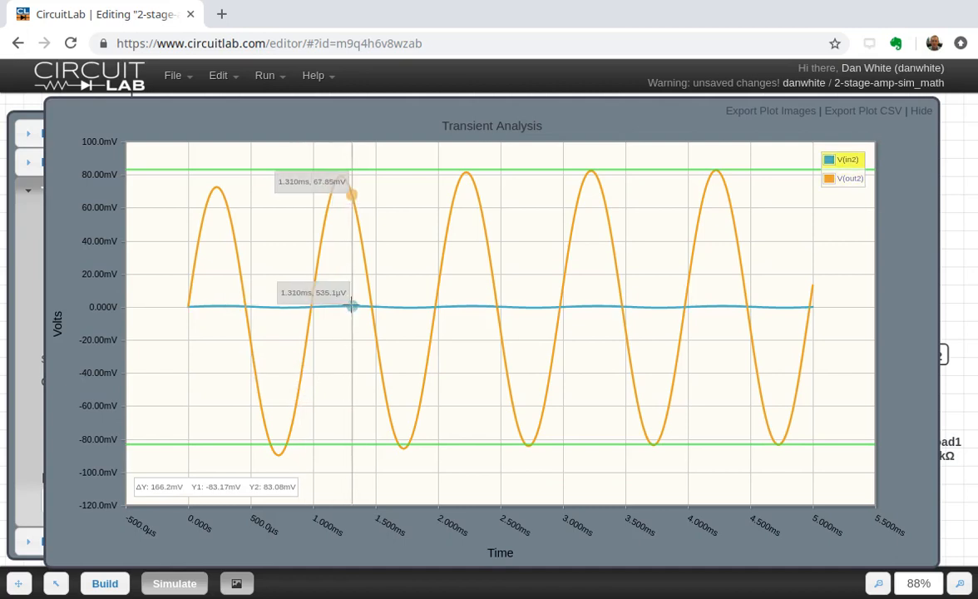
drag(350, 306, 449, 306)
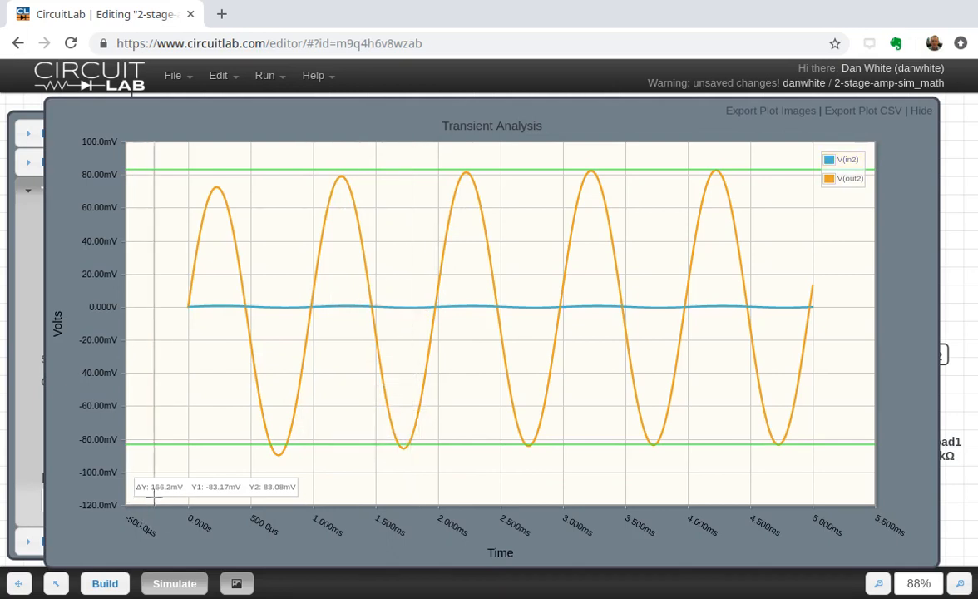
mouse_move(159, 502)
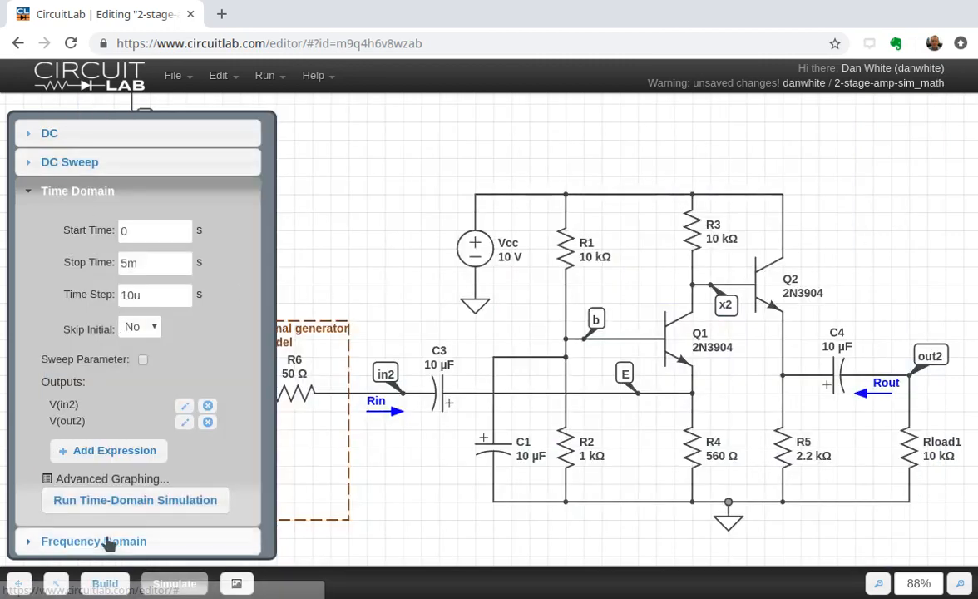
Set the frequency sweep from 10 Hz to 100e6 Hz at 10 points per decade
click(93, 541)
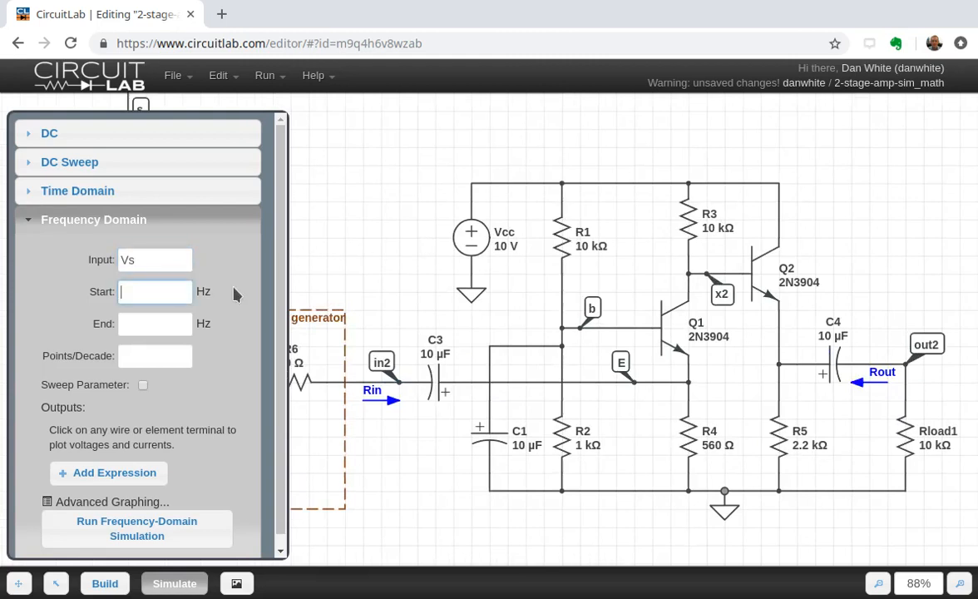
text(10)
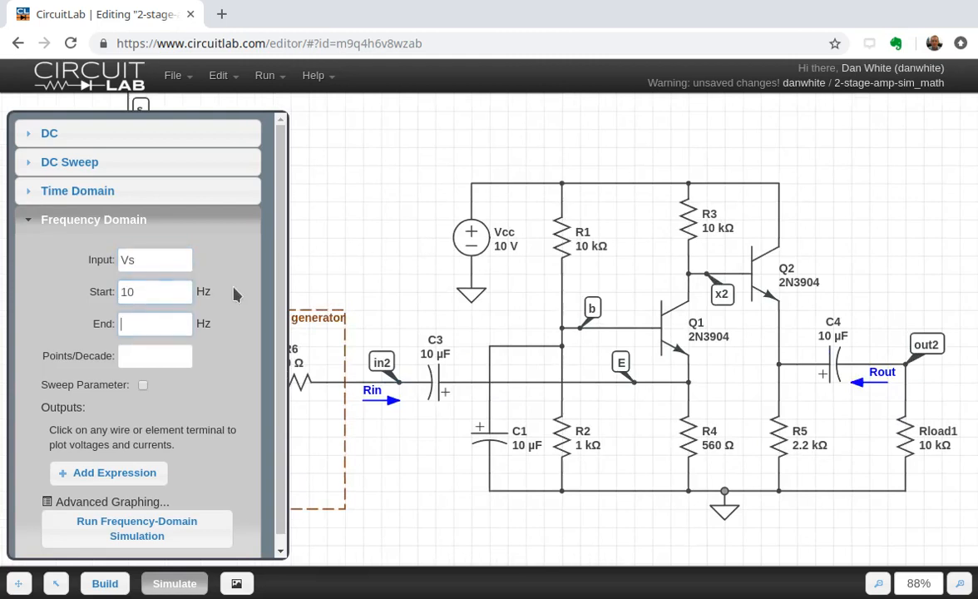
click(155, 322)
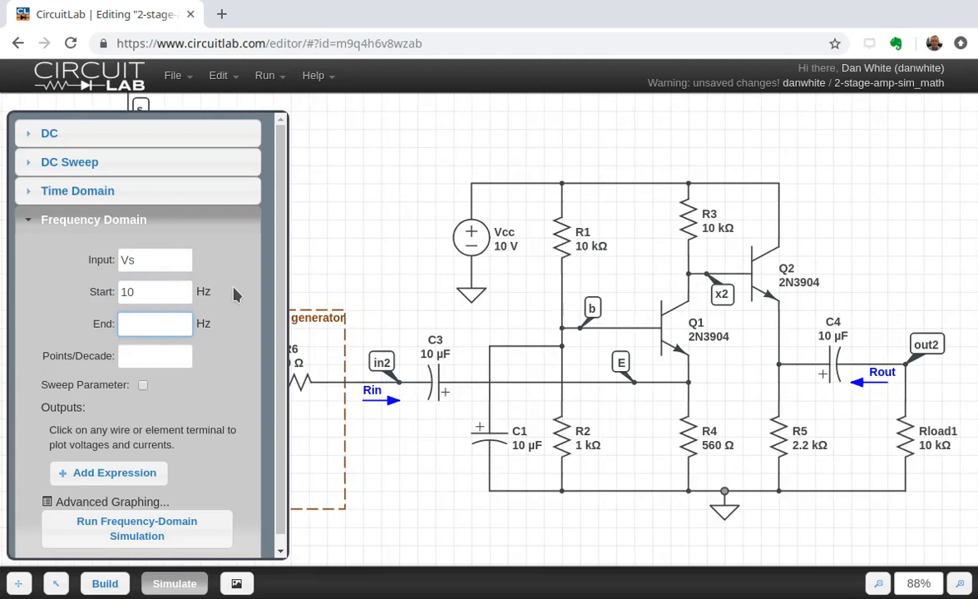
text(100e6)
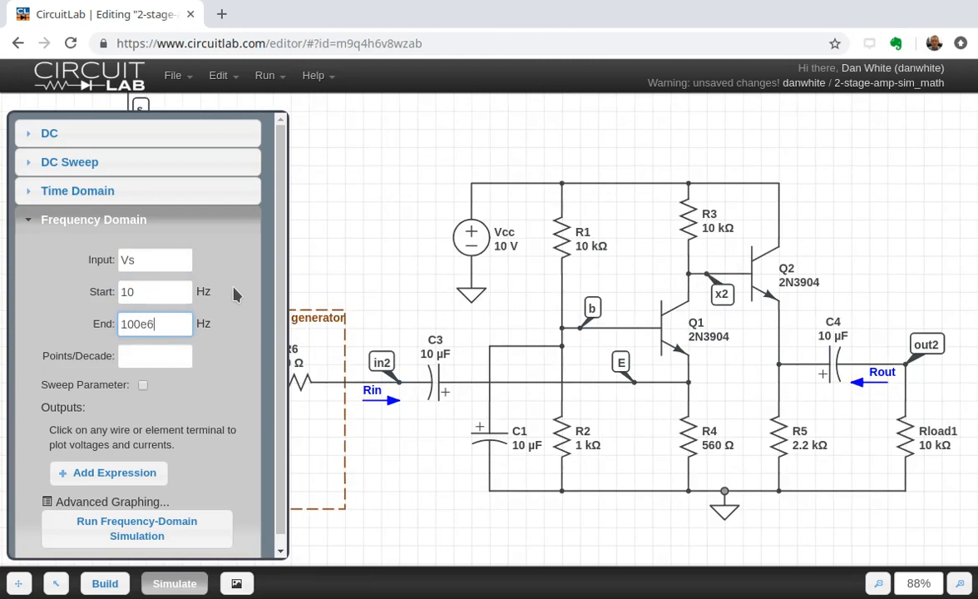
click(155, 356)
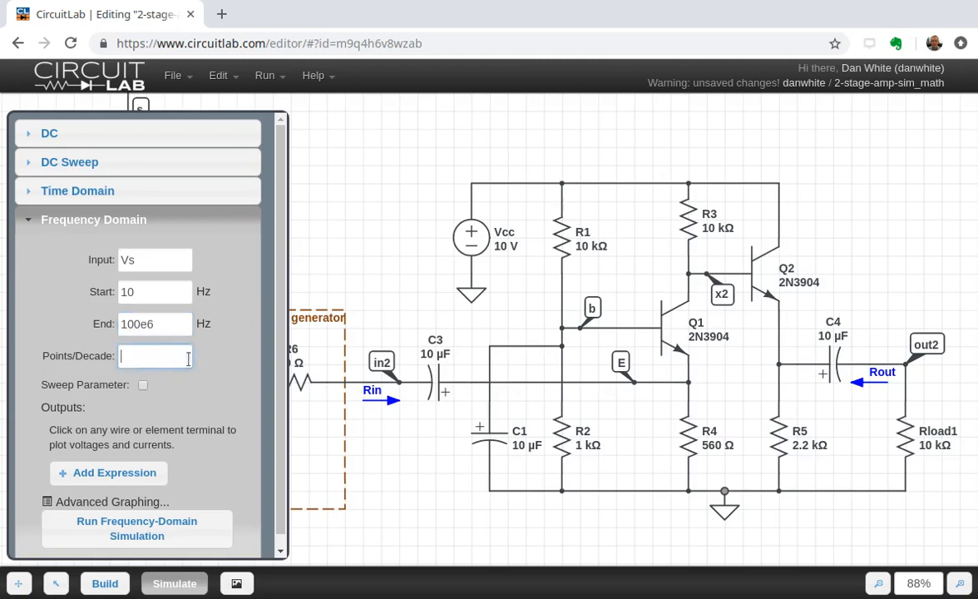
text(10)
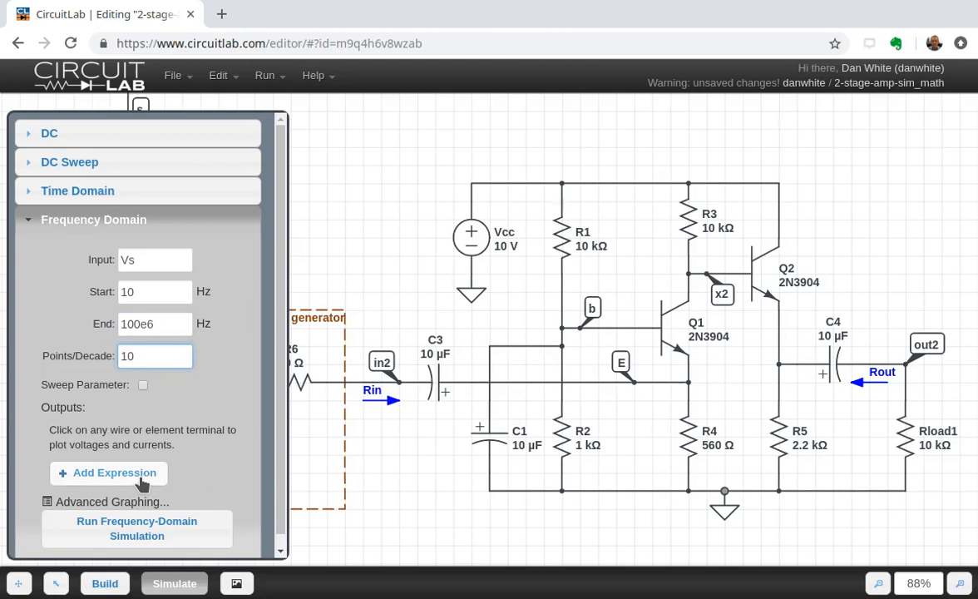
Add magnitude and phase outputs for V(in2) and V(out2) and run the sweep
click(108, 472)
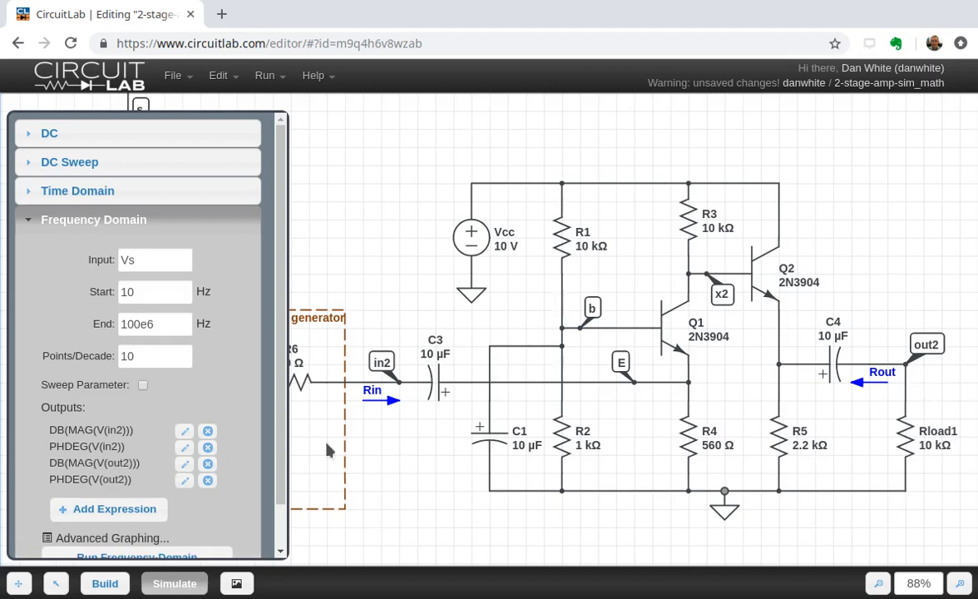
mouse_move(57, 439)
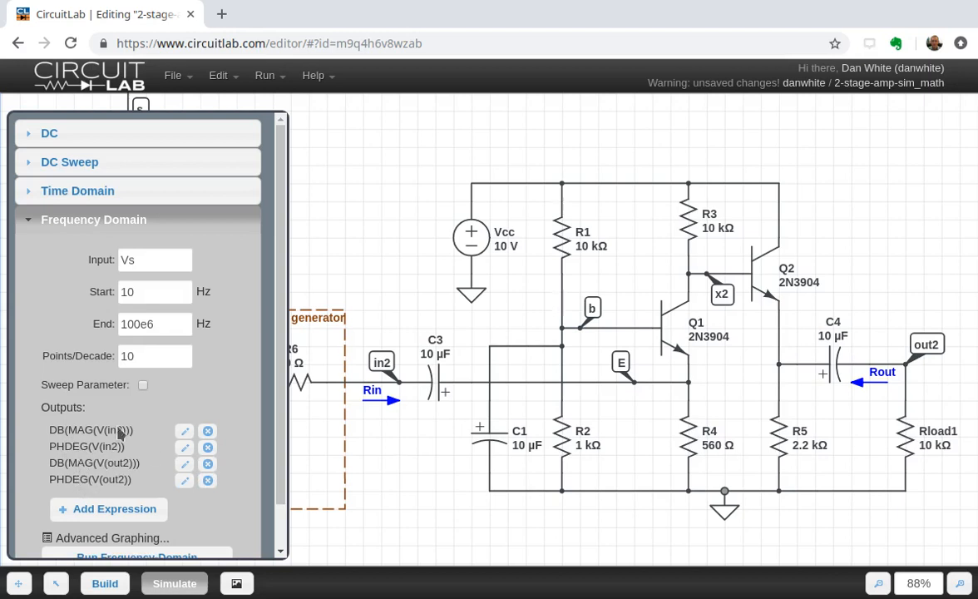
scroll(down, 3)
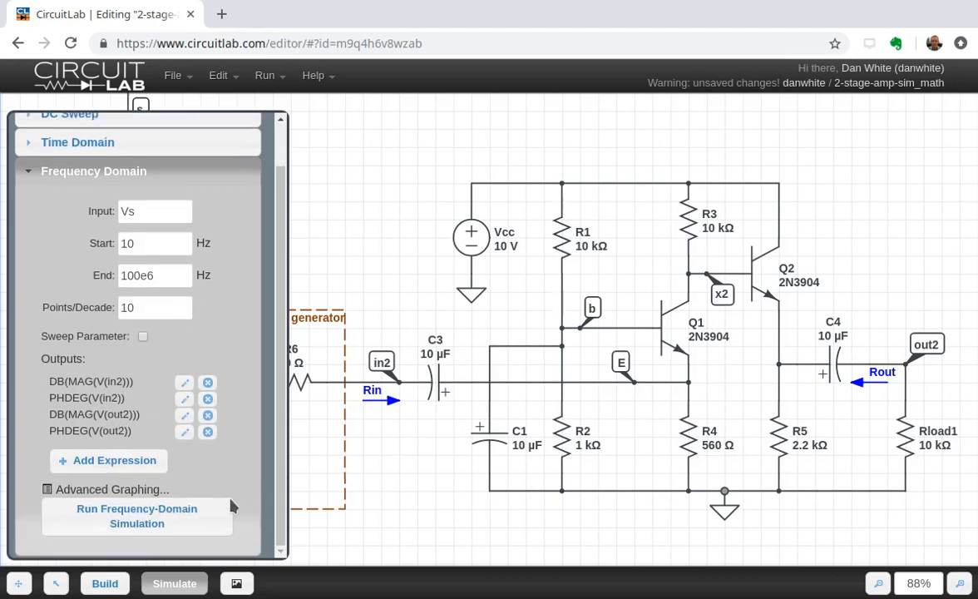
click(136, 516)
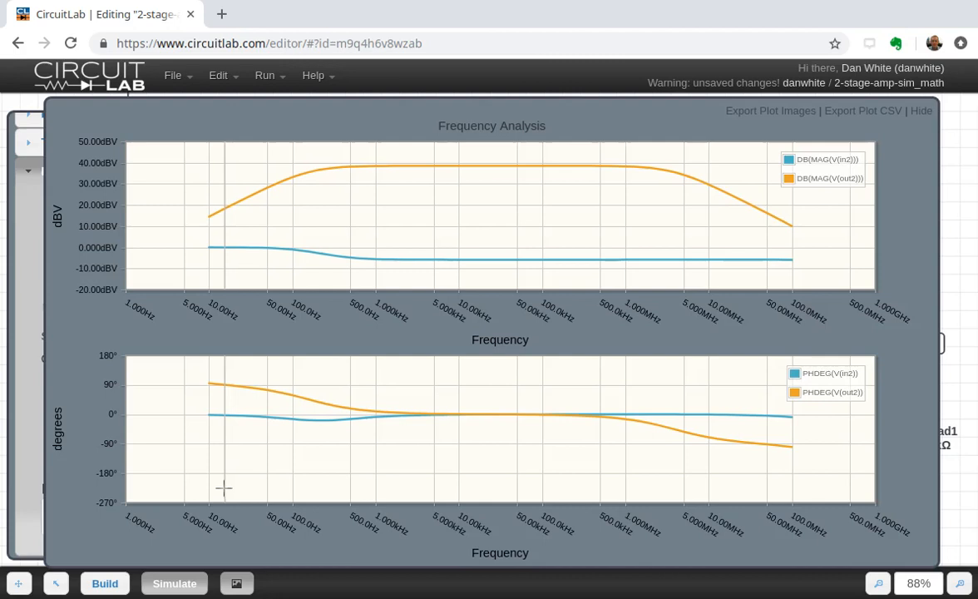
mouse_move(375, 169)
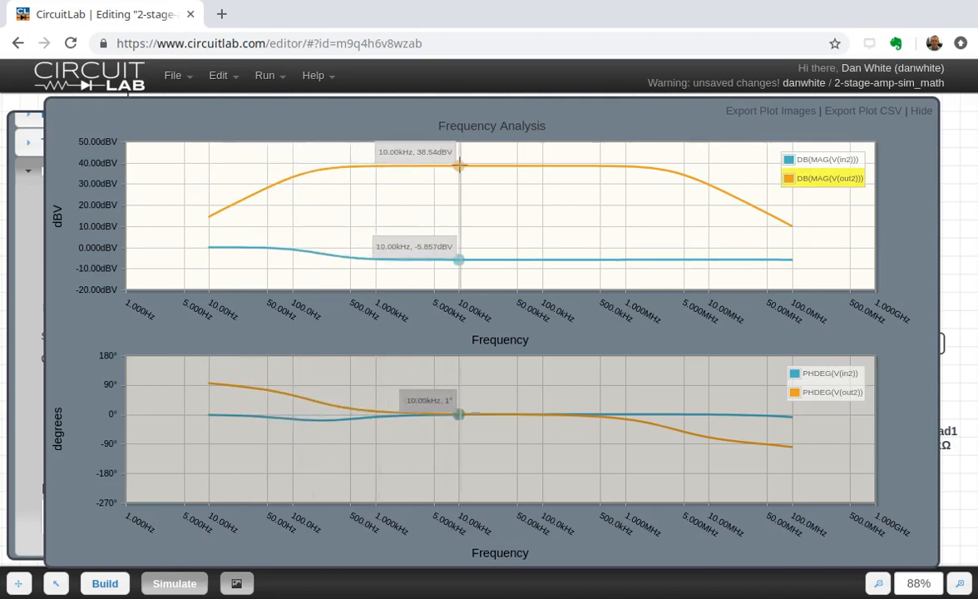
Read DB(MAG(V(out2))) at 10 kHz and 50 kHz, about 38.54 dBV midband
drag(460, 166, 516, 167)
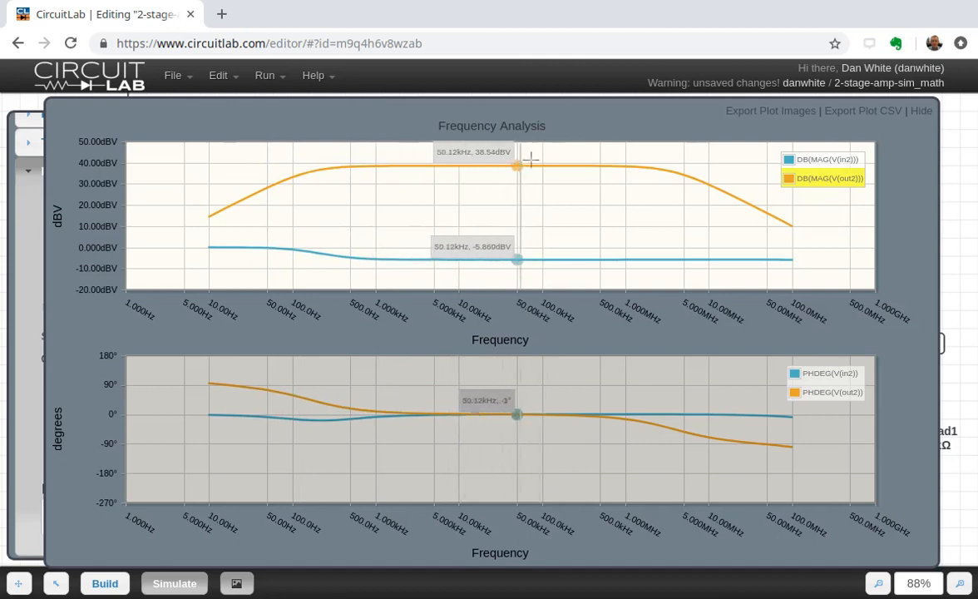
drag(516, 167, 559, 166)
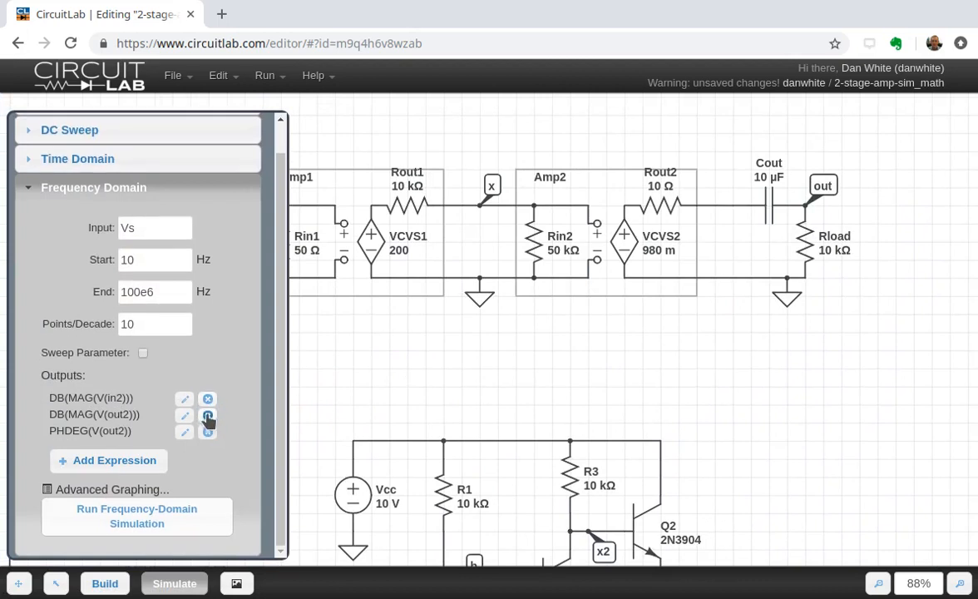
Keep only DB(MAG(V(out2))) and DB(MAG(V(out))), dropping V(in2) magnitude and the phase/current outputs
click(208, 418)
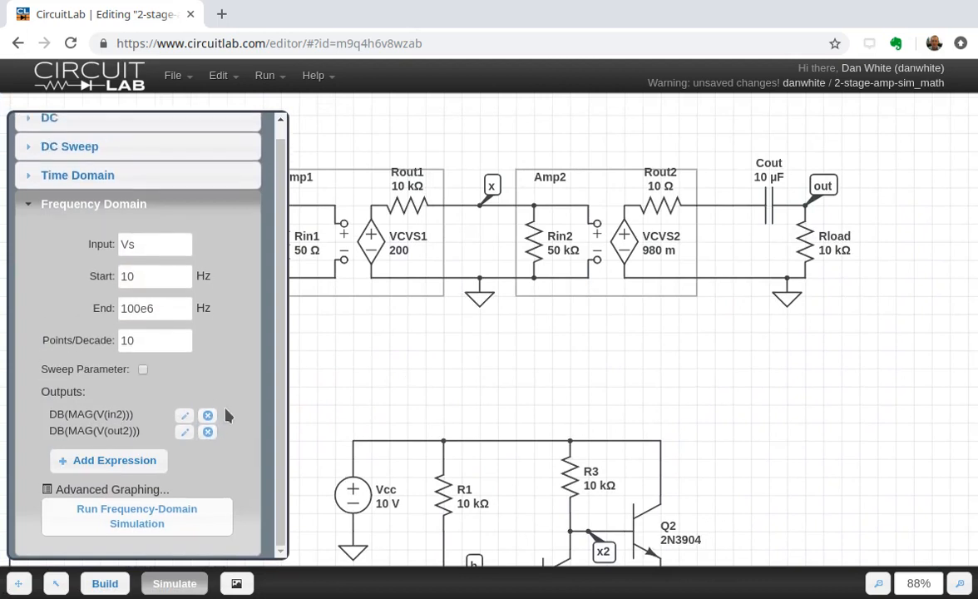
mouse_move(208, 431)
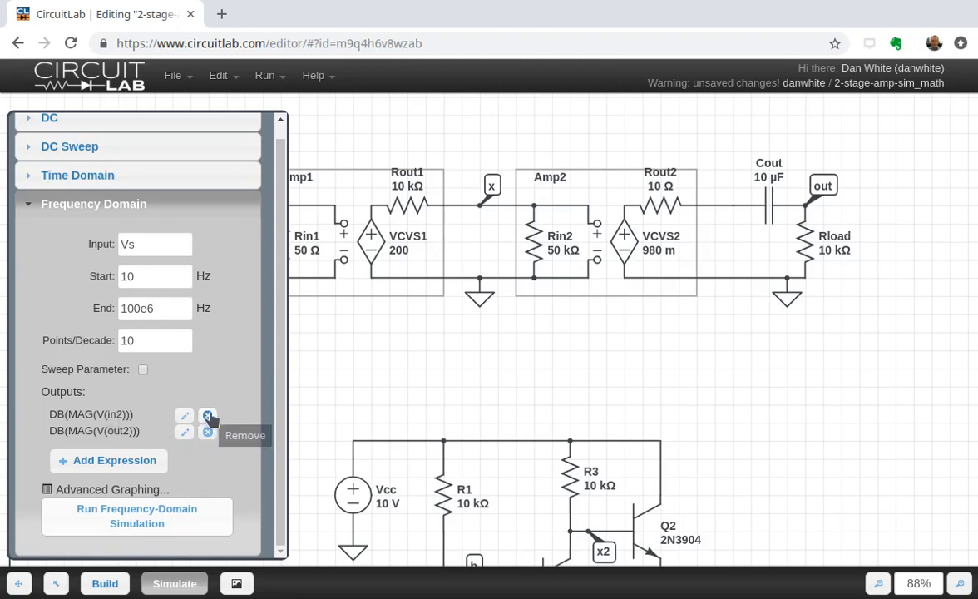
click(208, 416)
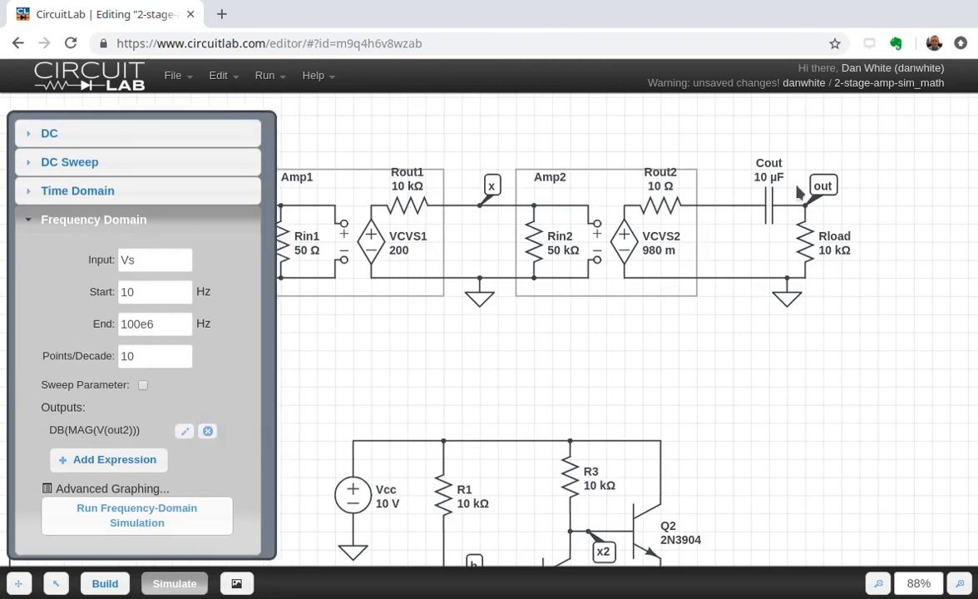
click(108, 459)
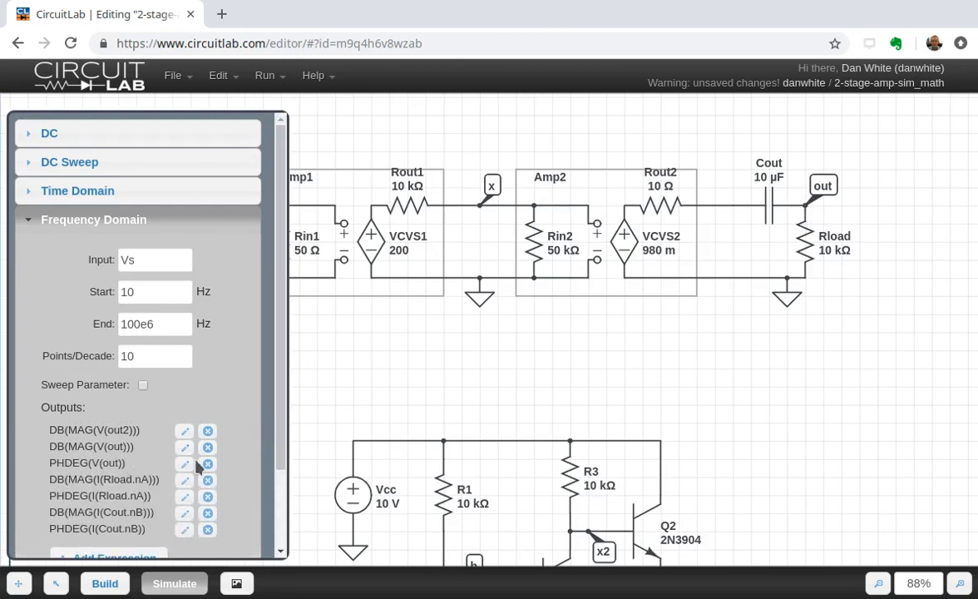
click(207, 463)
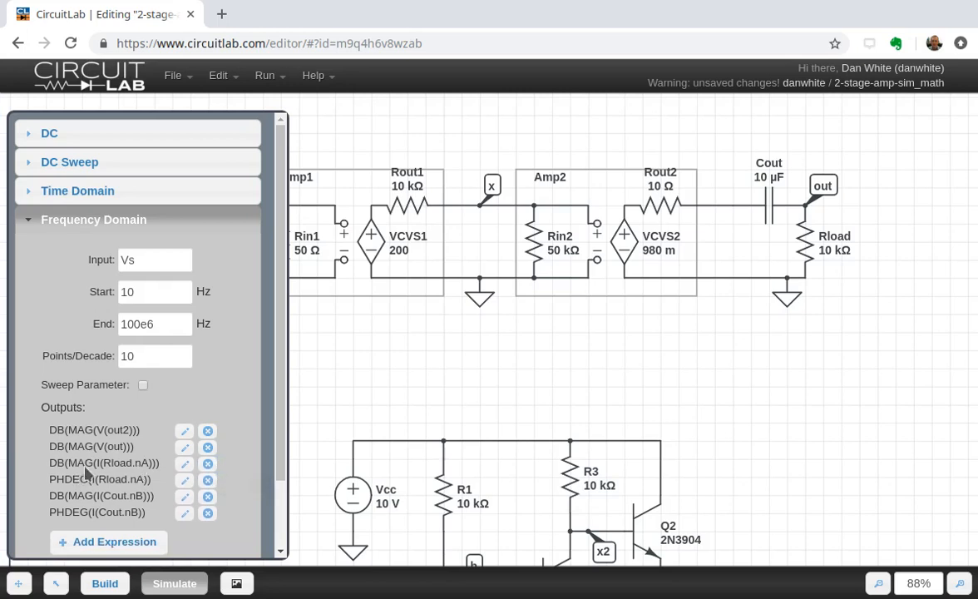
mouse_move(108, 509)
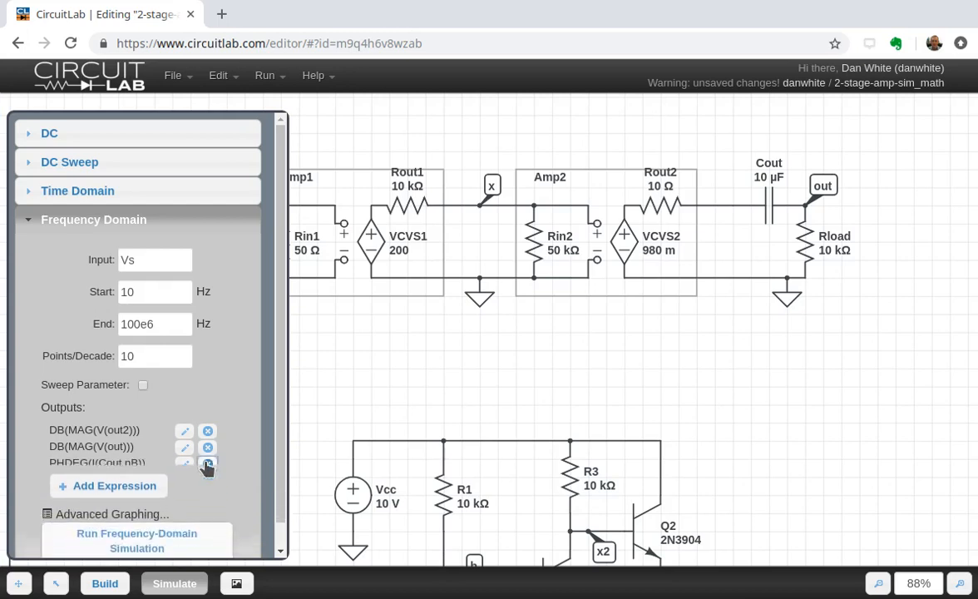
click(208, 462)
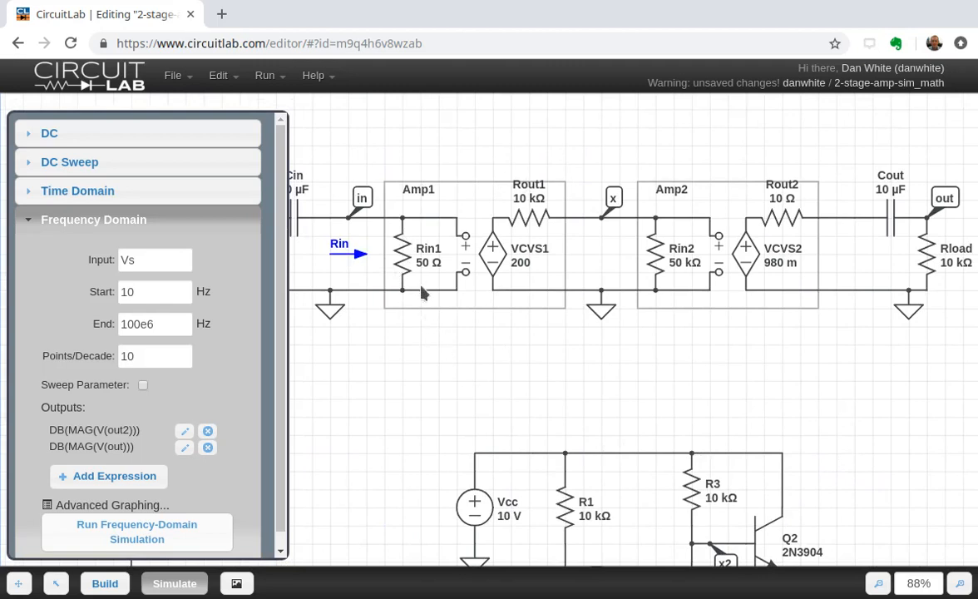
mouse_move(414, 276)
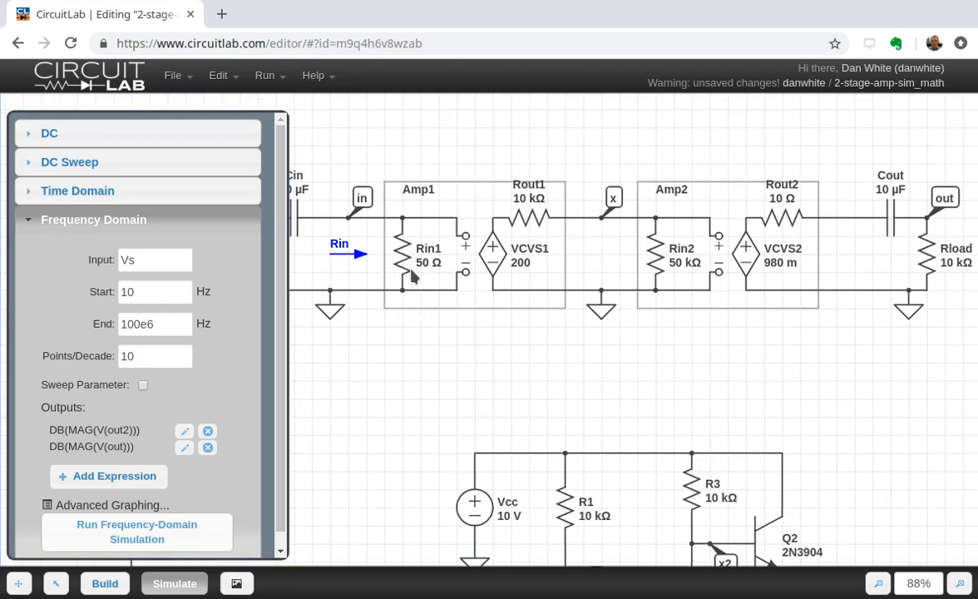
mouse_move(540, 227)
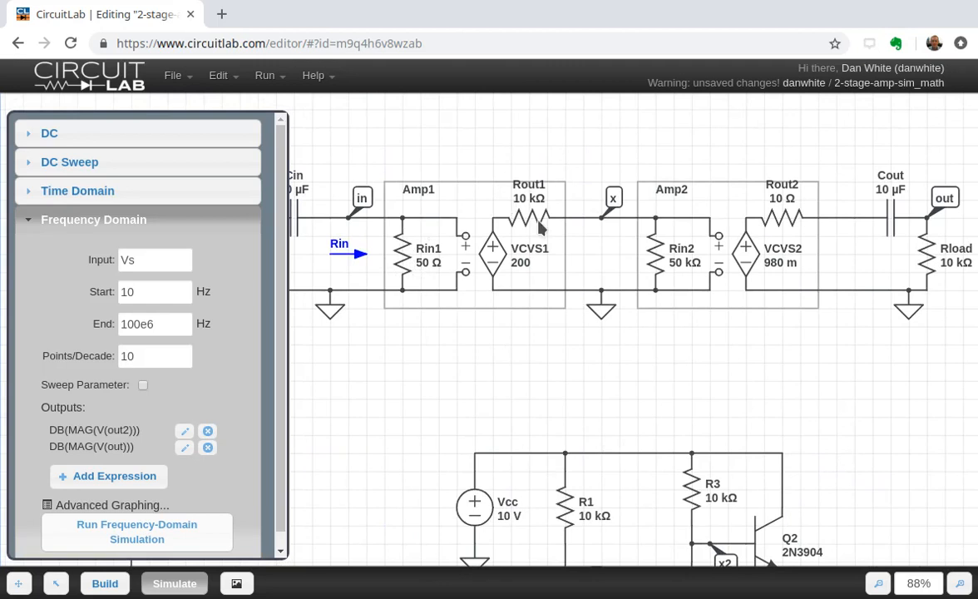
mouse_move(536, 275)
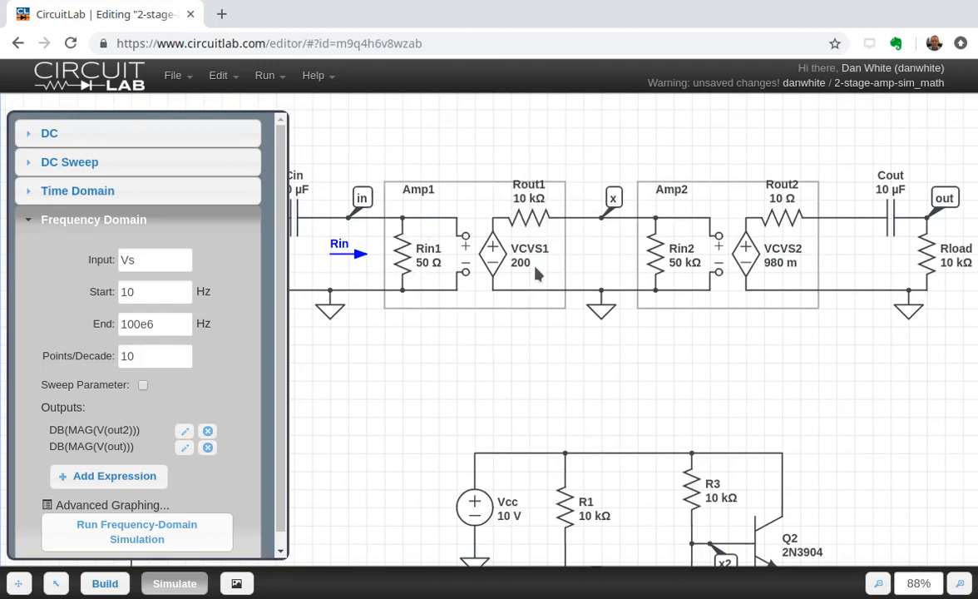
mouse_move(522, 275)
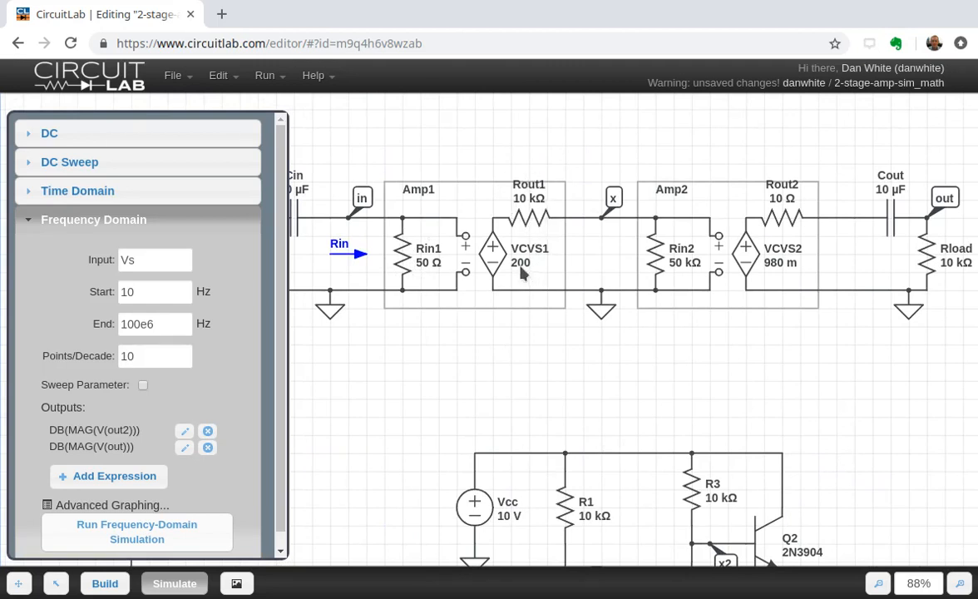
mouse_move(665, 250)
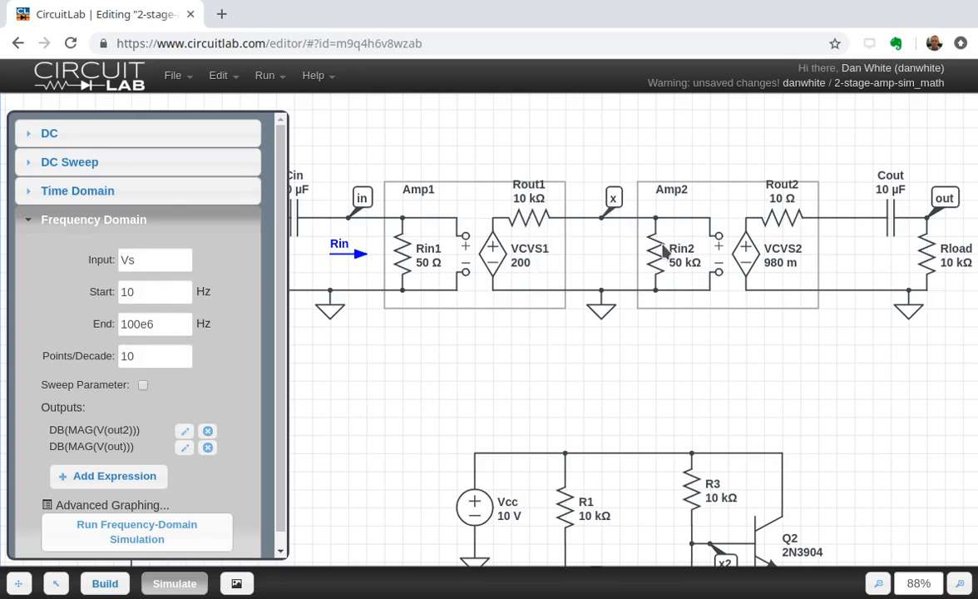
mouse_move(745, 394)
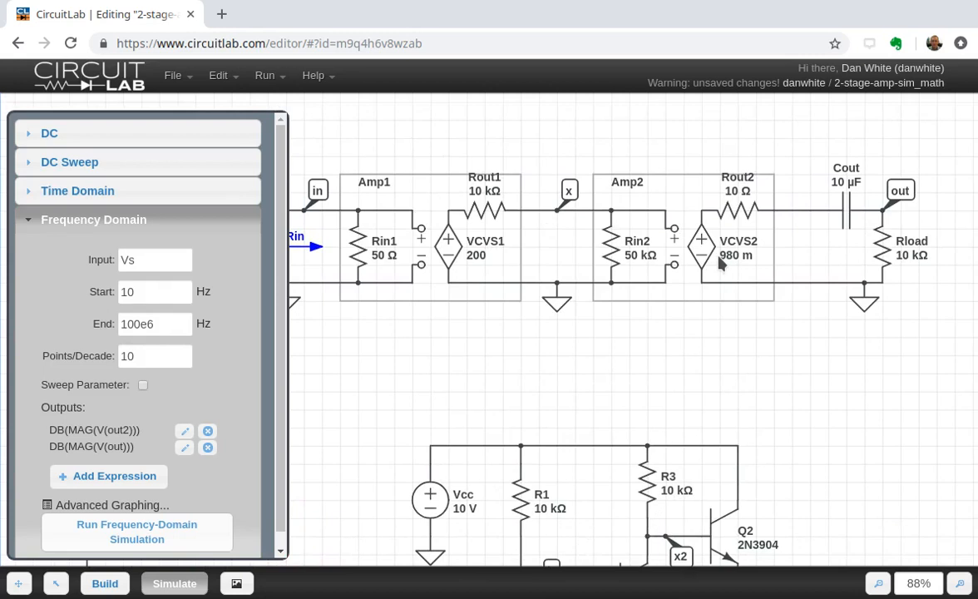
mouse_move(745, 213)
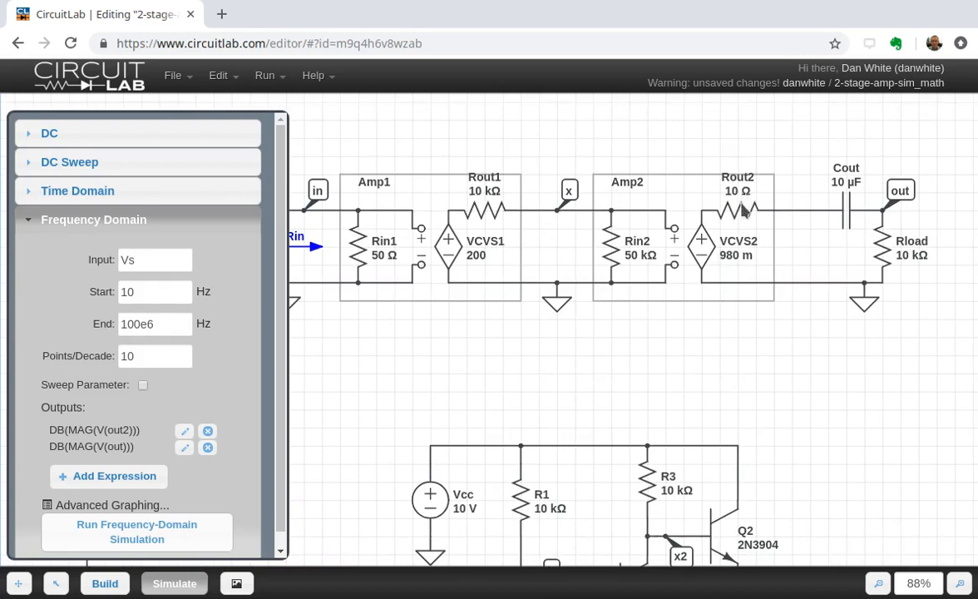
mouse_move(780, 526)
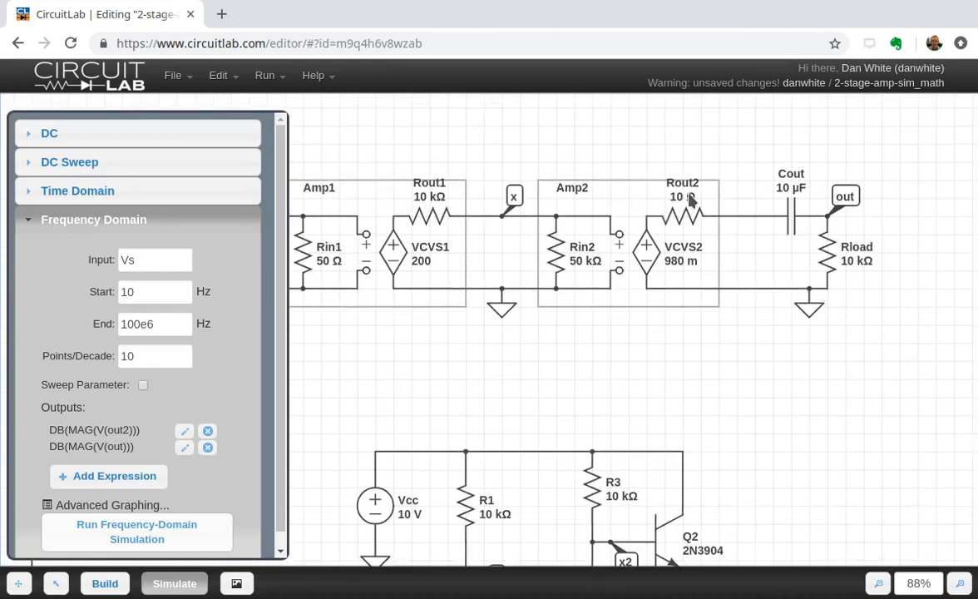
Set resistor Rout2 in the Amp2 block to 1 Ω instead of 10 Ω
double_click(682, 213)
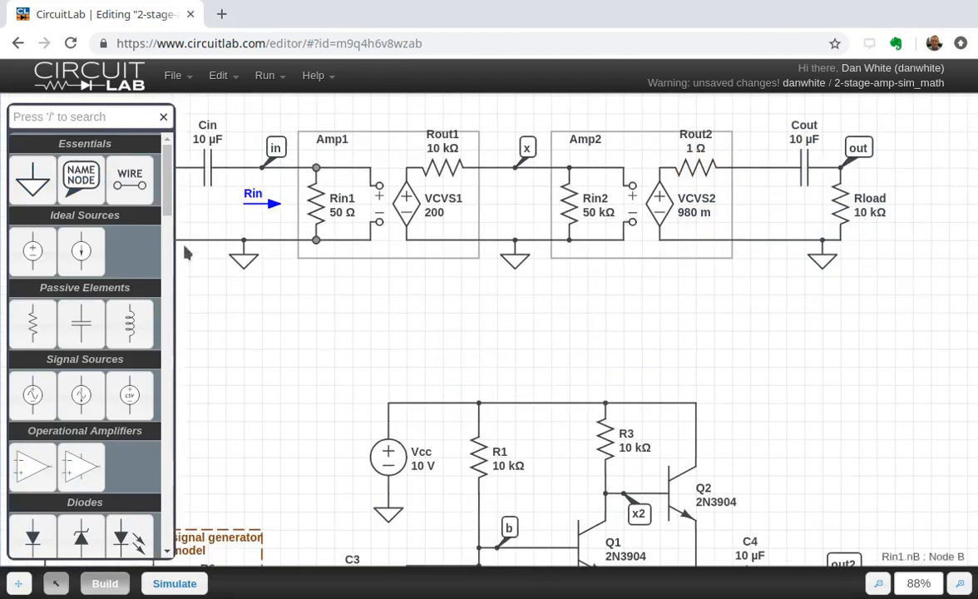
mouse_move(766, 197)
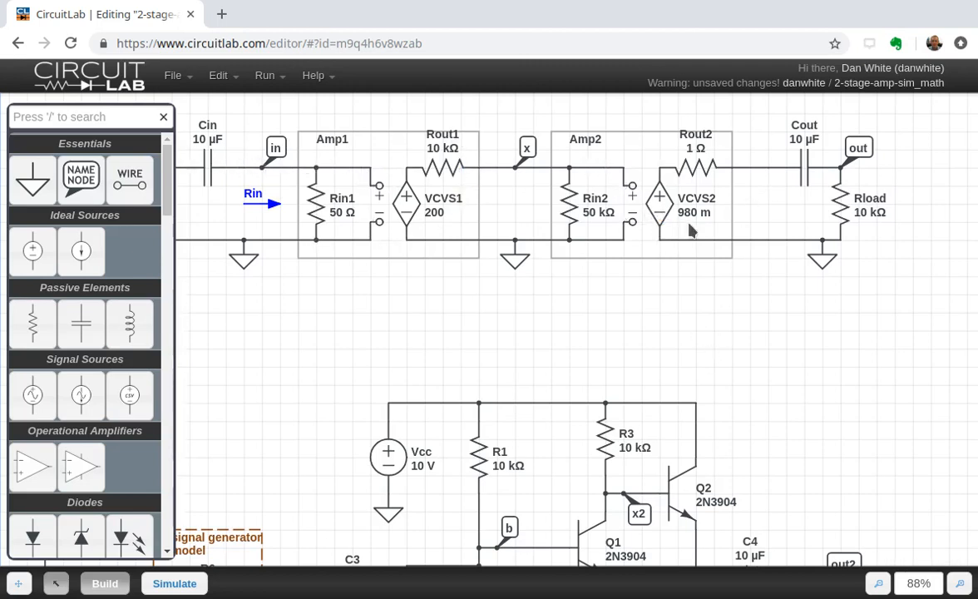
mouse_move(443, 229)
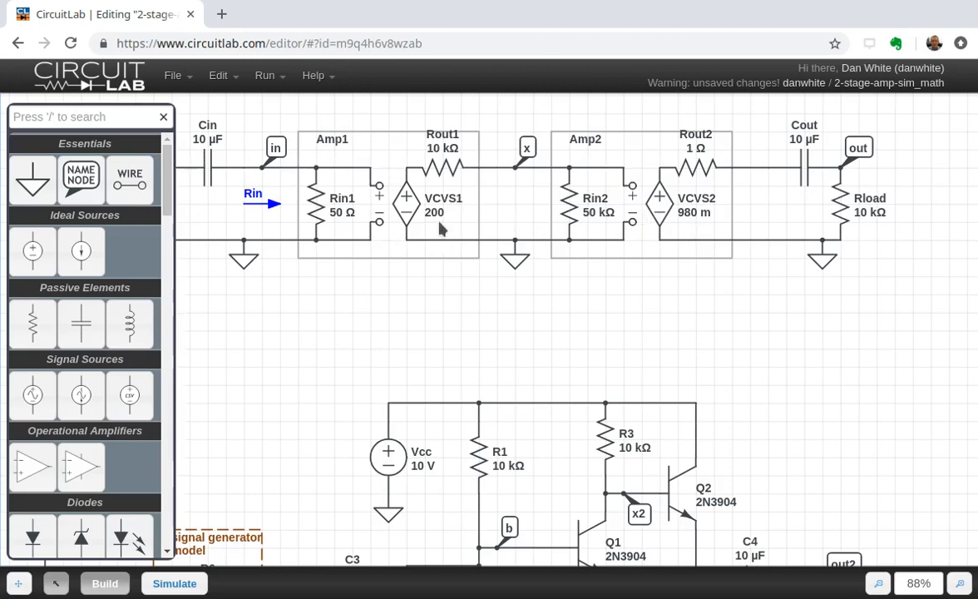
mouse_move(679, 229)
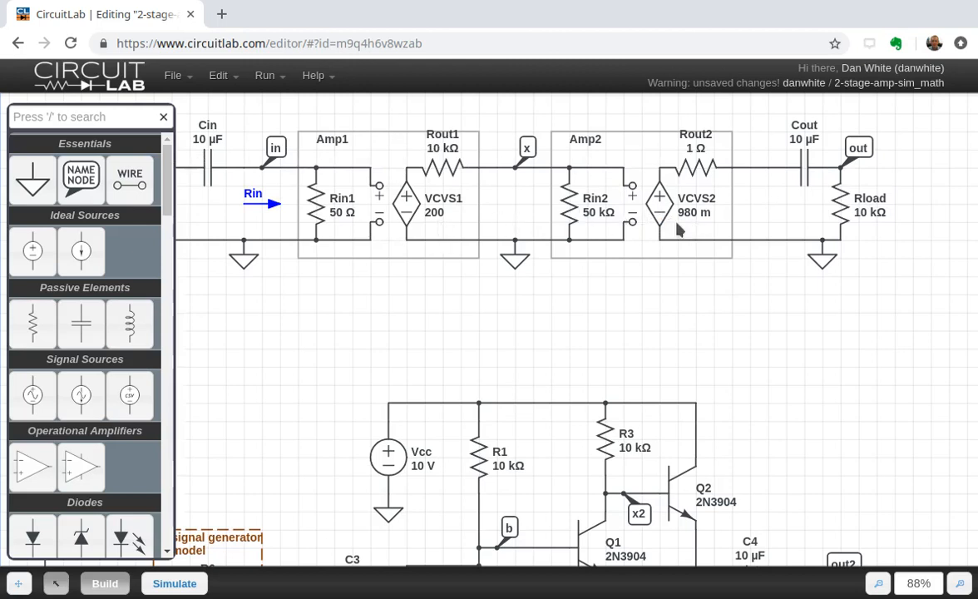
scroll(down, 3)
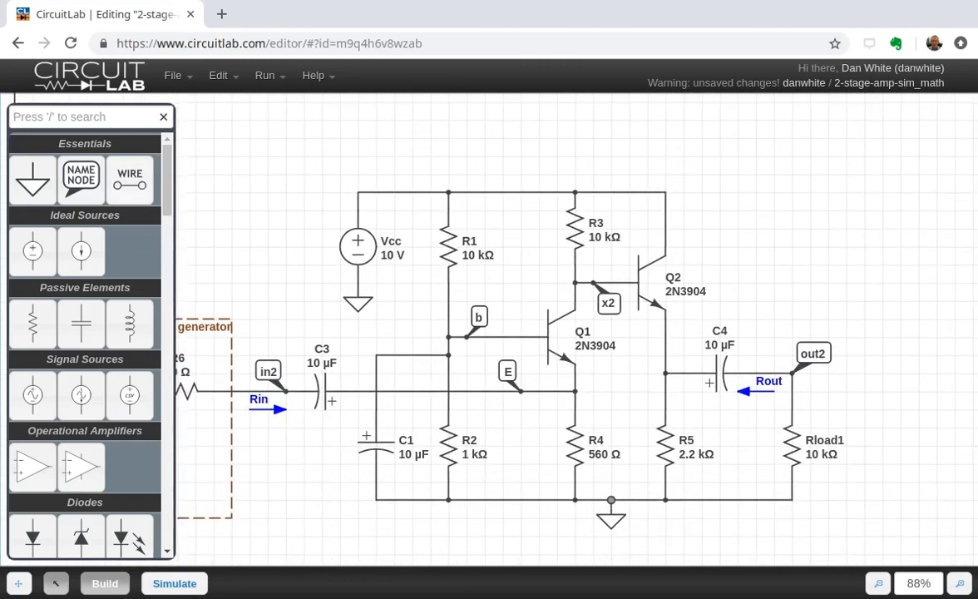
Rerun the frequency-domain simulation with the updated Rout2
click(173, 582)
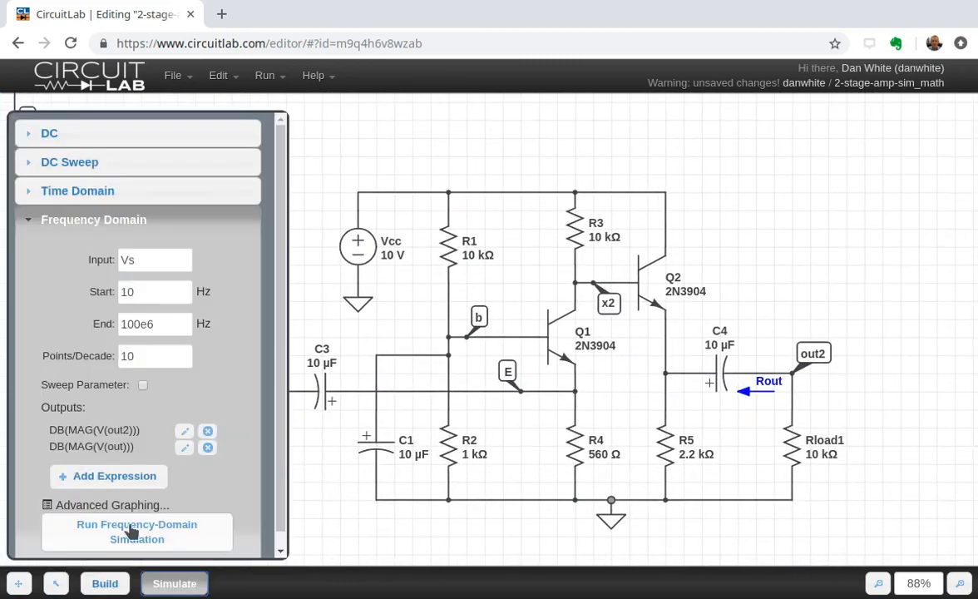
click(136, 532)
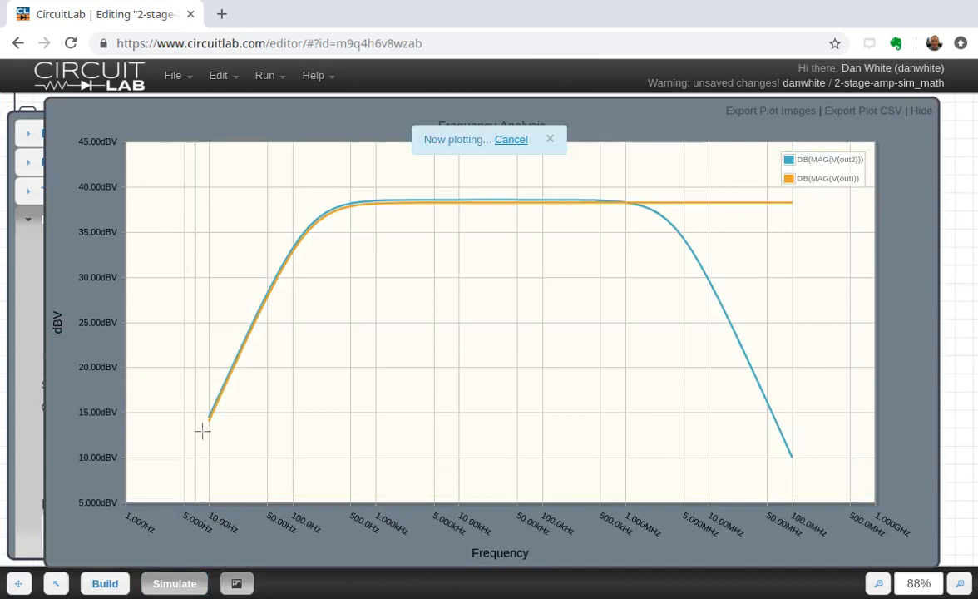
mouse_move(329, 241)
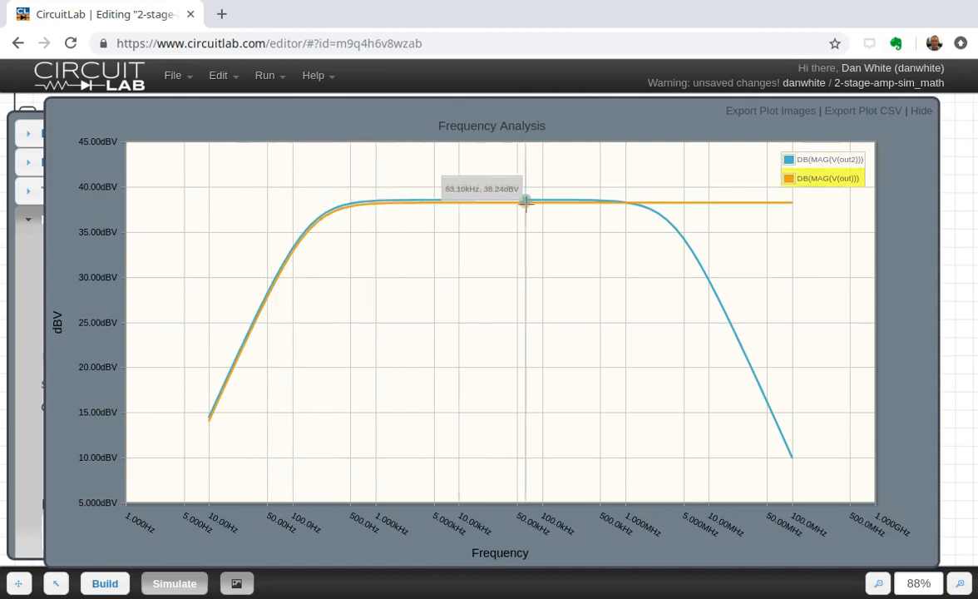
mouse_move(531, 191)
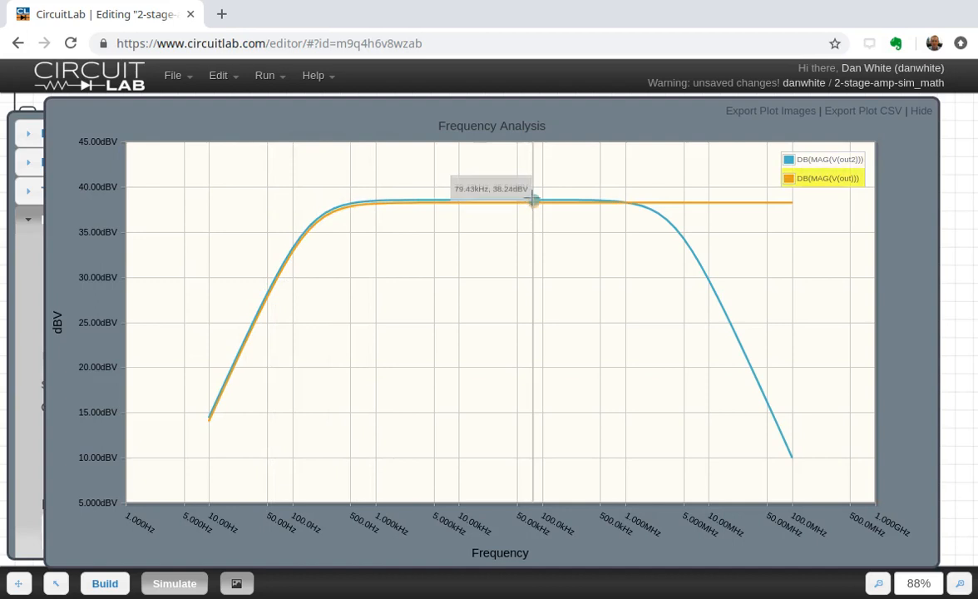
mouse_move(541, 199)
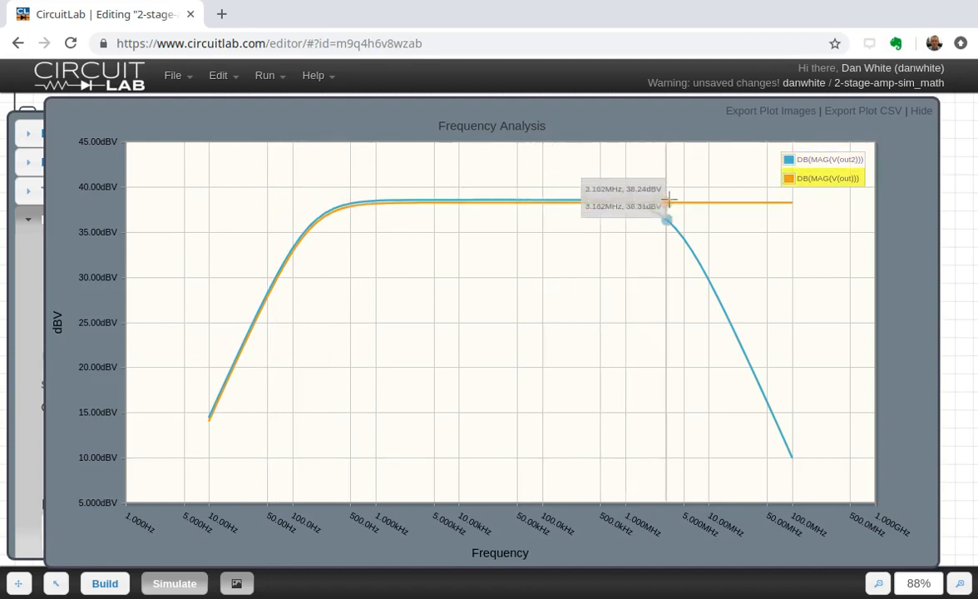
Compare V(out2) and V(out) magnitudes near 50–80 MHz, out2 rolling off, then close the plot
drag(665, 203, 765, 203)
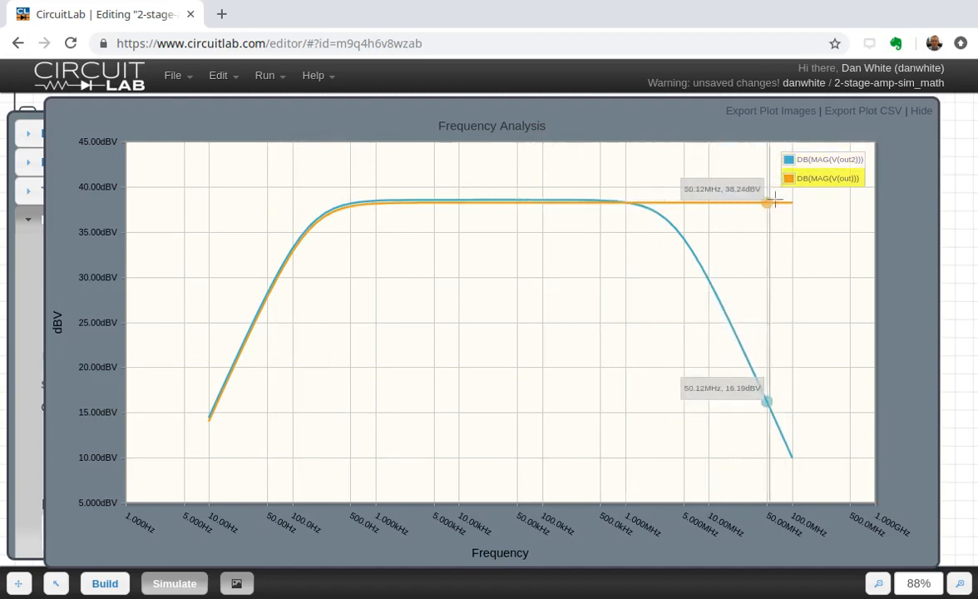
drag(765, 201, 790, 201)
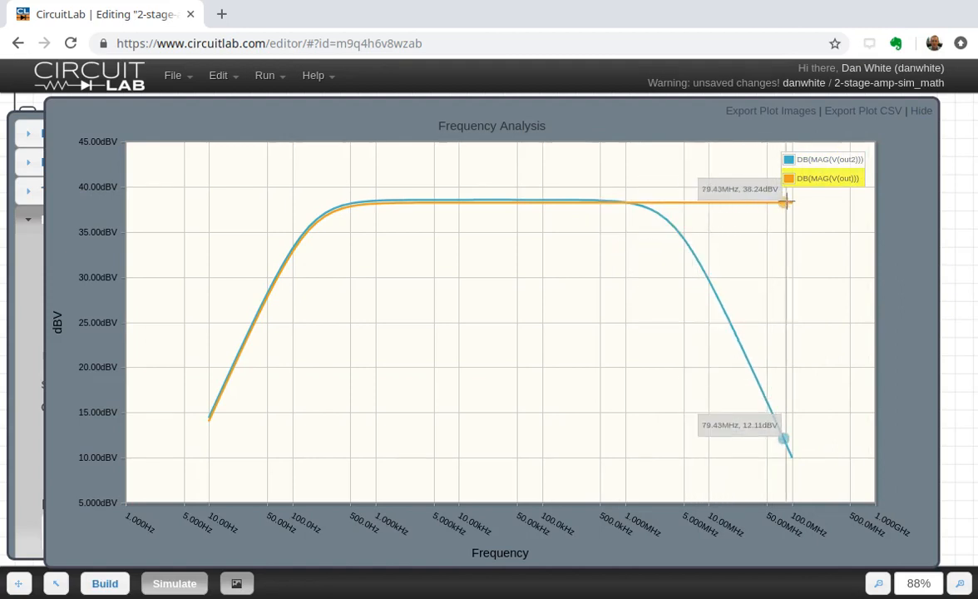
drag(782, 200, 732, 199)
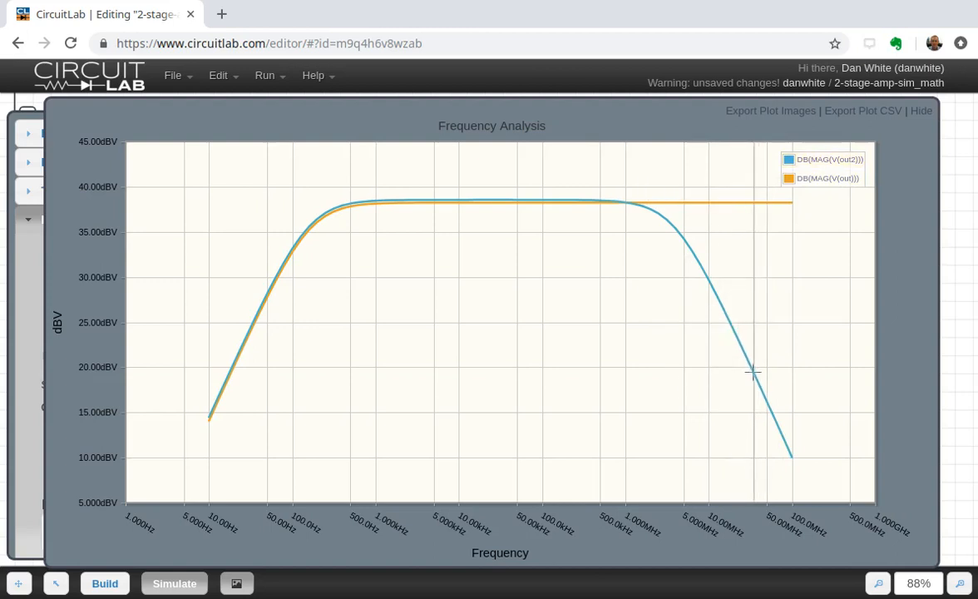
click(922, 109)
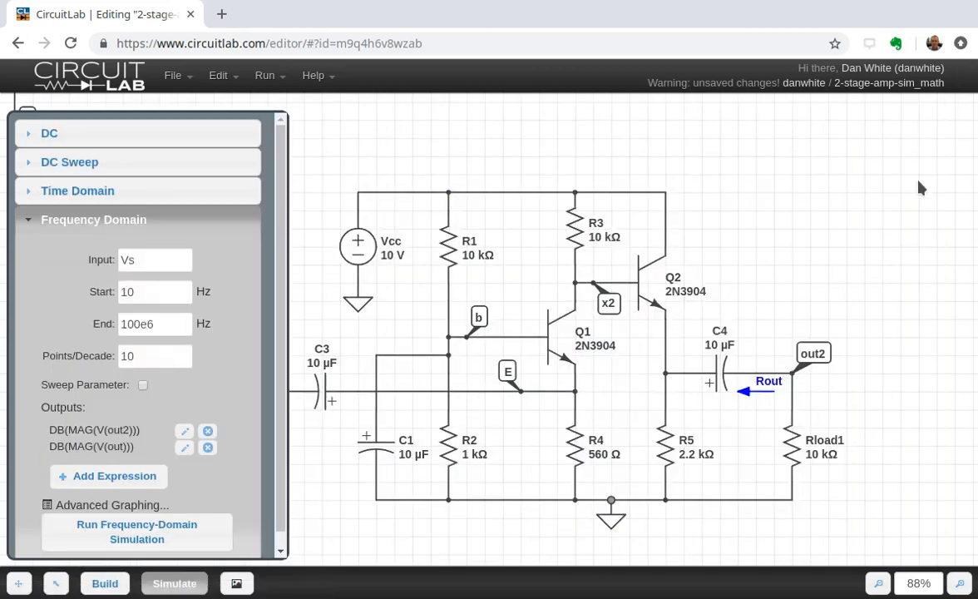